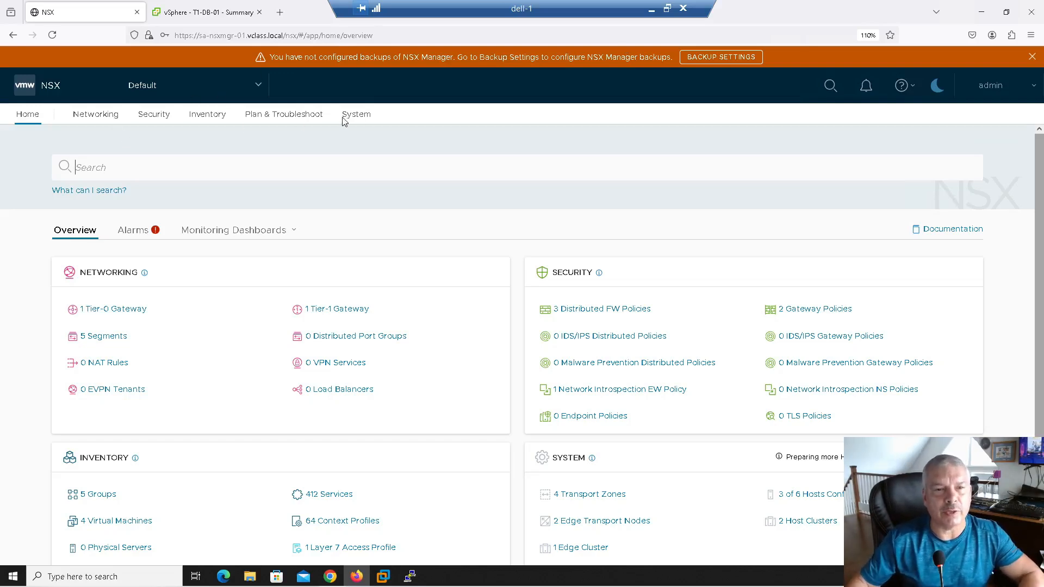
Show the Backup & Restore page under System with no SFTP server configured and no backups.
left_click(355, 114)
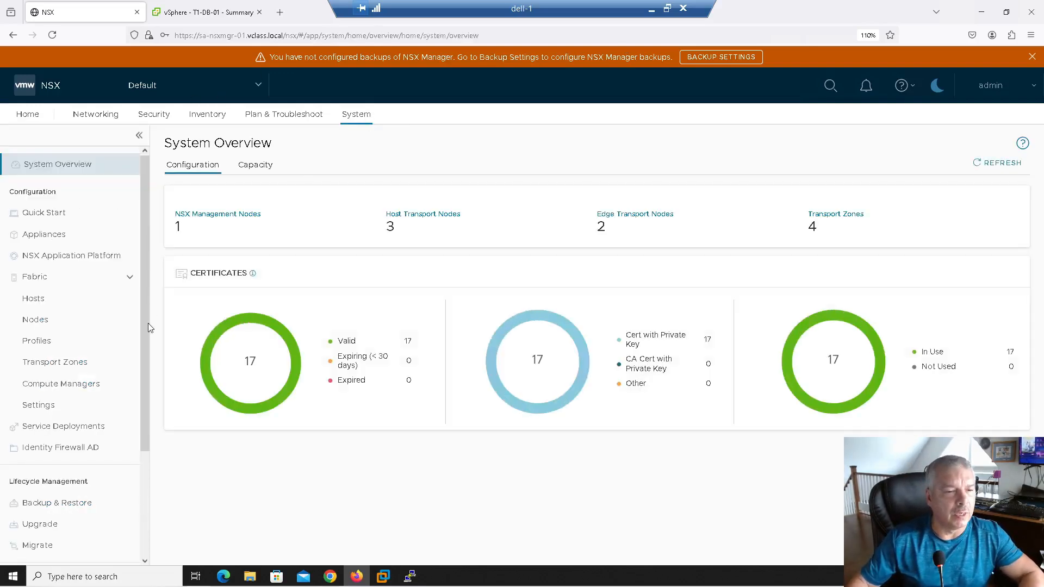
left_click(57, 502)
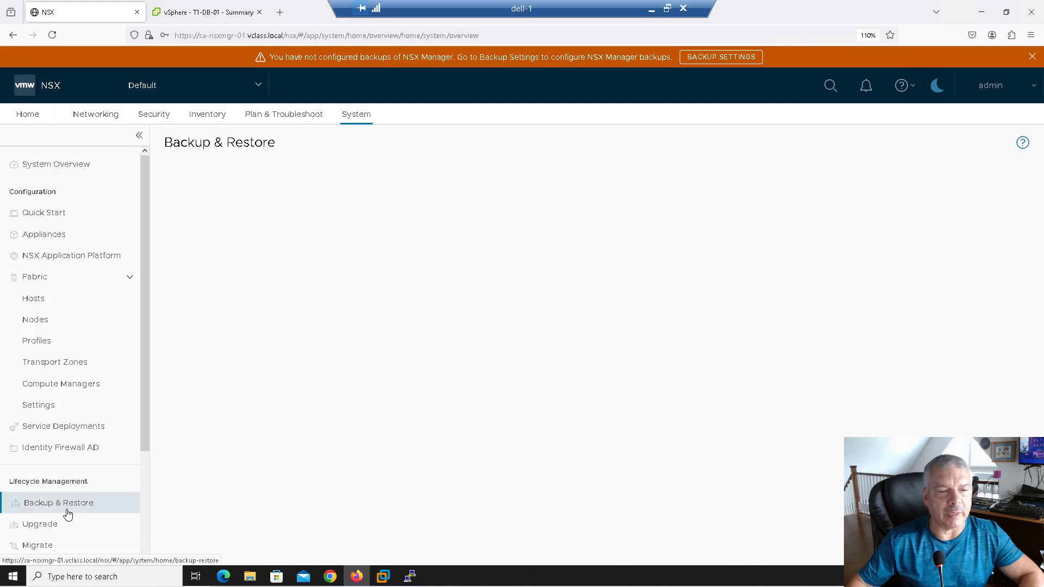
left_click(59, 502)
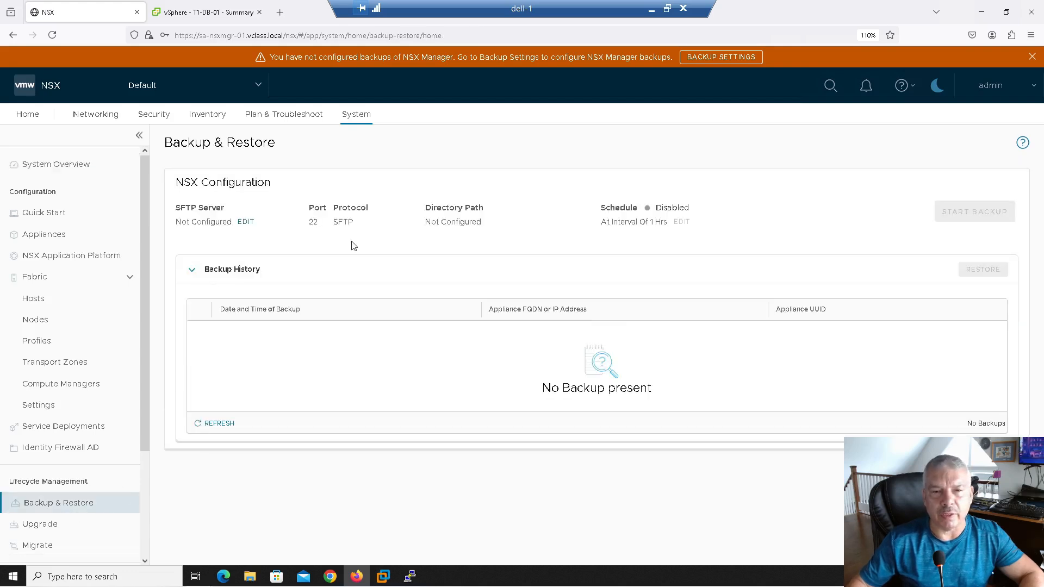
mouse_move(244, 222)
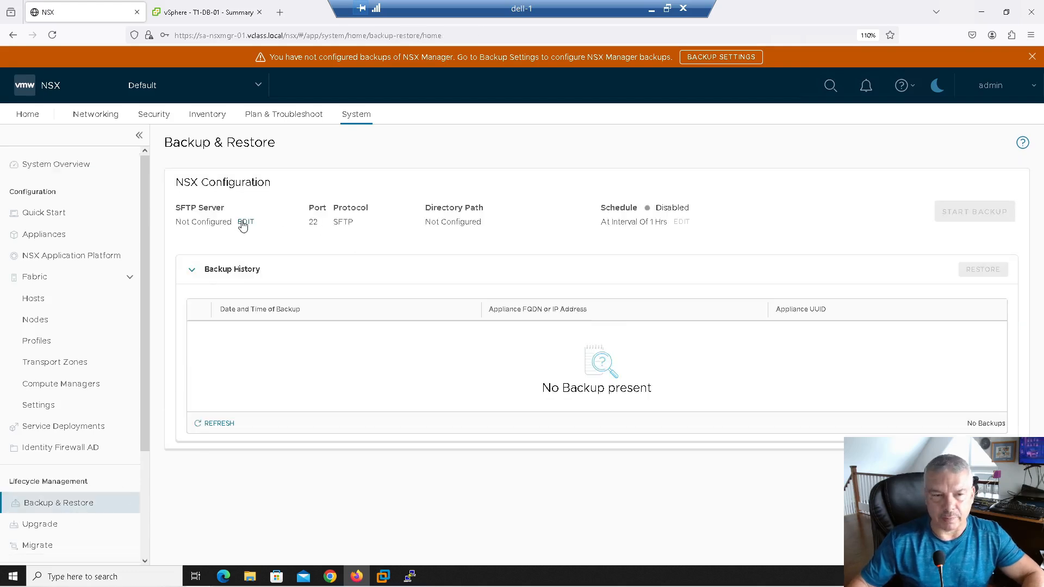
Fill the SFTP backup form with server 172.20.10.30, directory /home/vmware/backup/, user vmware and the password.
left_click(245, 222)
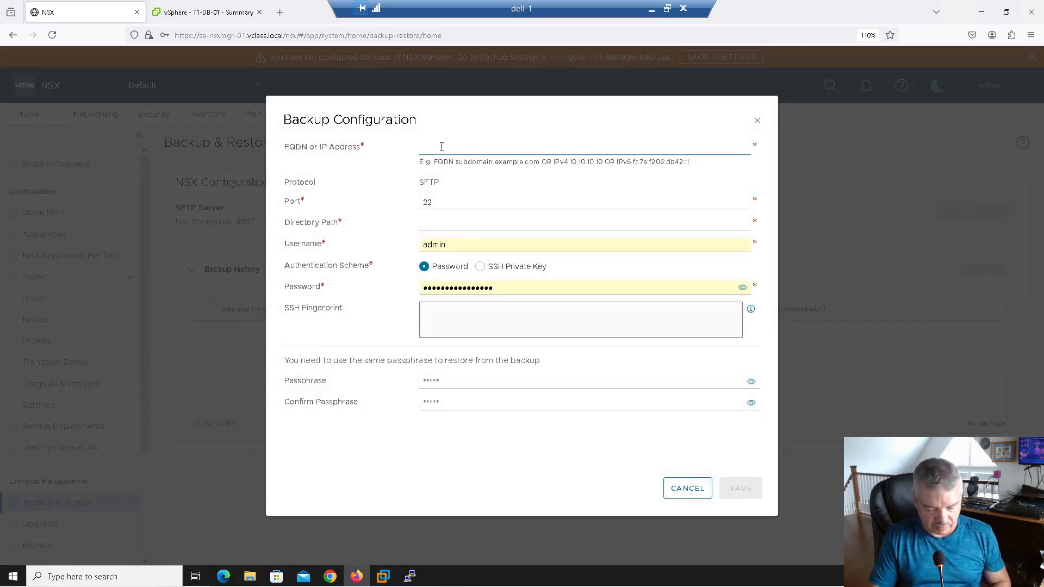
type("172.20.10.30")
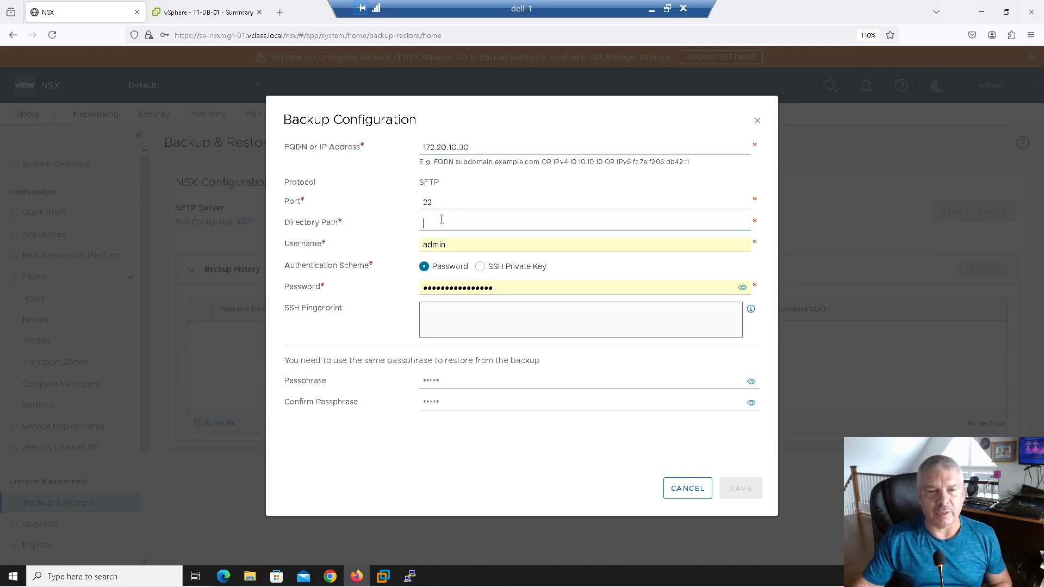
type("/home/vmware/backup/")
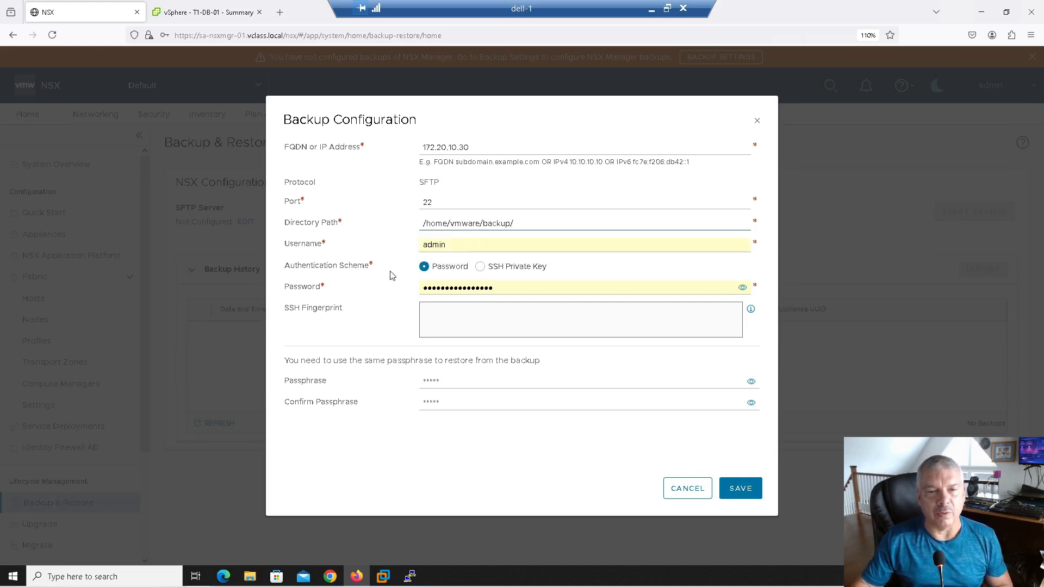
double_click(432, 245)
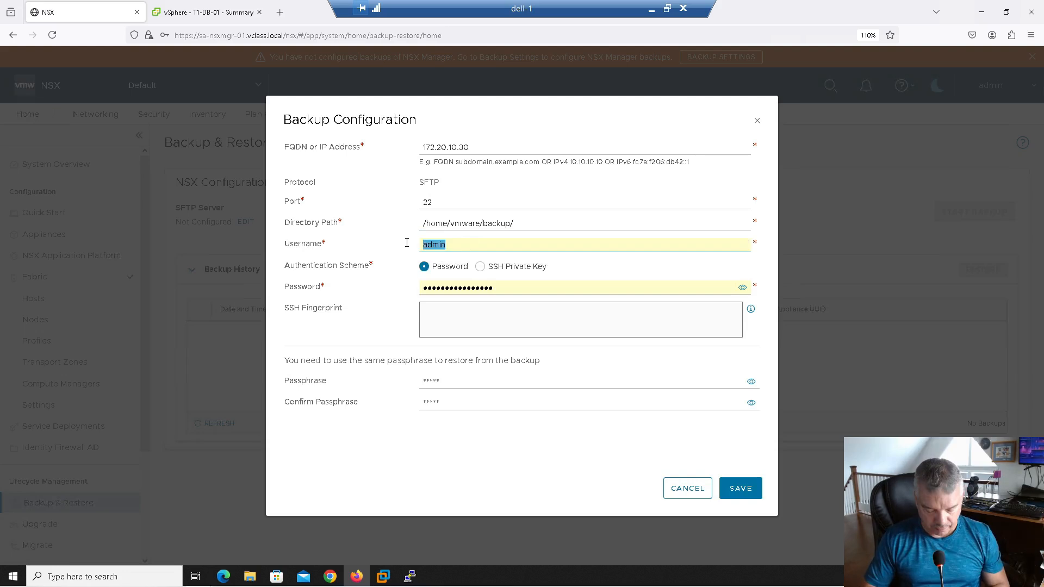
type("vmware")
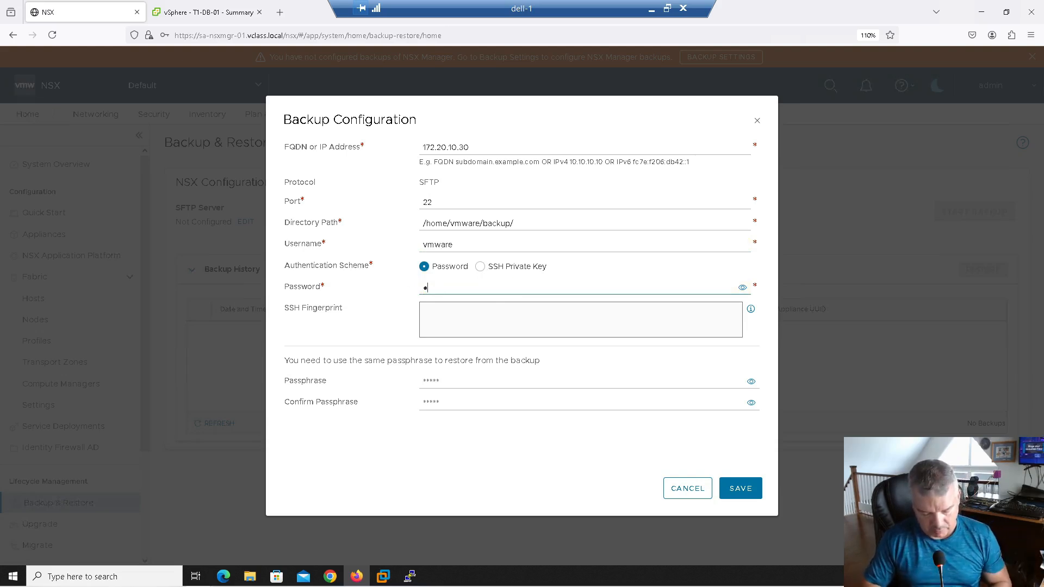
type("password")
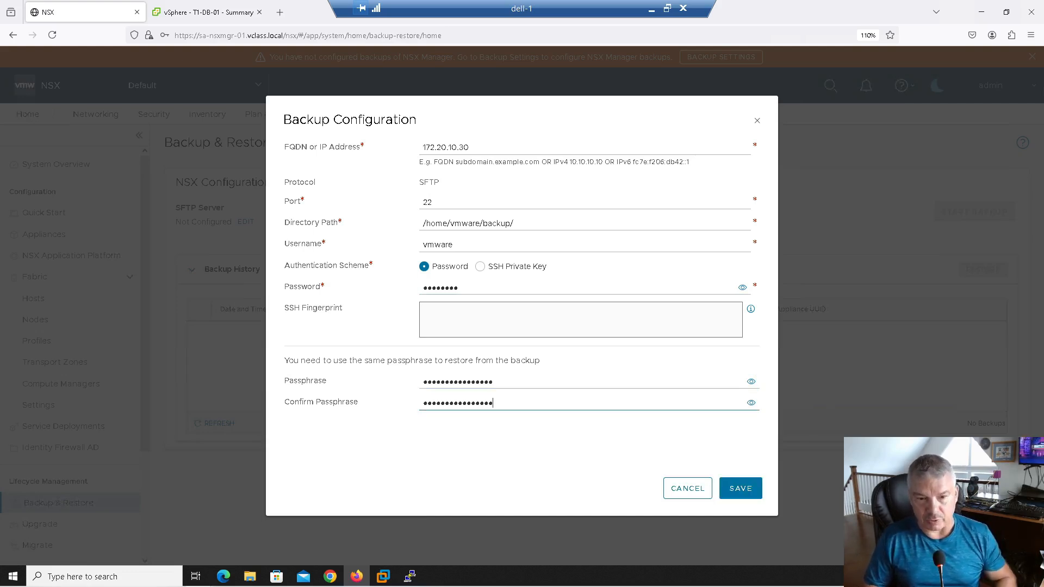
mouse_move(370, 396)
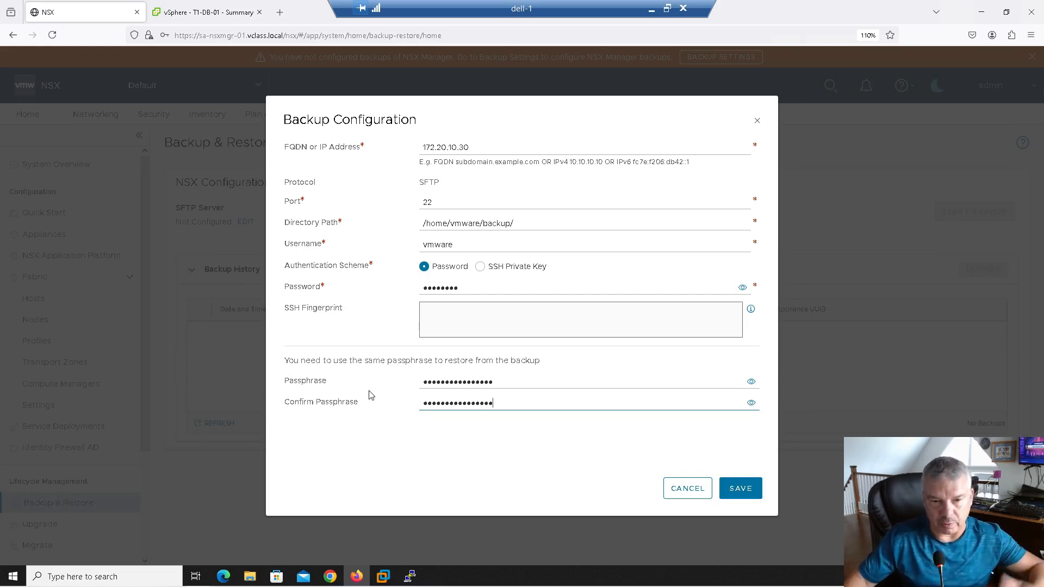
left_click(580, 319)
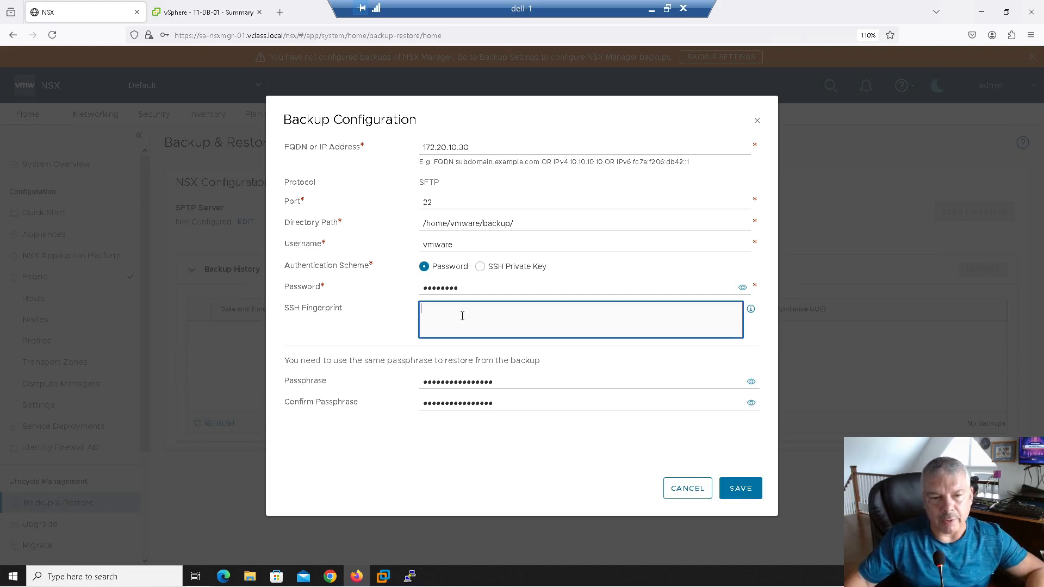
mouse_move(751, 308)
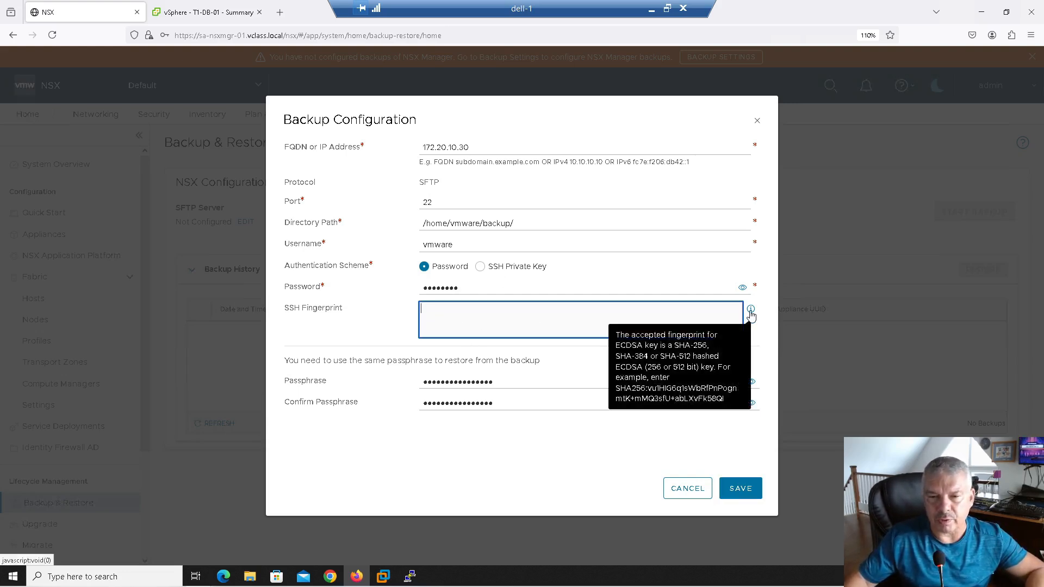
mouse_move(701, 331)
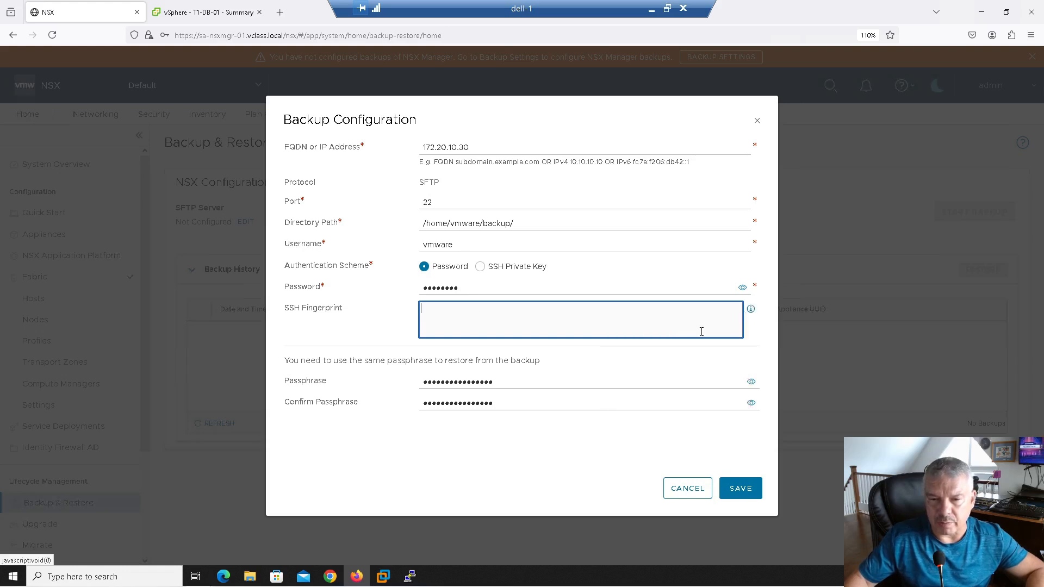
mouse_move(751, 309)
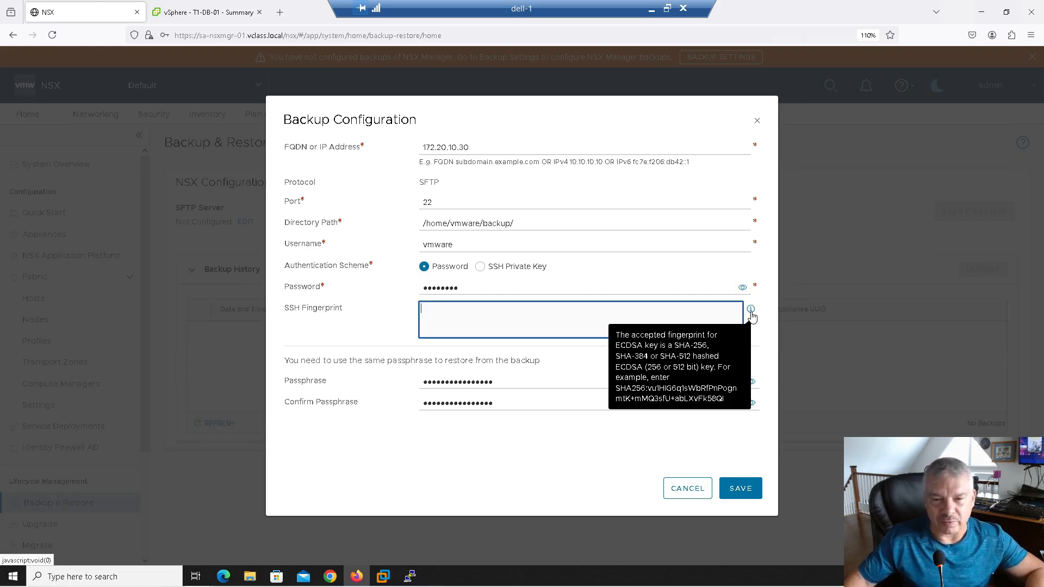
mouse_move(750, 318)
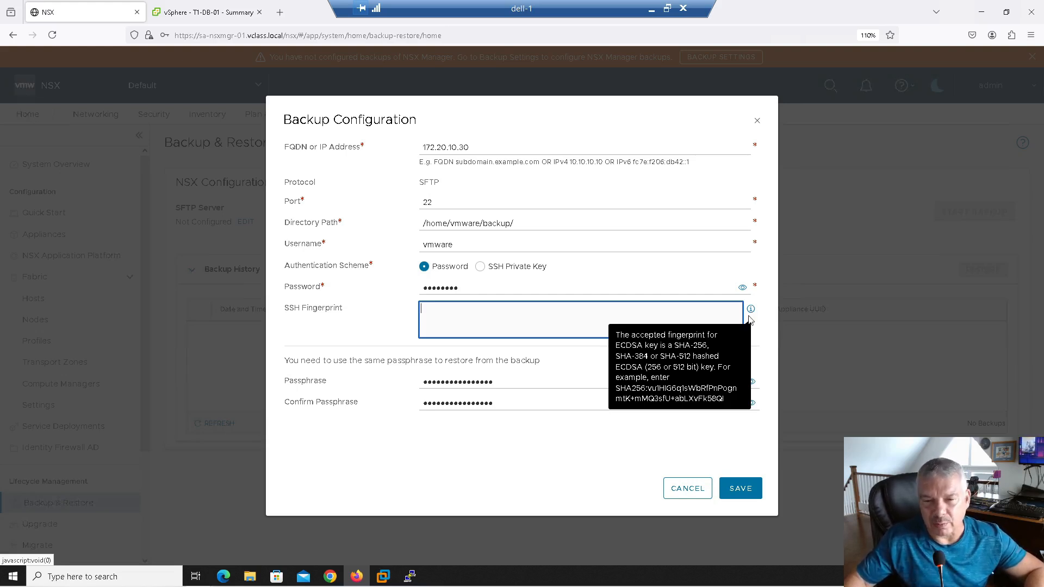
mouse_move(751, 312)
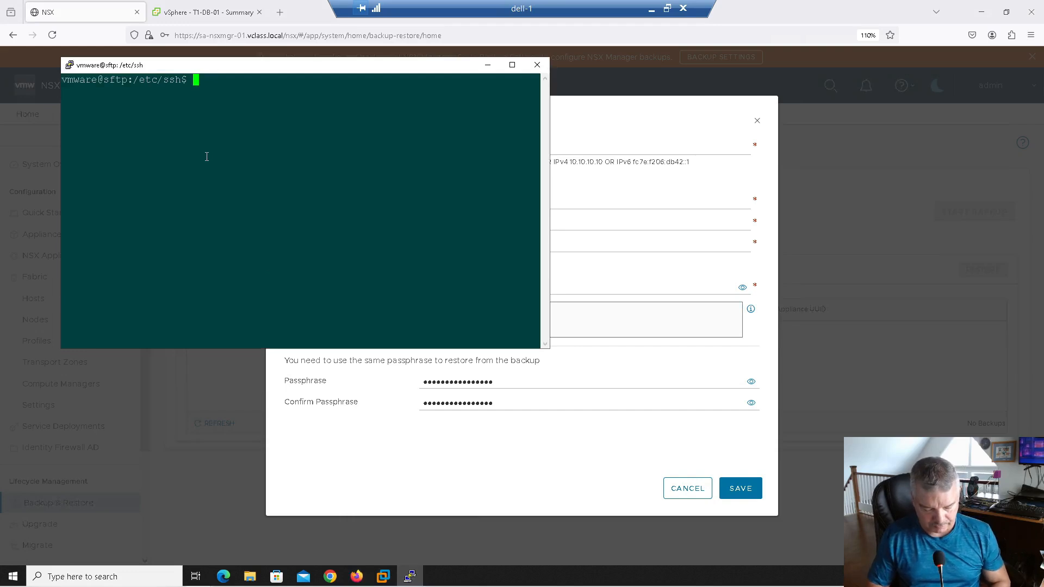
Move to /etc/ssh on the SFTP server and list its host key files.
type("cd")
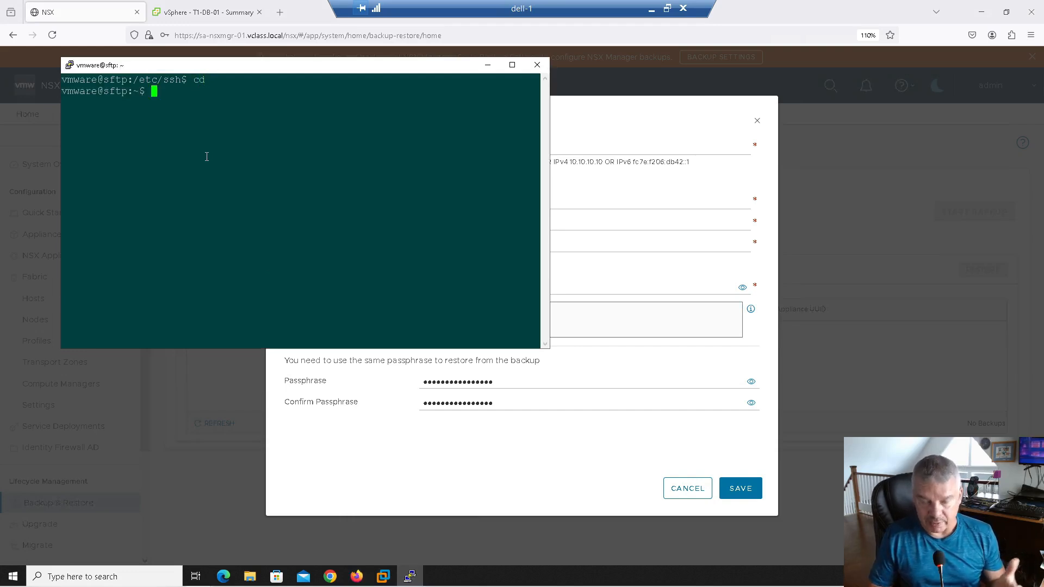
type("cd")
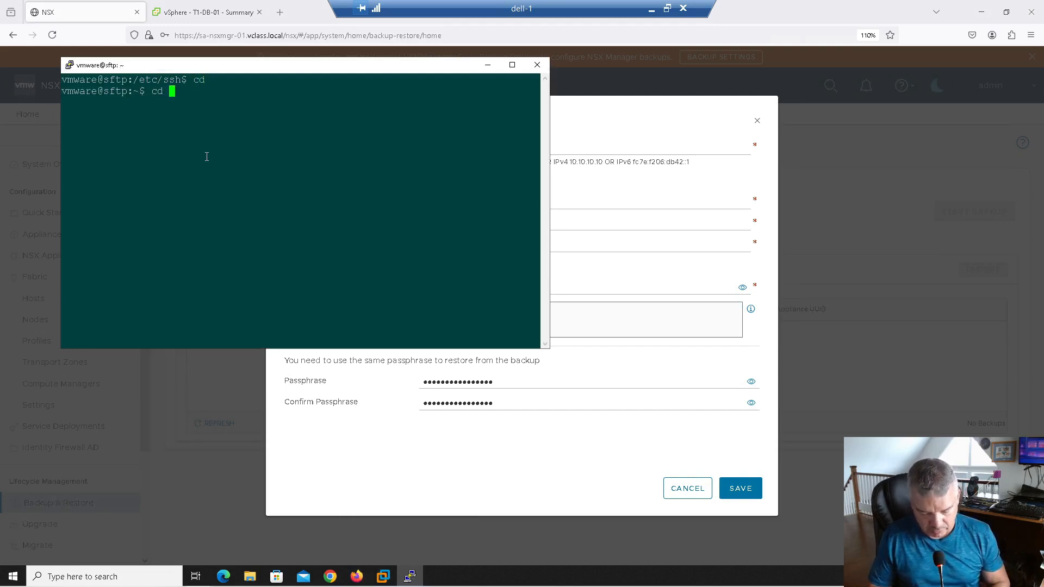
type("/etc/ssh")
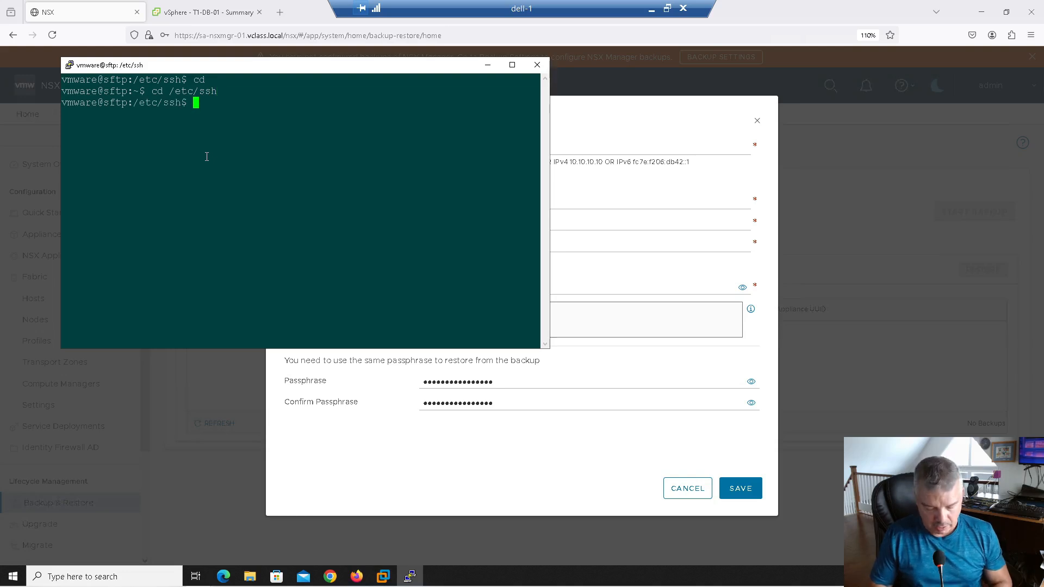
type("ls -l")
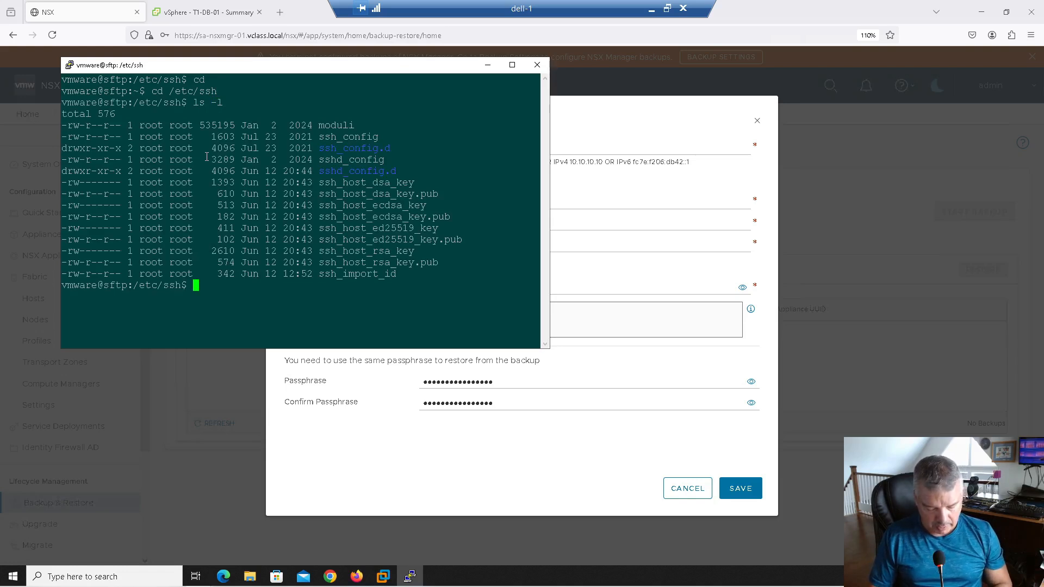
Print the SHA256 fingerprint of ssh_host_ecdsa_key with ssh-keygen and select it for copying.
type("ssh-k")
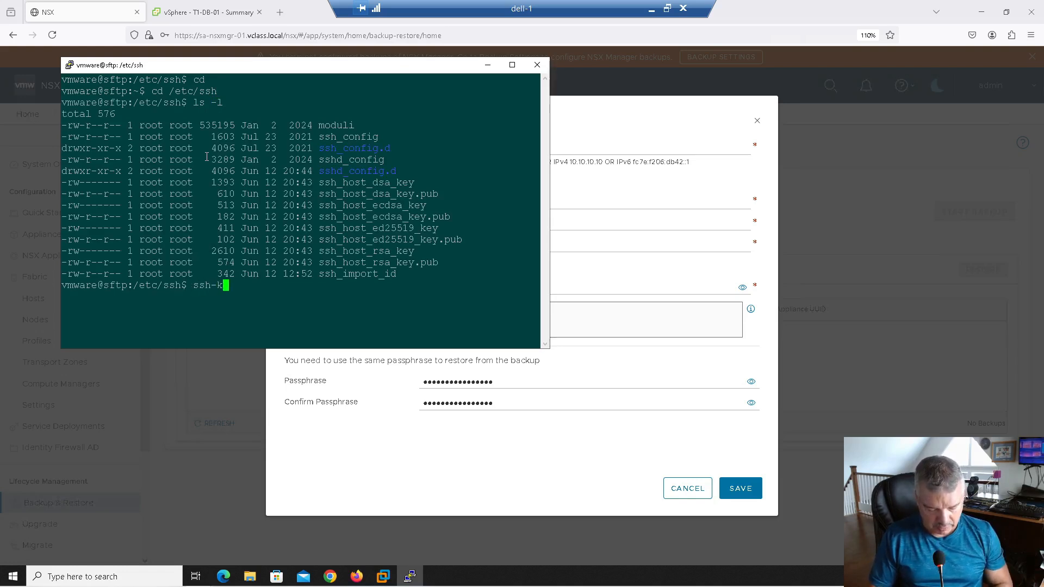
type("eygen -l -E")
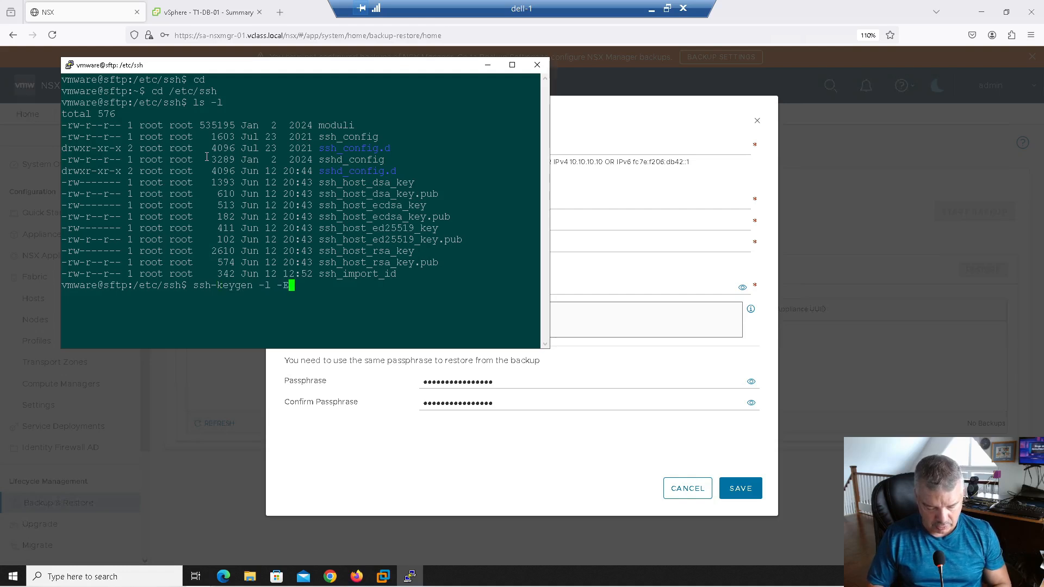
type("sha256 -")
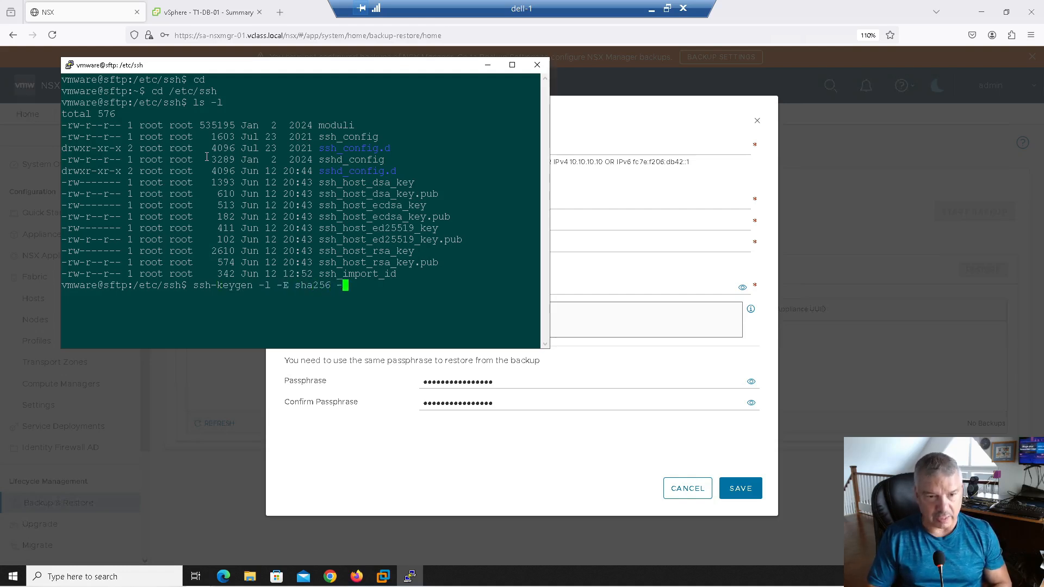
type("f")
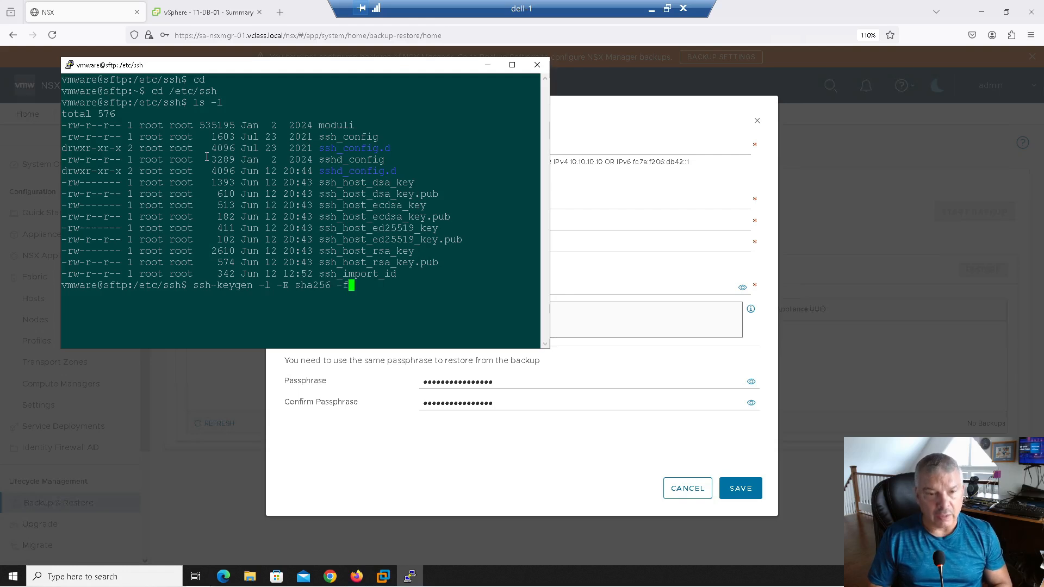
type("ssh_")
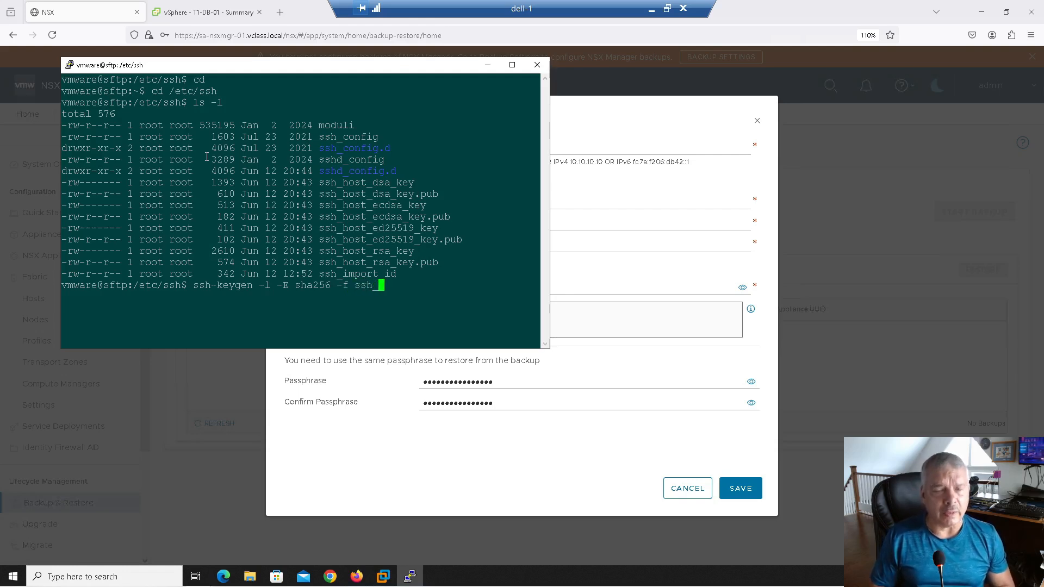
type("host_")
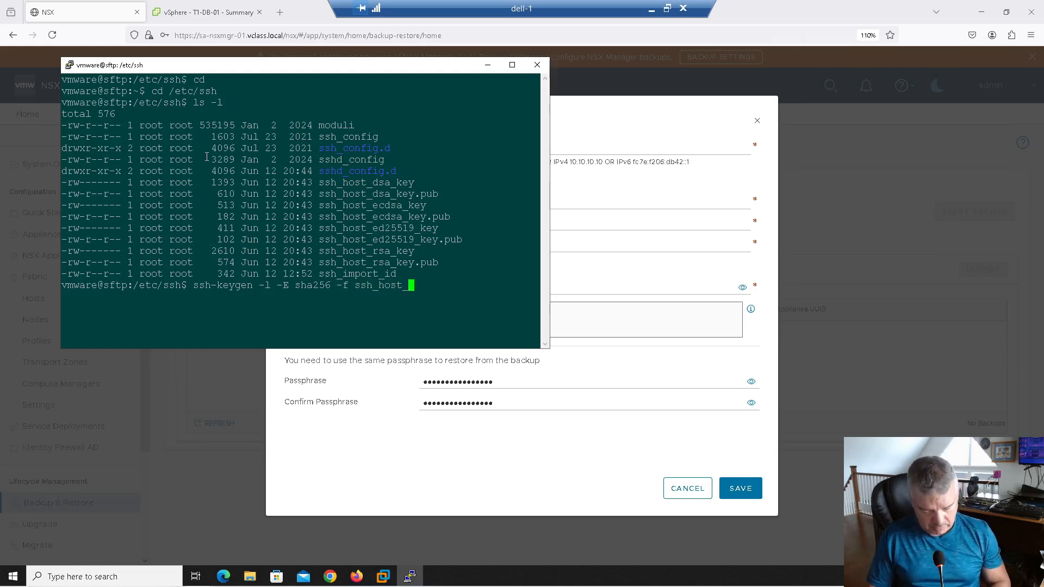
type("ecdsa_key")
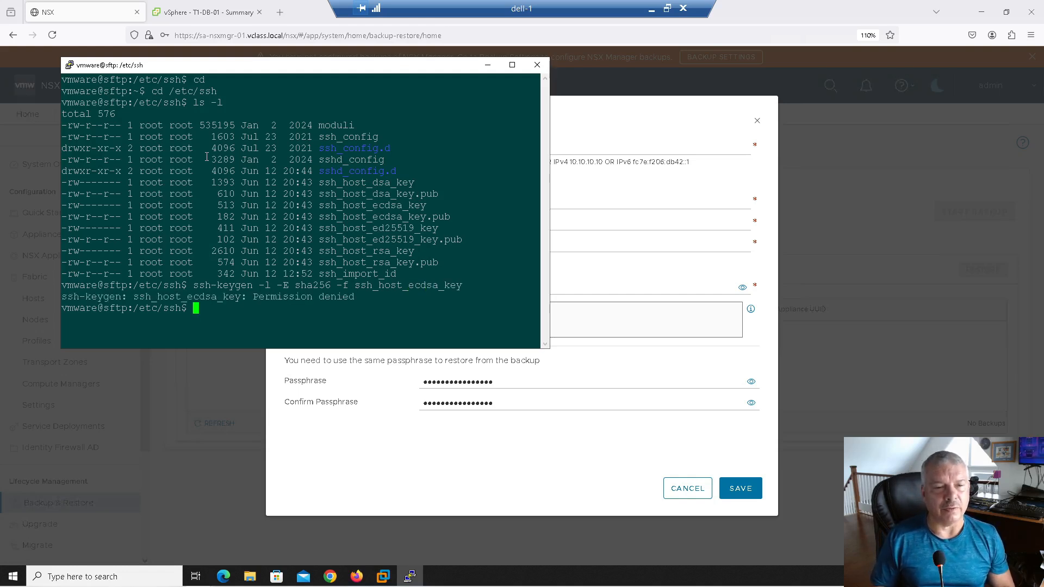
type("ssh-keygen -l -E sha256 -f ssh_host_ecdsa_key")
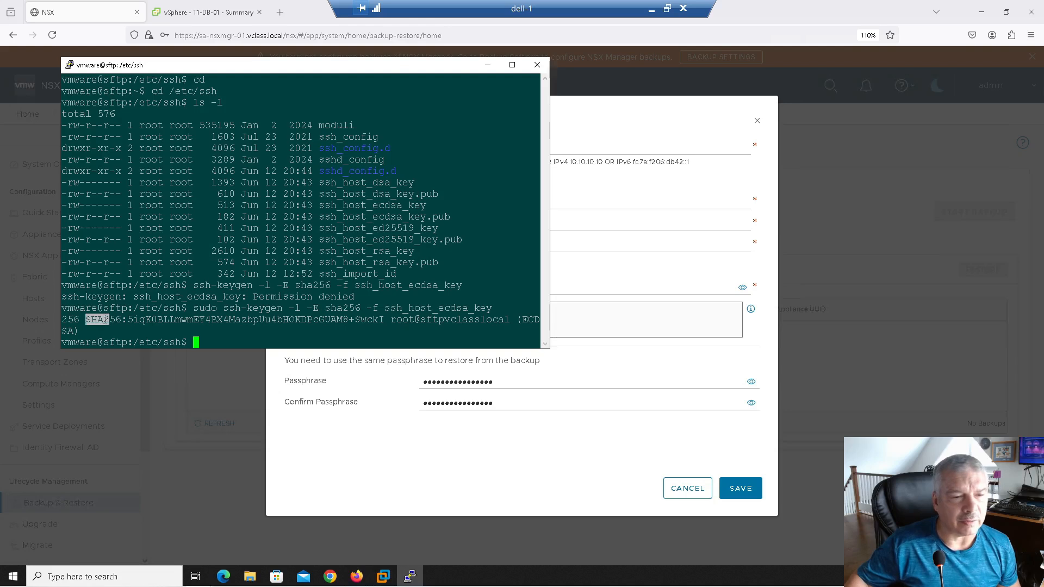
left_click_drag(86, 320, 360, 319)
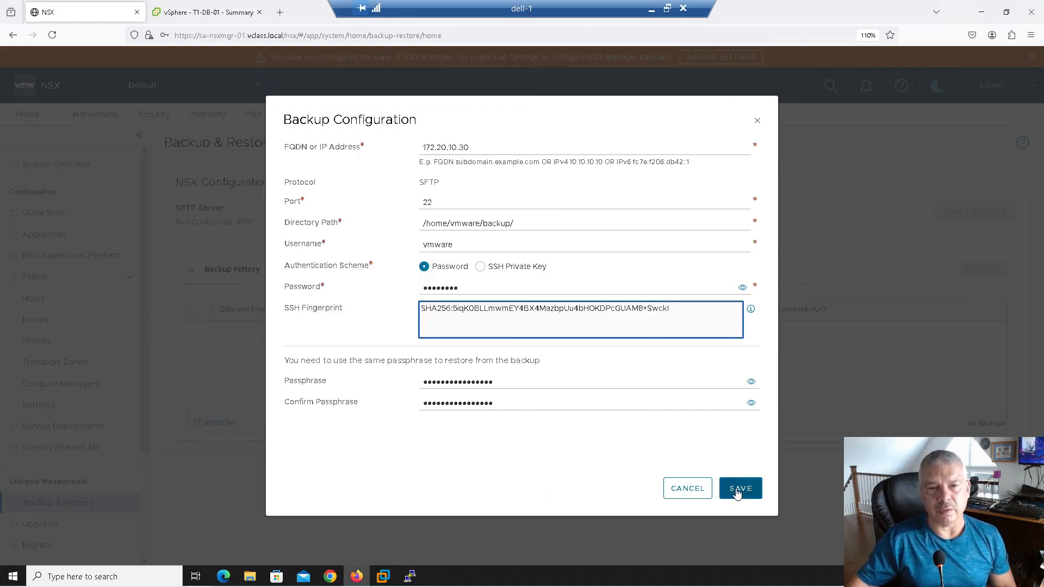
Save the backup configuration with the pasted SSH fingerprint for server 172.20.10.30.
left_click(739, 488)
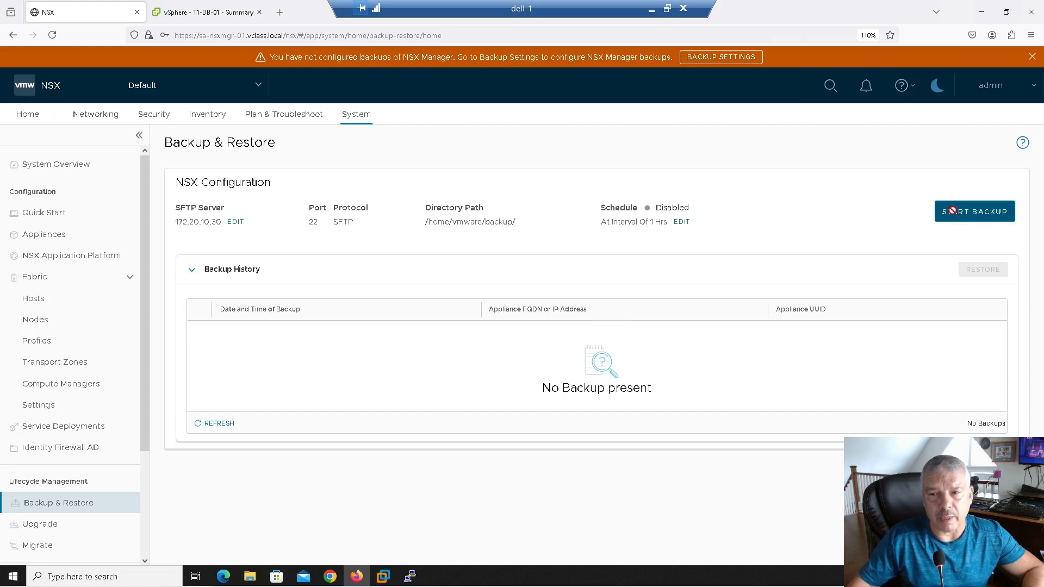
Launch a cluster backup to the SFTP server, then move to the Networking overview.
left_click(974, 211)
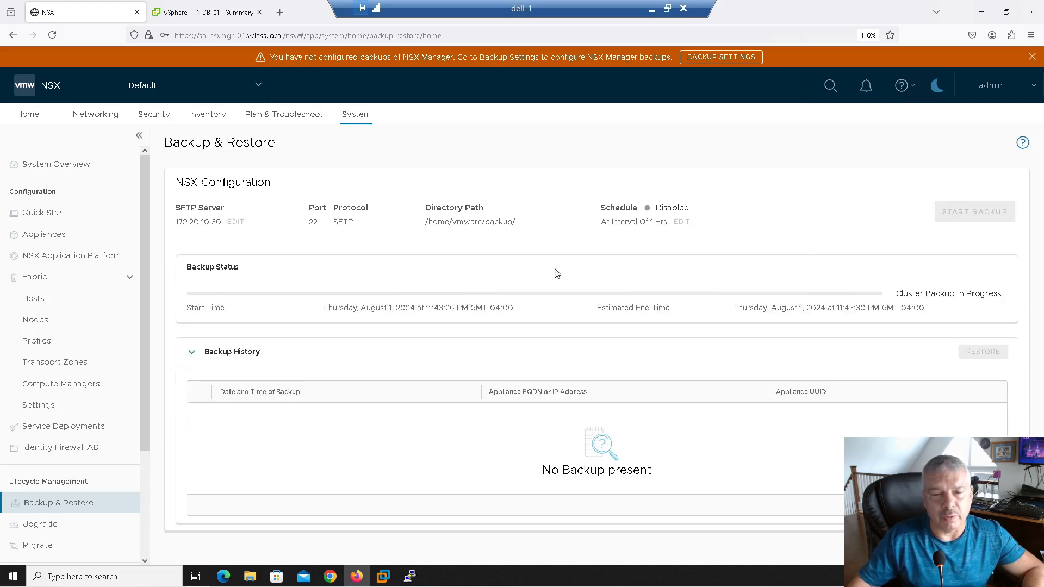
mouse_move(692, 195)
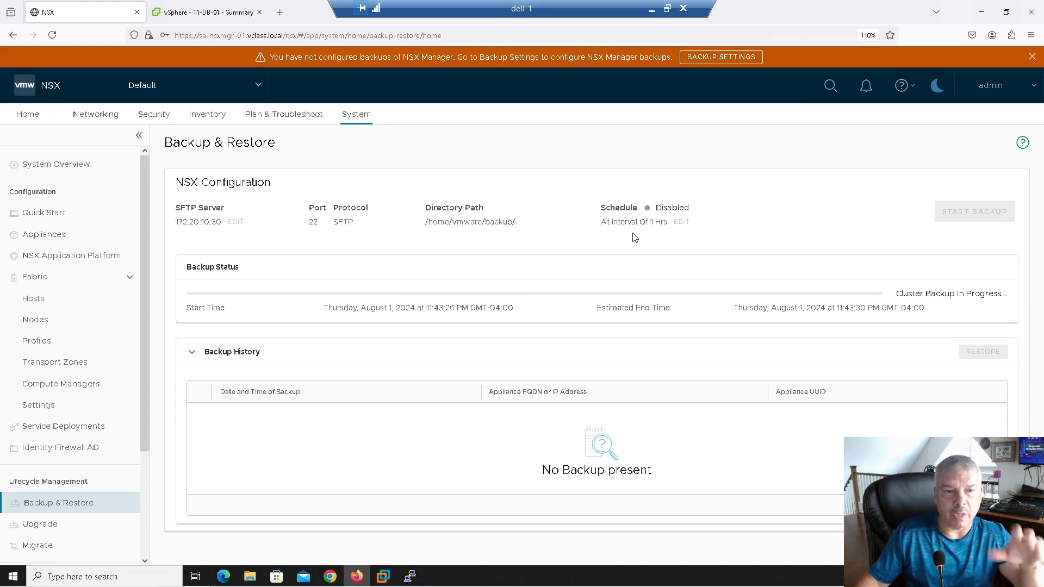
mouse_move(223, 165)
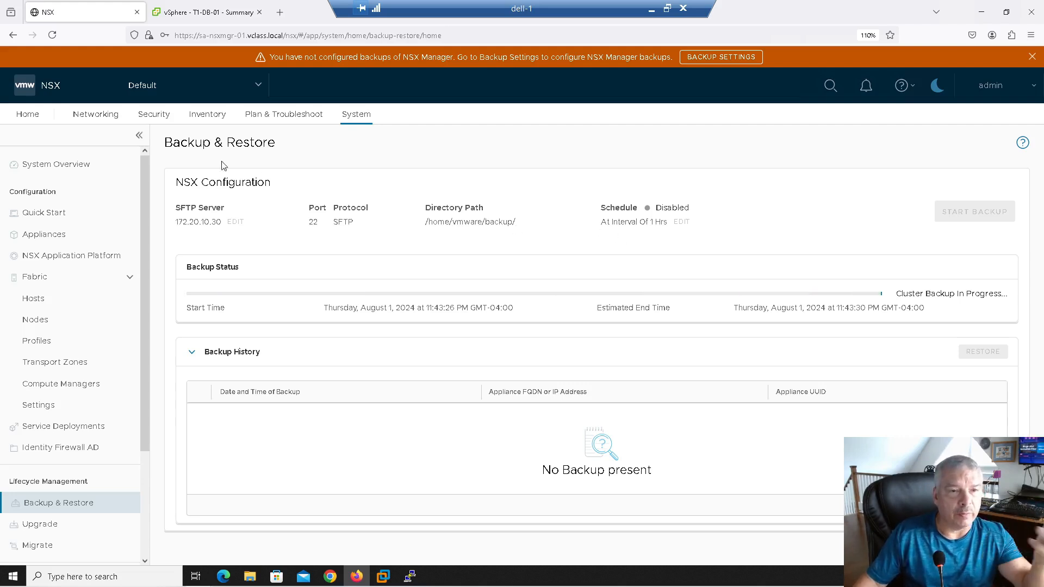
left_click(96, 114)
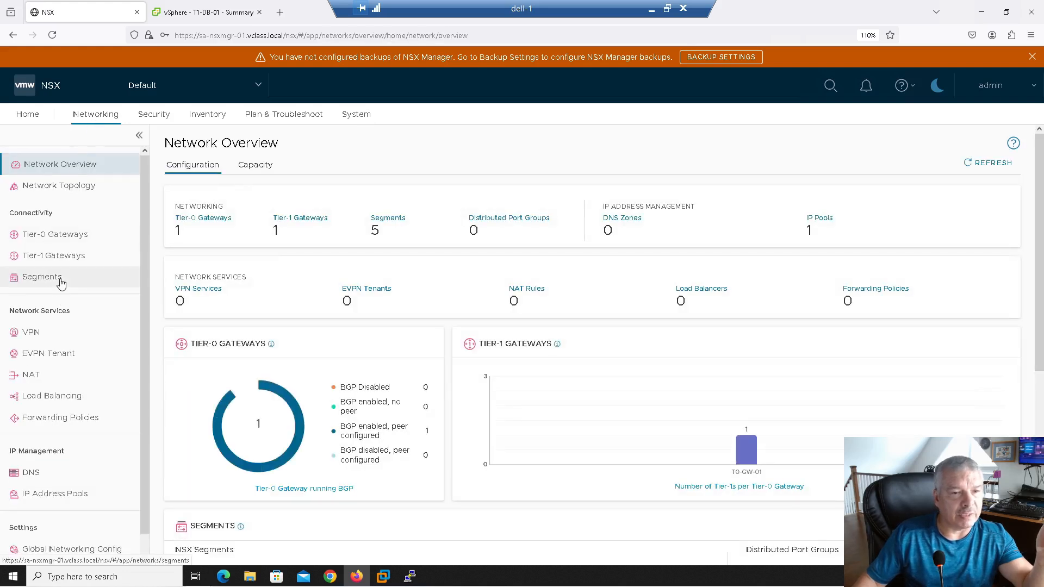
Review the segment list, Tier-0 gateway T0-GW-01 and Tier-1 gateway T1-GW-01.
left_click(42, 276)
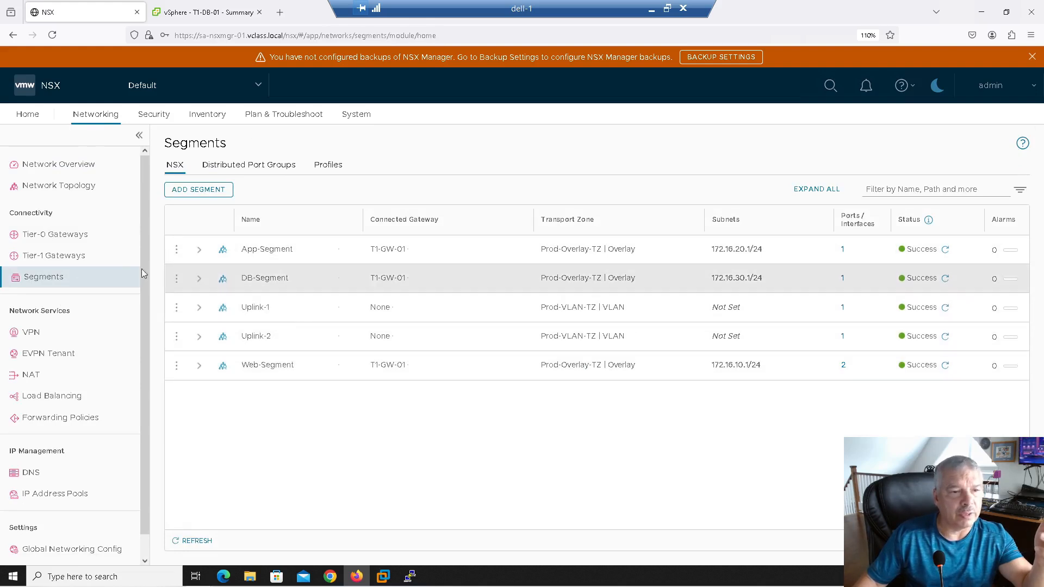
left_click(55, 234)
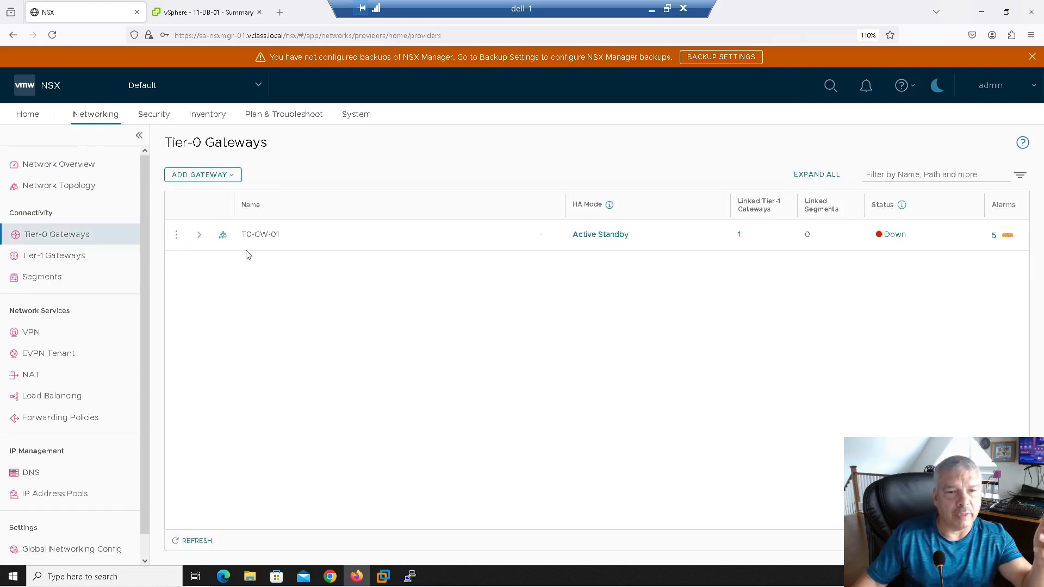
left_click(54, 255)
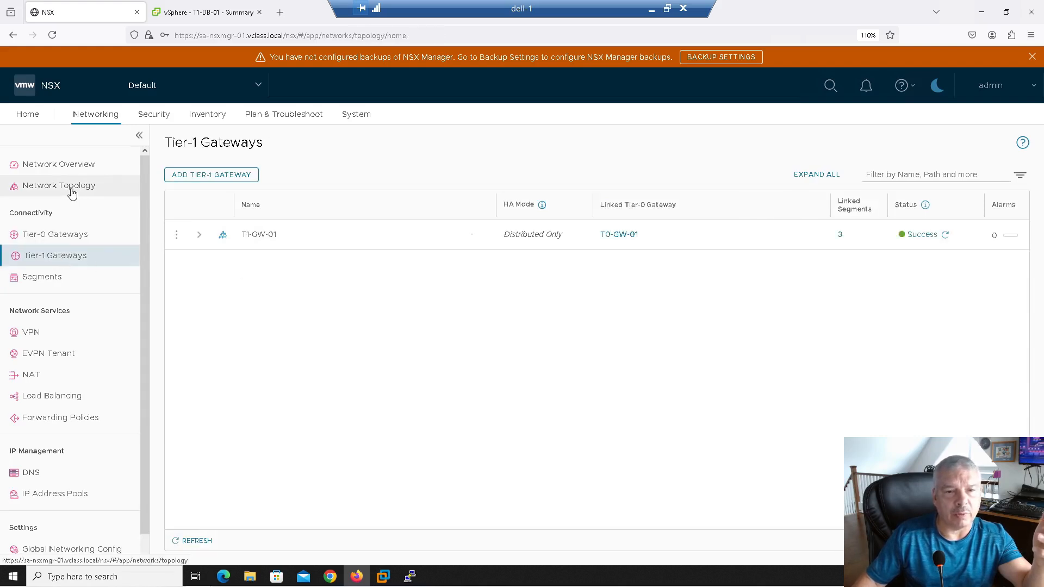
Trace the network topology down to the Web-Segment VMs and show the T1-DB-01 details.
left_click(59, 185)
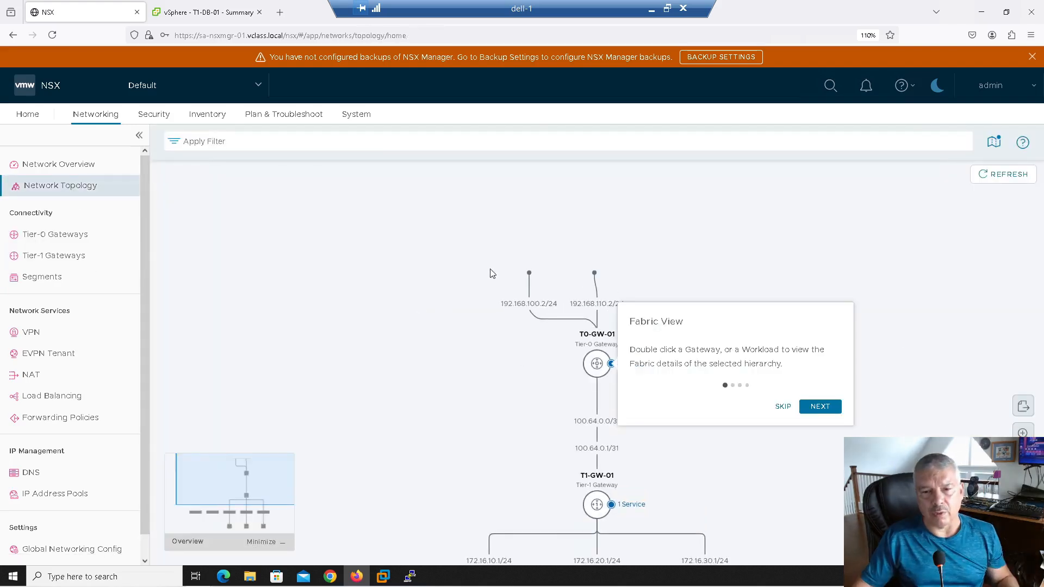
left_click(782, 405)
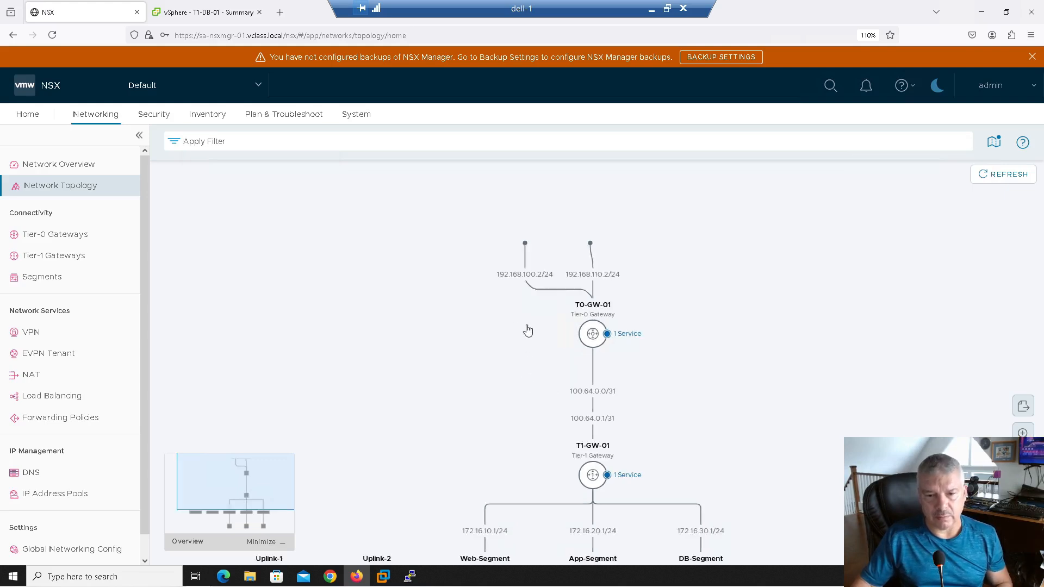
scroll("down", 3)
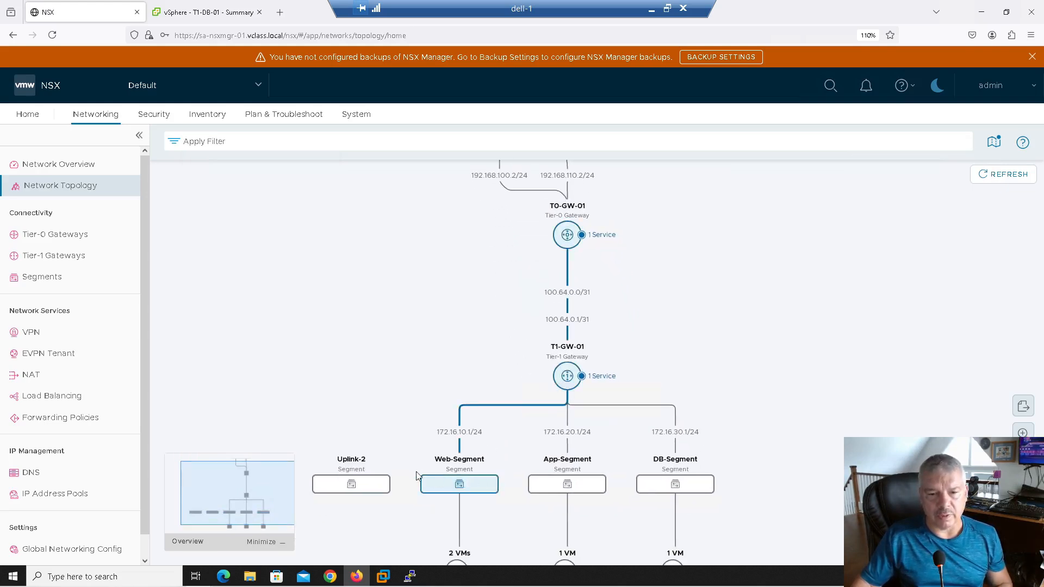
scroll("down", 3)
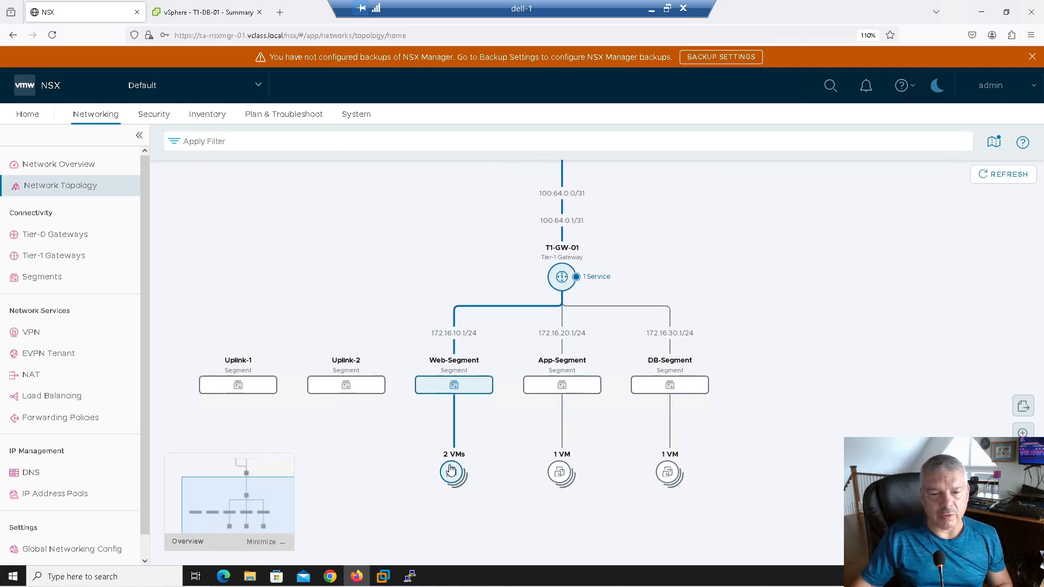
left_click(453, 472)
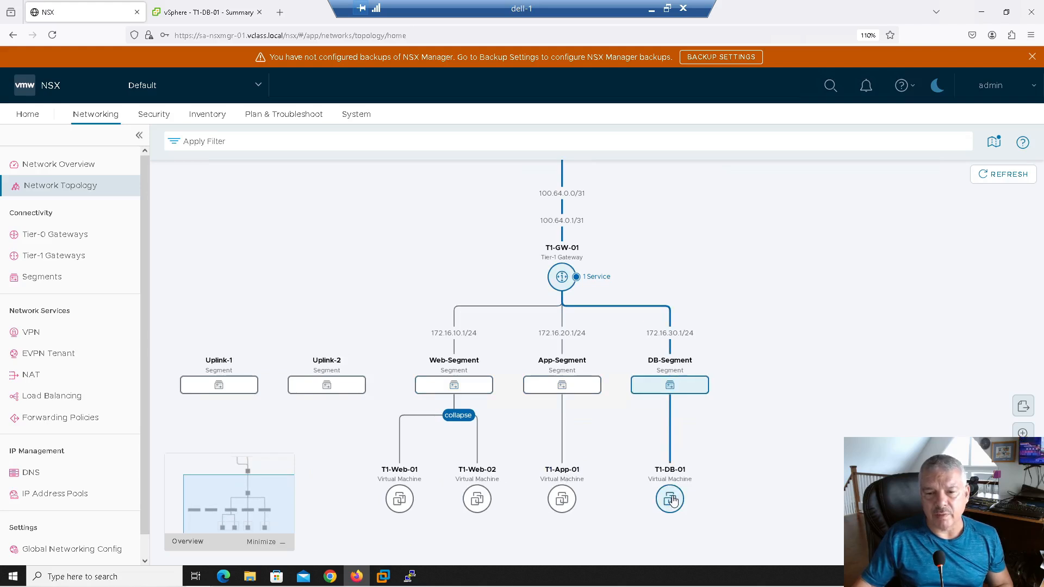
left_click(669, 499)
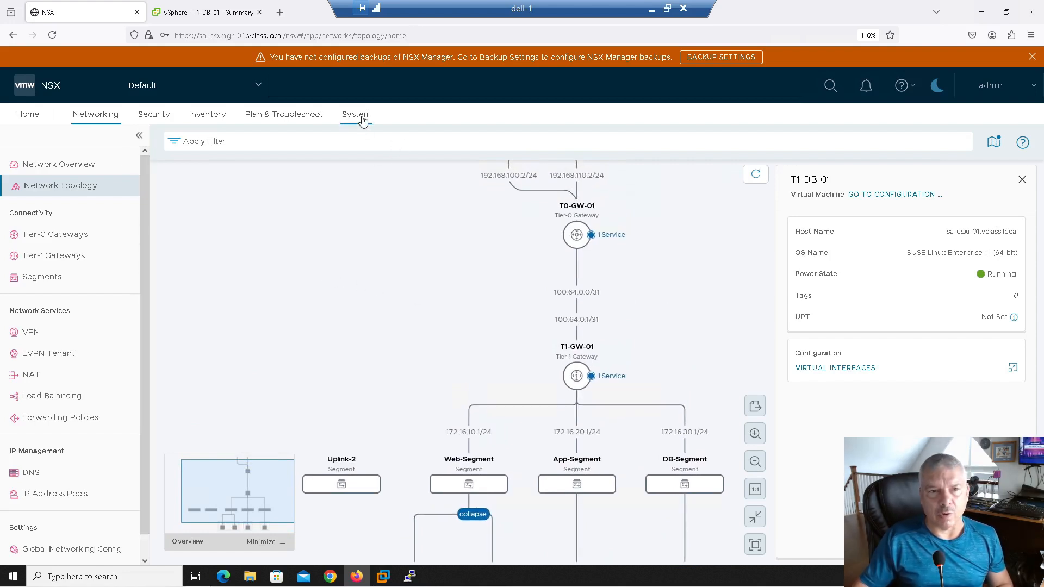
Return to Backup & Restore, now listing one successful backup.
left_click(356, 114)
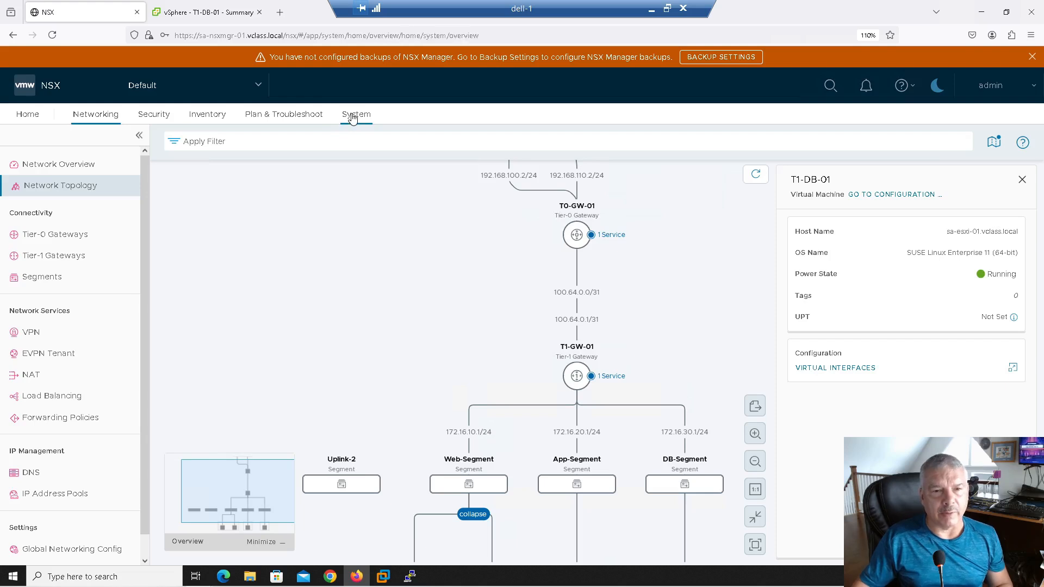
left_click(355, 115)
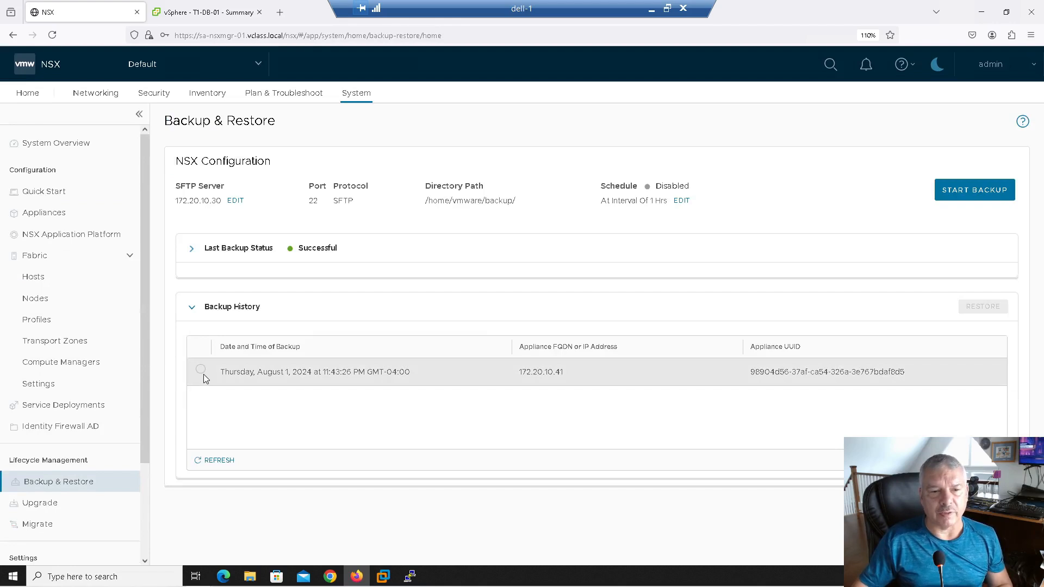
mouse_move(722, 387)
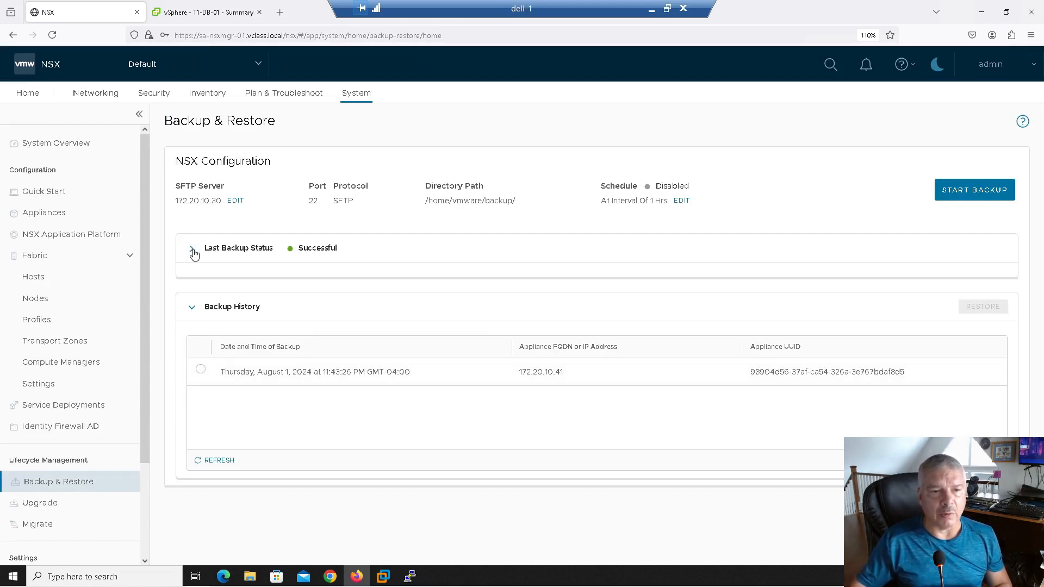
Expand the last backup's node and cluster status and select that backup in the history.
left_click(191, 251)
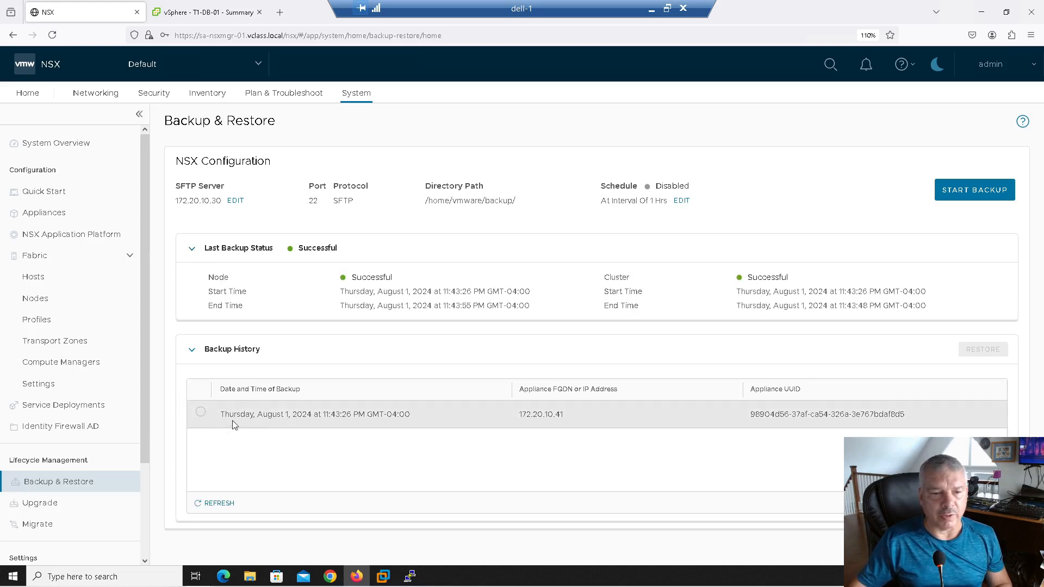
left_click(200, 411)
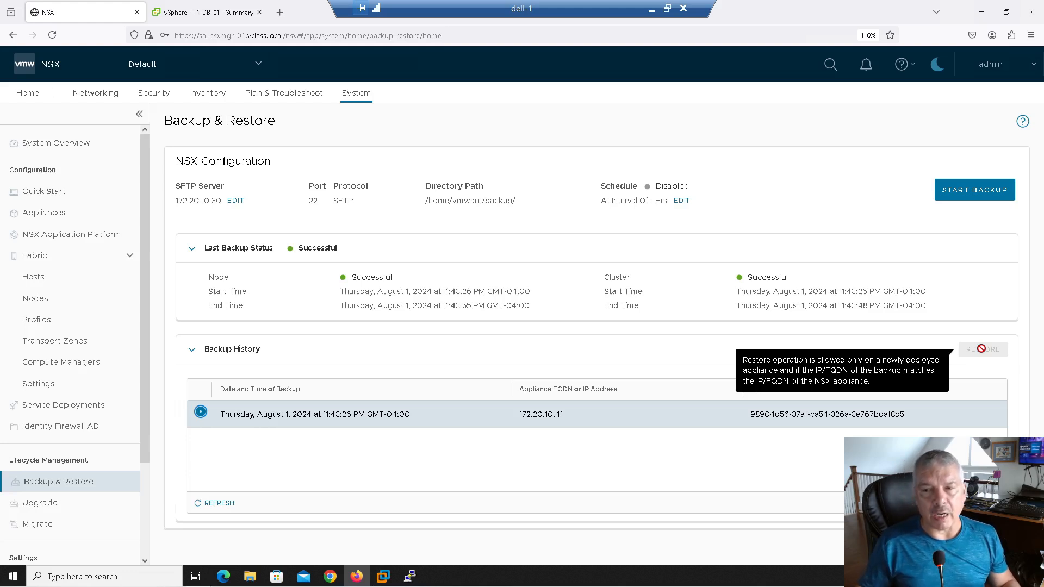
mouse_move(613, 203)
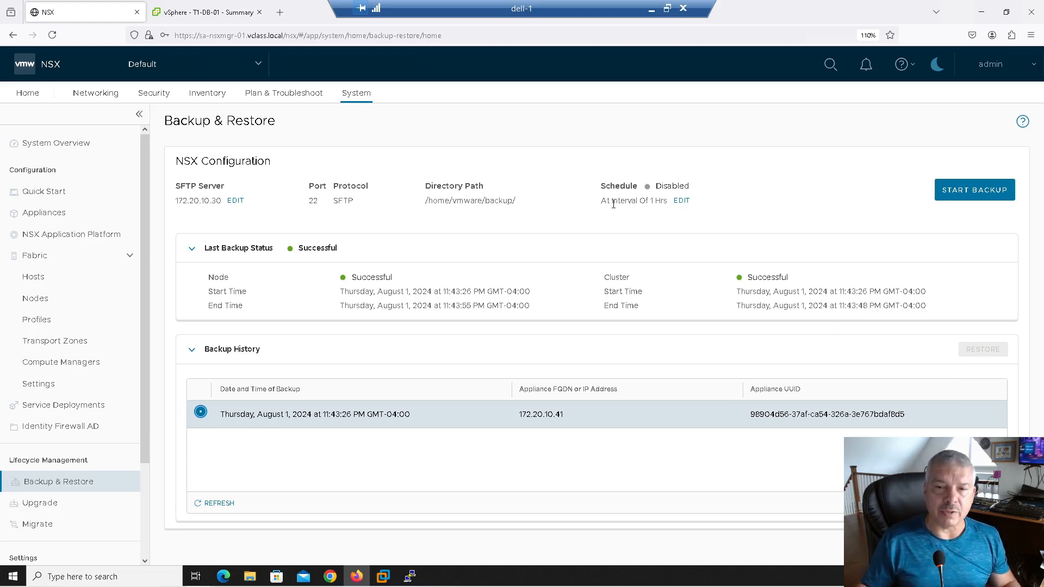
mouse_move(598, 255)
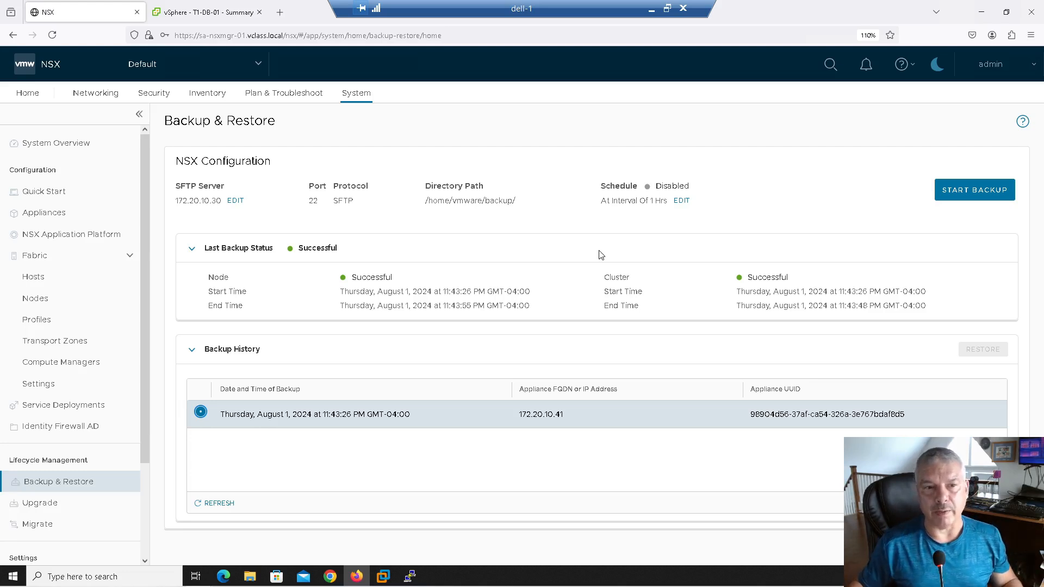
mouse_move(422, 232)
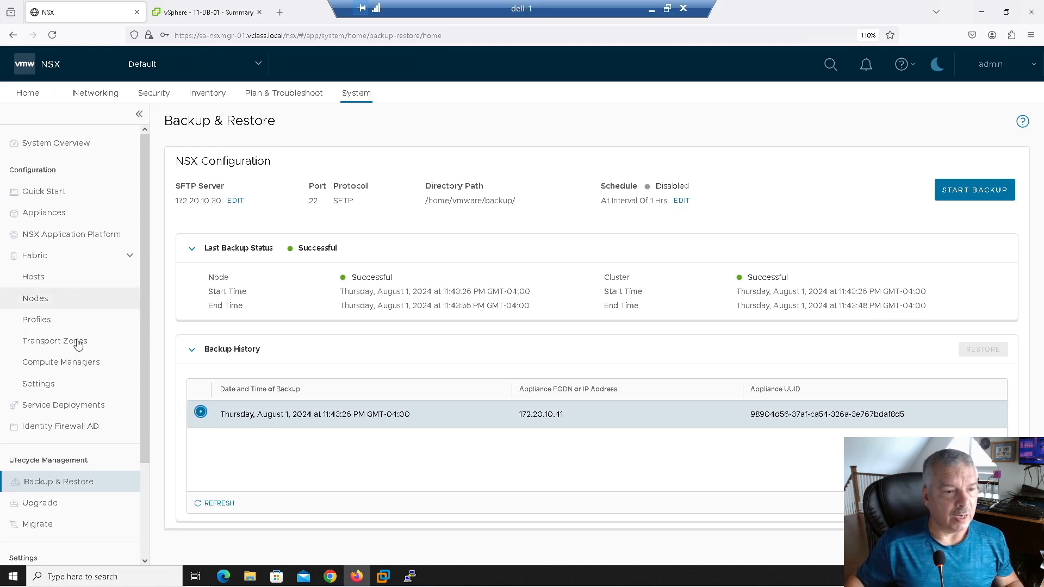
Check transport zones and edge nodes, then expand SA-Cluster-01 to show its three hosts Up.
left_click(55, 340)
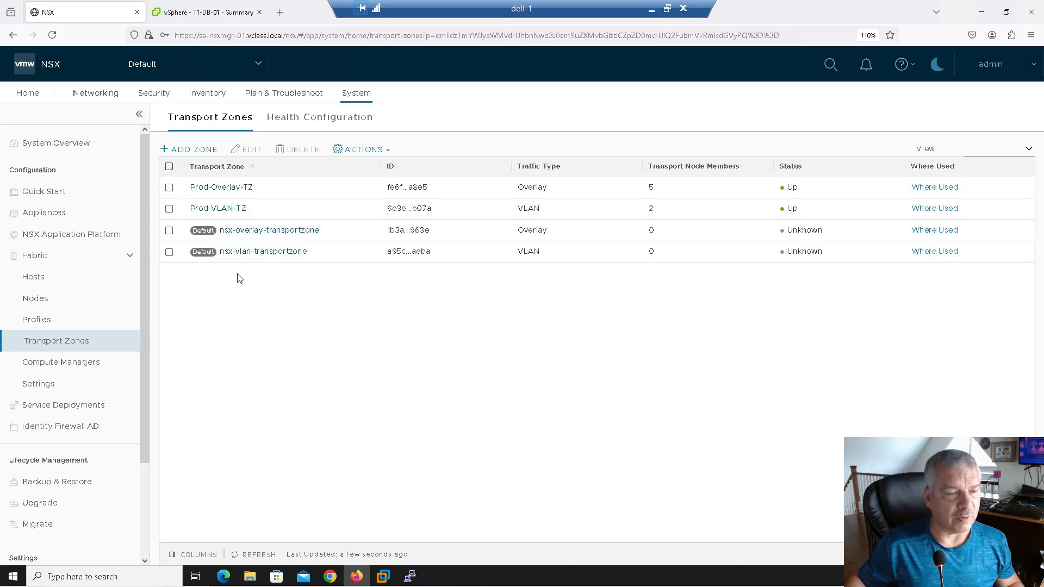
left_click(37, 298)
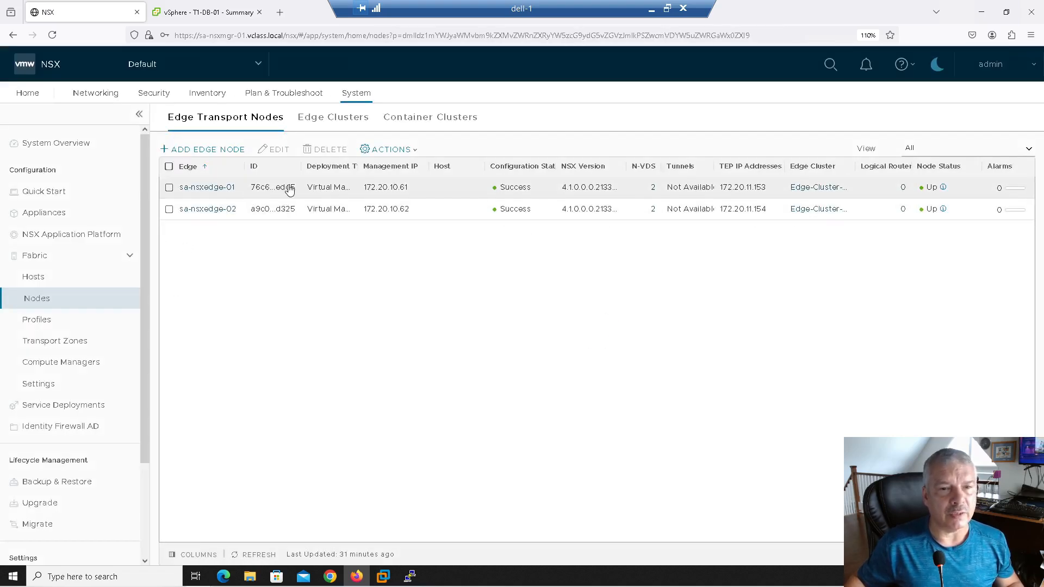
left_click(333, 117)
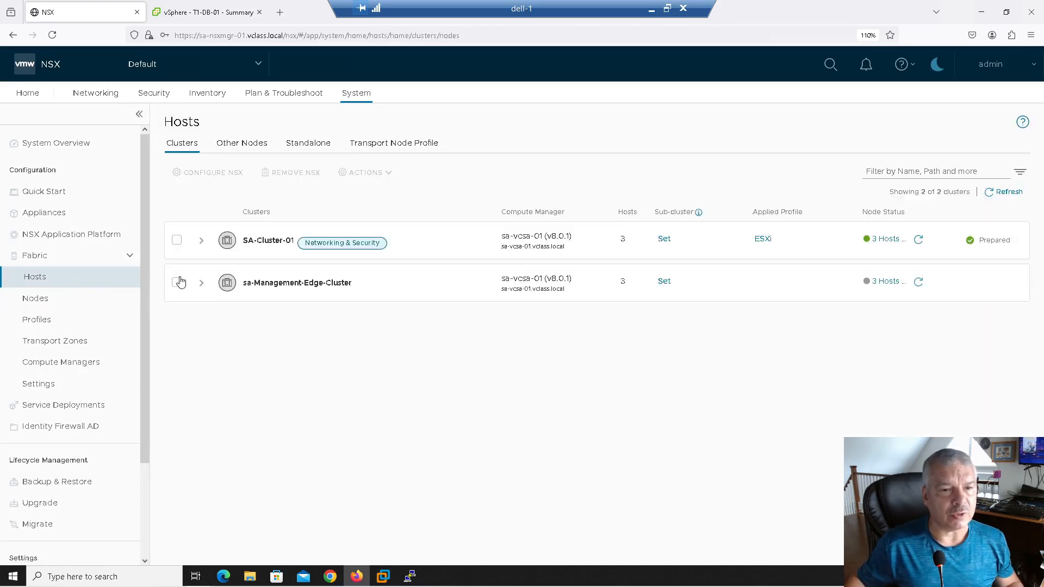
left_click(201, 240)
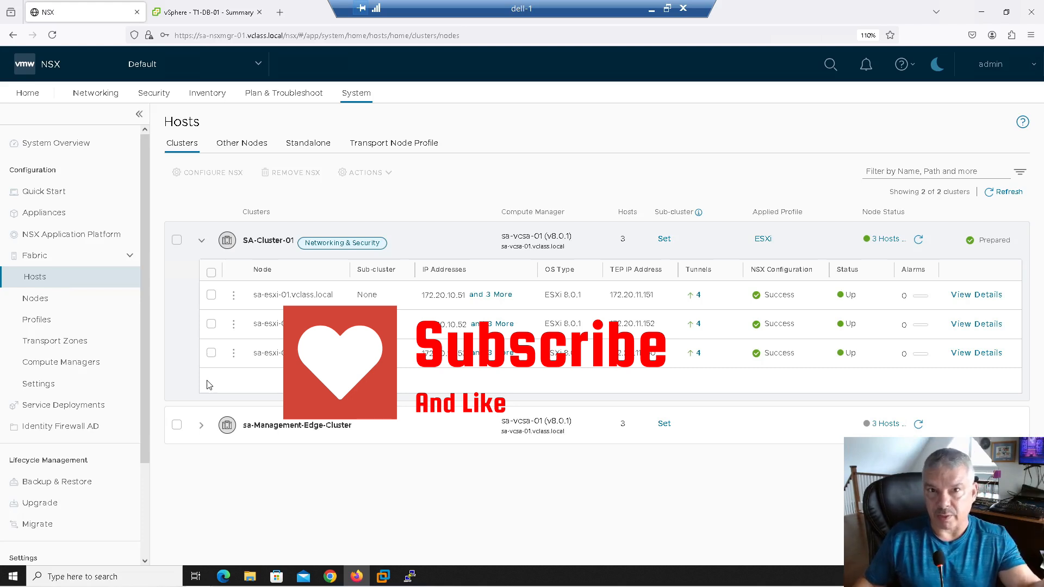
mouse_move(242, 390)
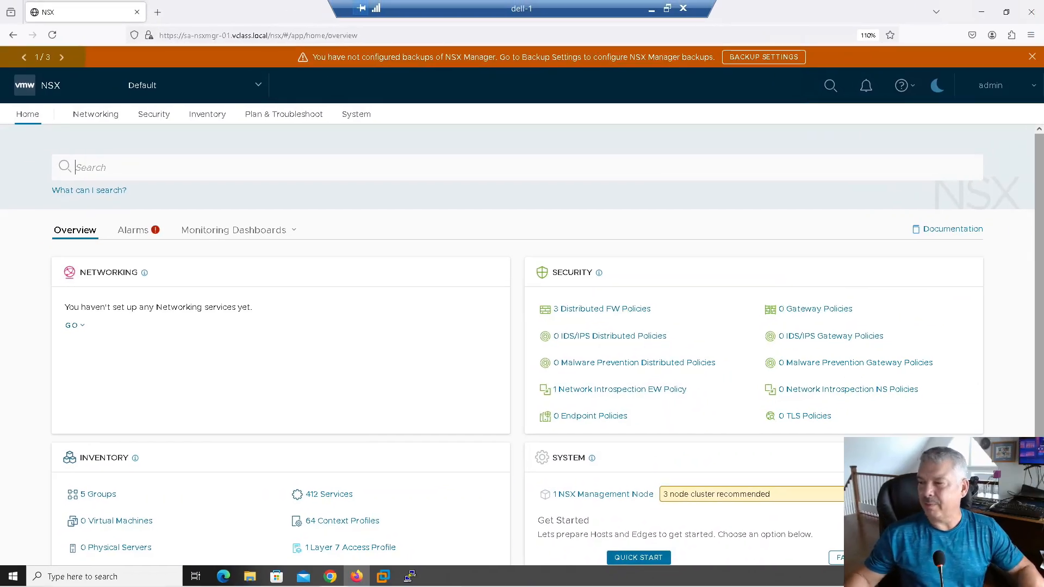
mouse_move(571, 213)
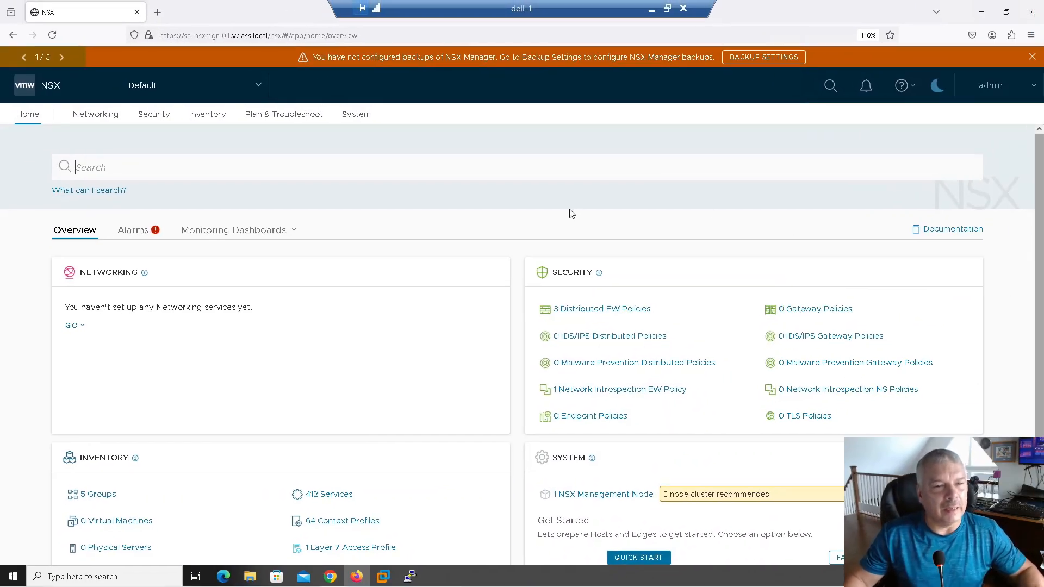
mouse_move(551, 207)
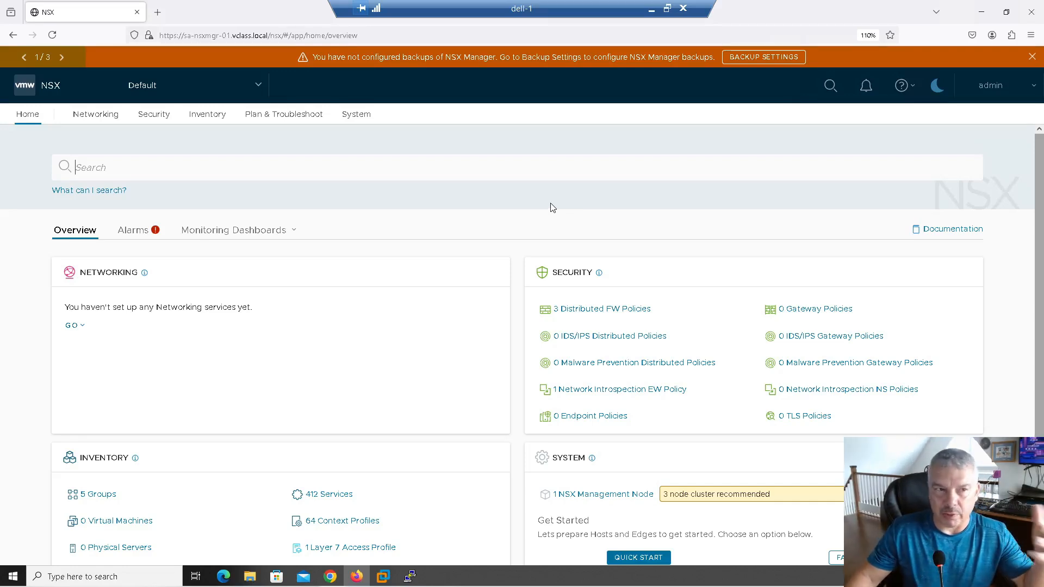
mouse_move(203, 118)
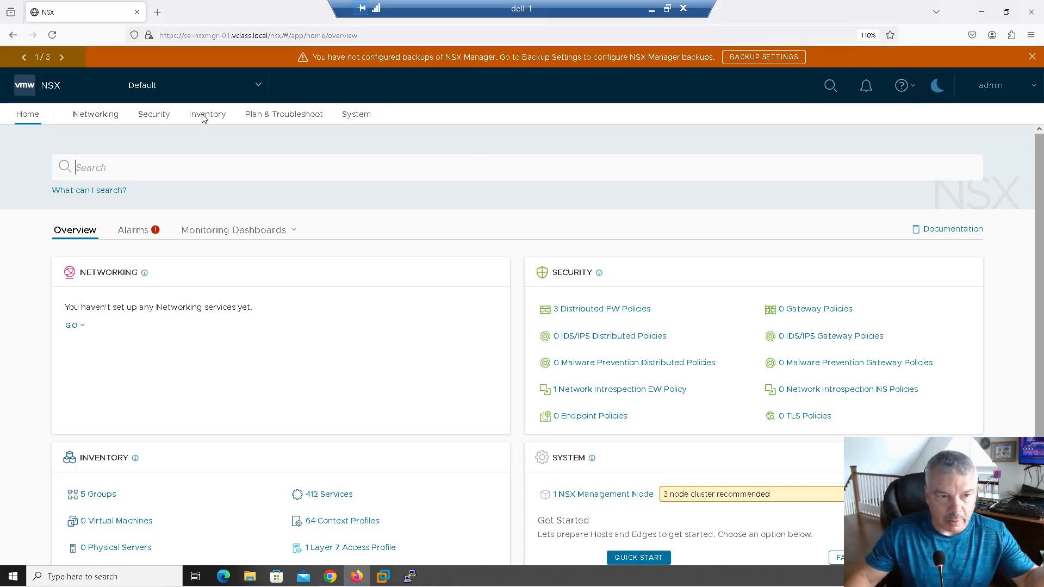
Verify compute managers, Tier-1 gateways and segments are all empty, ending on System Overview.
left_click(355, 114)
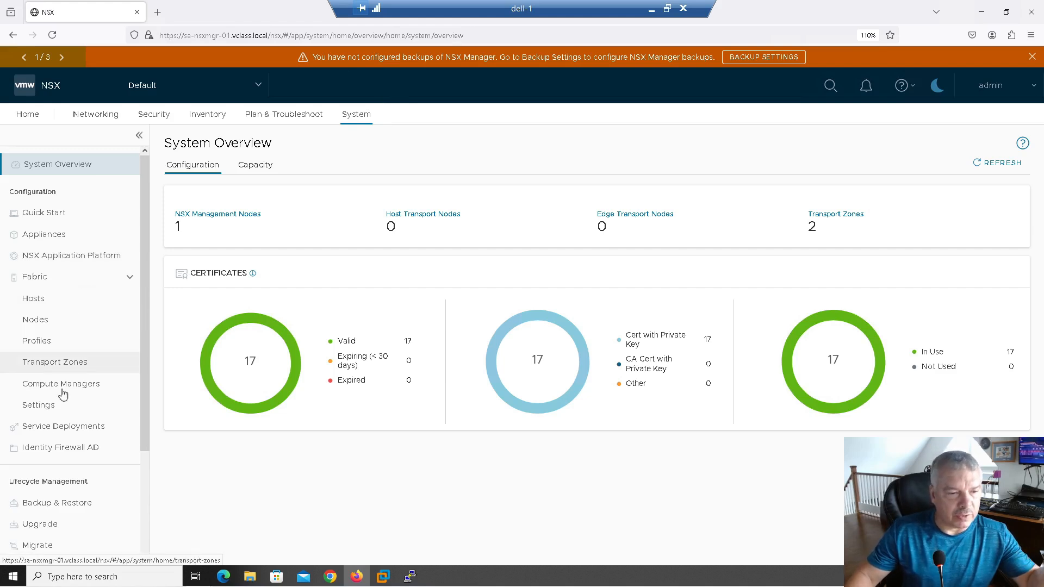
left_click(61, 384)
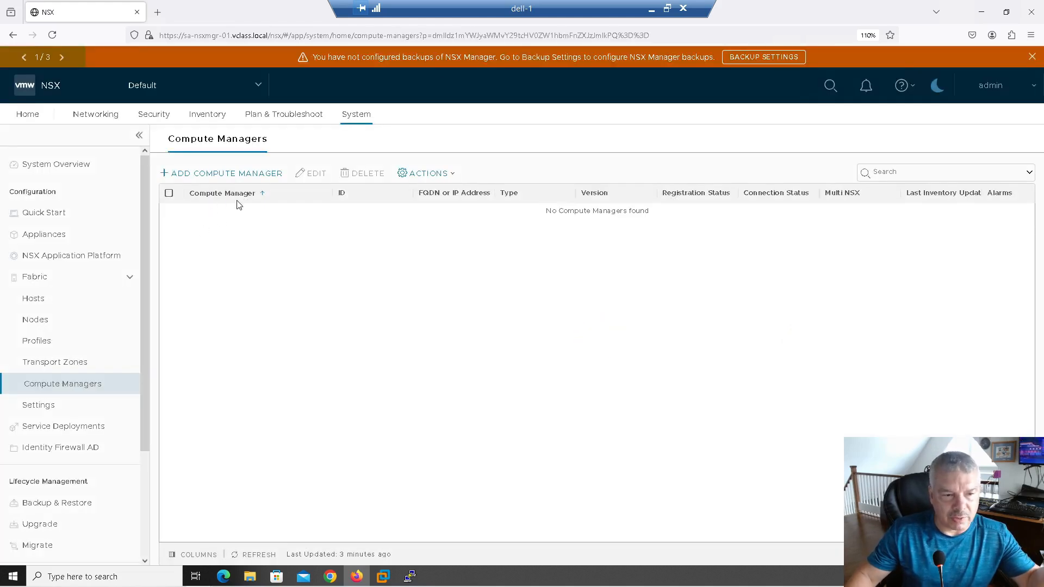
mouse_move(96, 114)
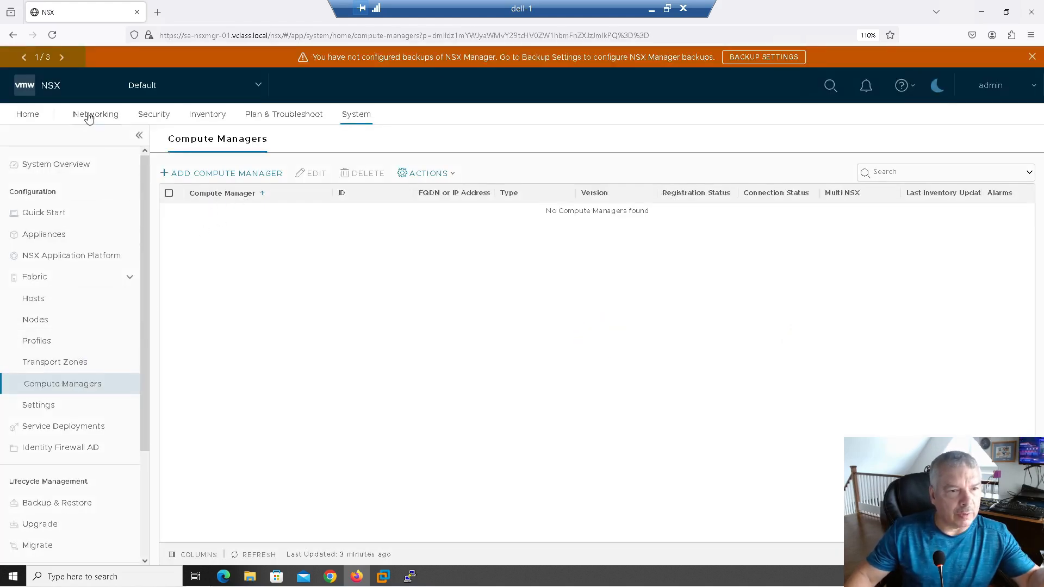
left_click(96, 114)
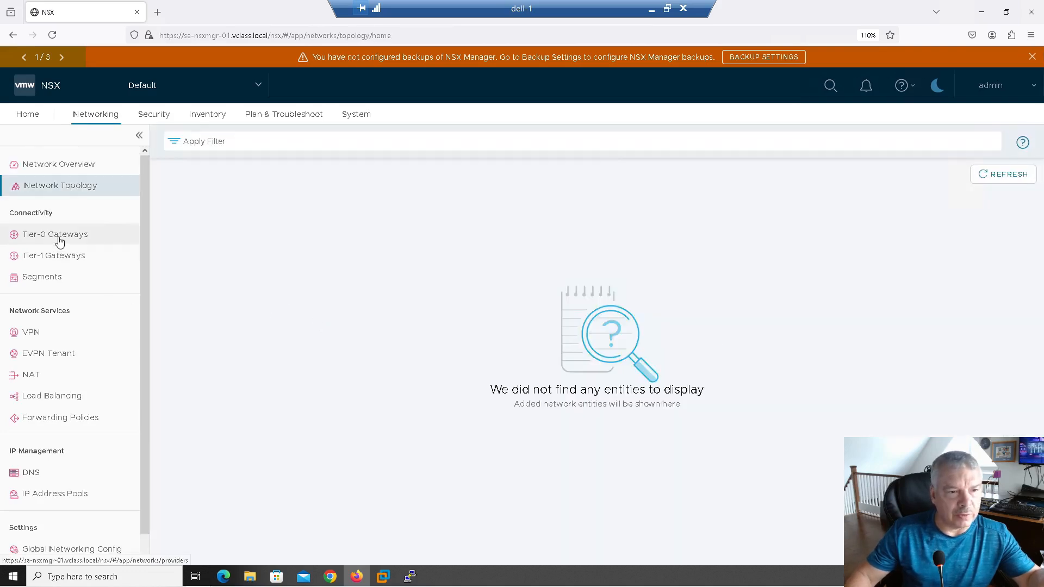
left_click(56, 254)
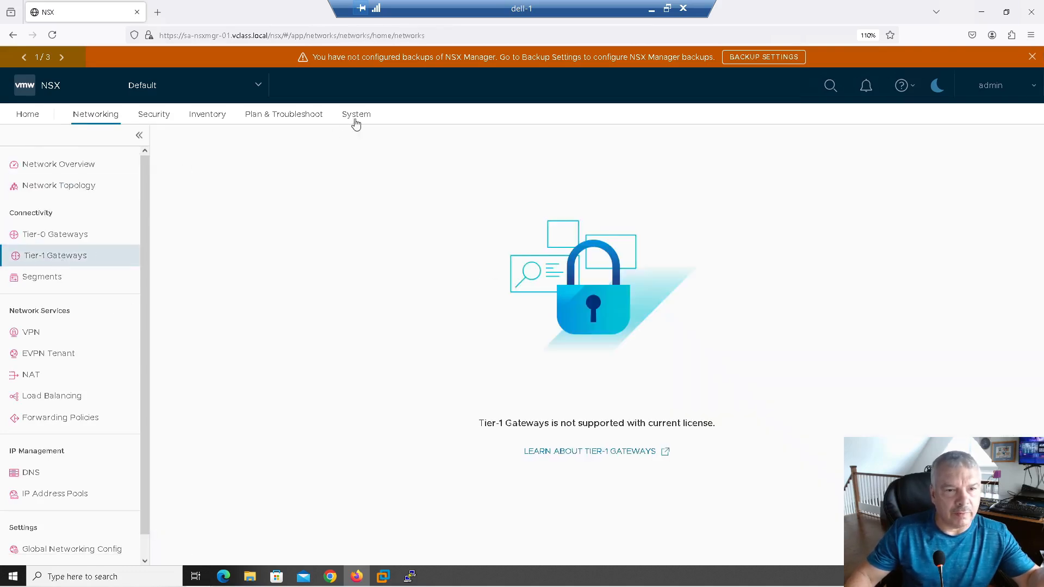
left_click(59, 164)
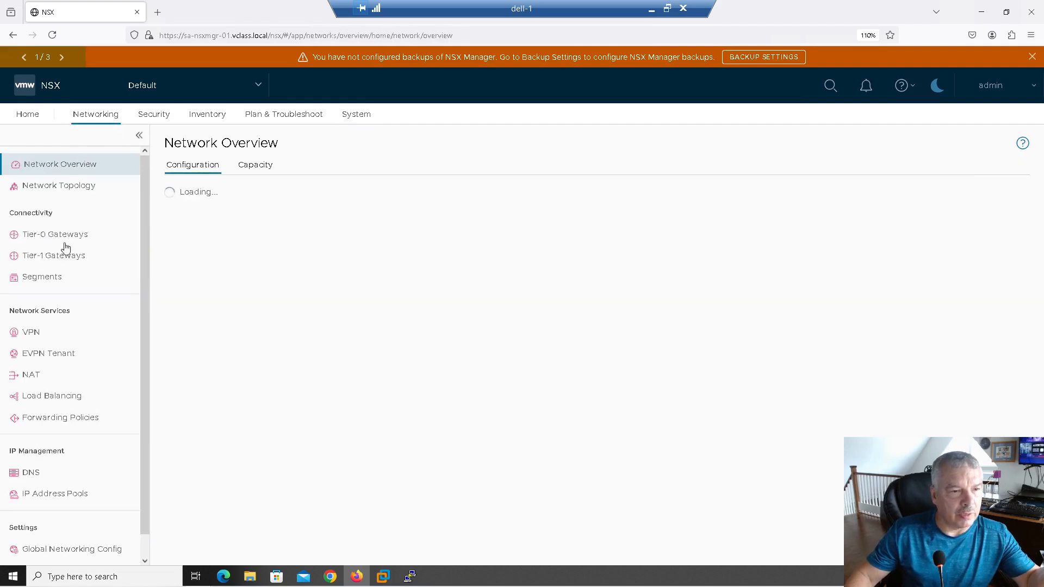
left_click(43, 276)
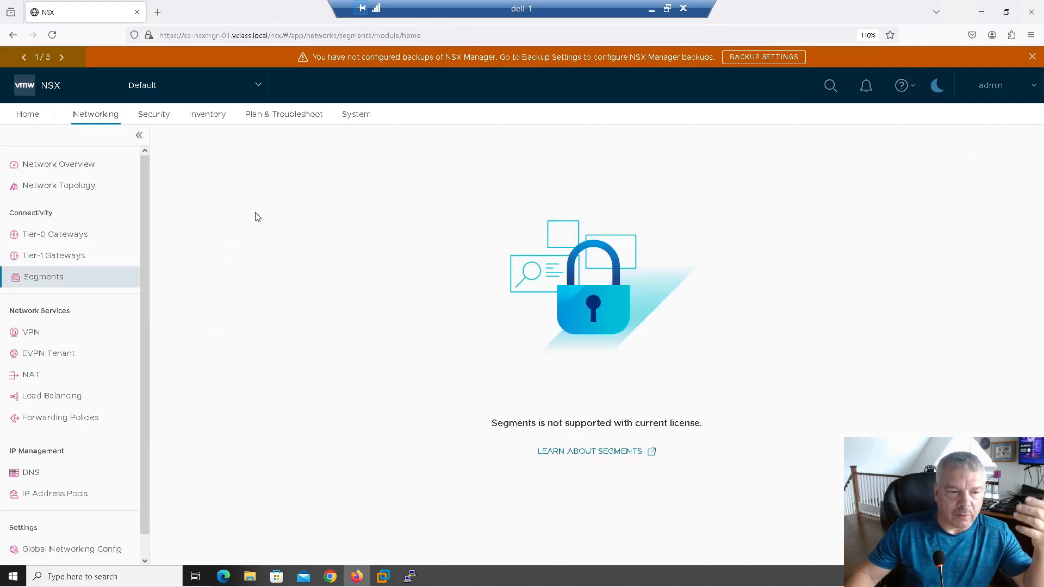
mouse_move(224, 276)
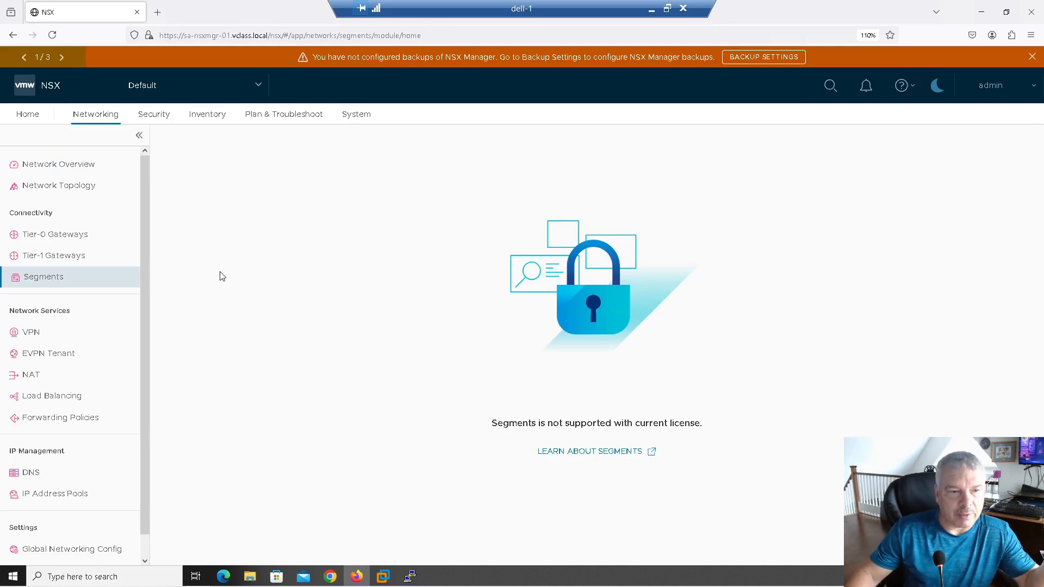
left_click(356, 114)
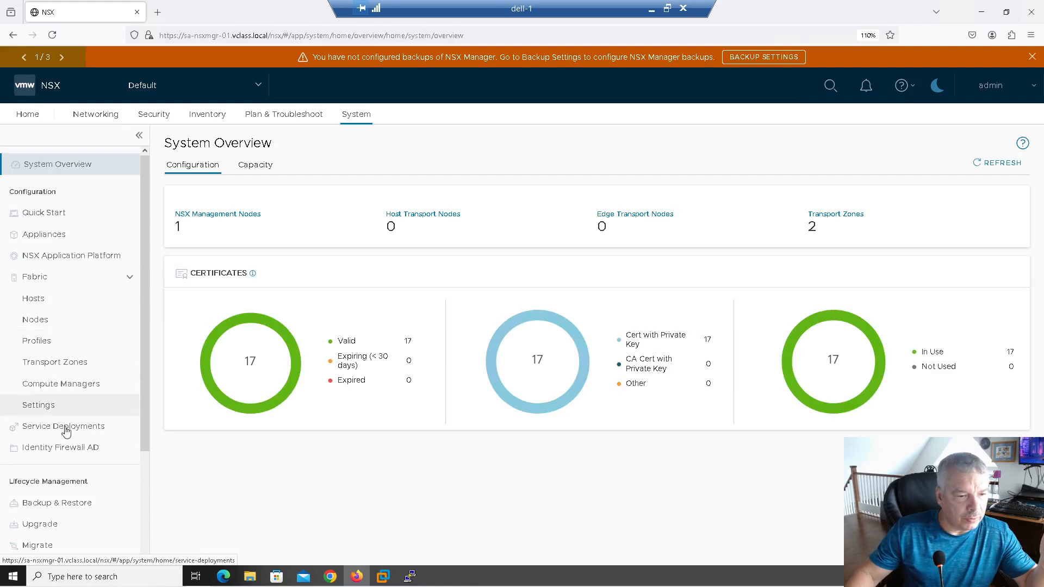
Enter SFTP backup server 172.20.10.30 with directory path /home/vmware/backup/ in Backup & Restore.
left_click(58, 502)
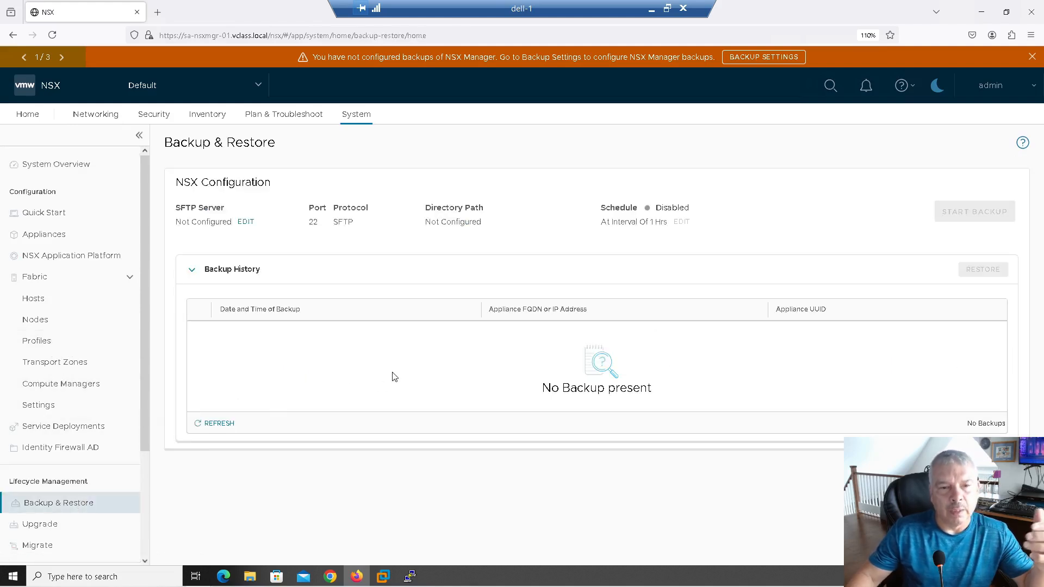
mouse_move(354, 337)
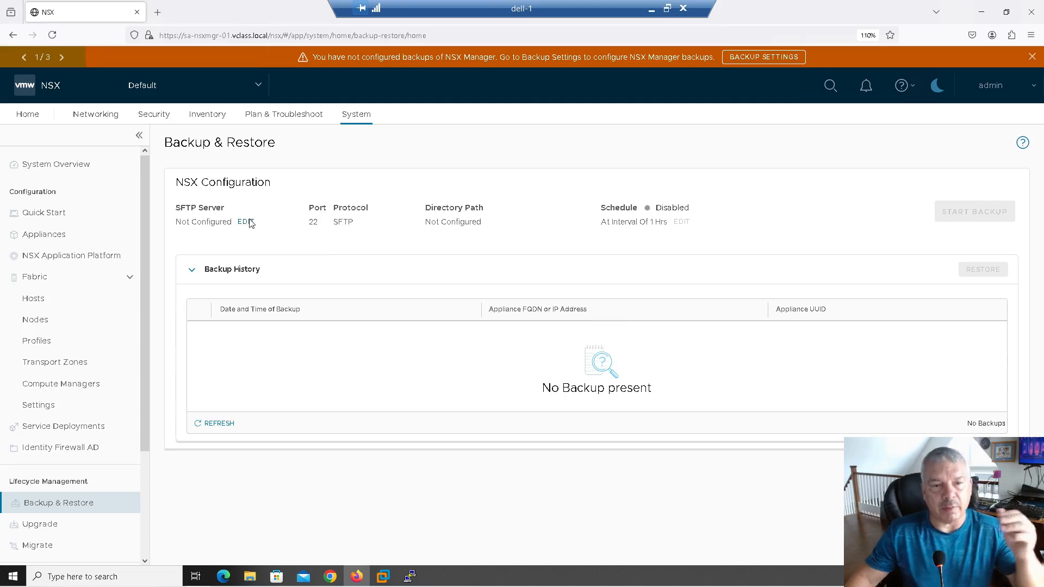
left_click(244, 221)
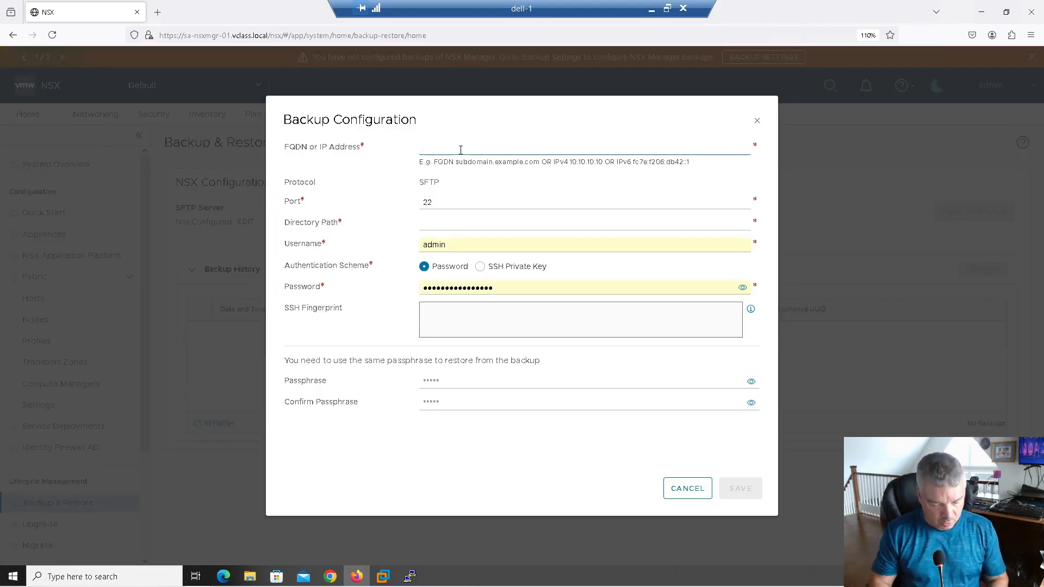
type("172.20.10.30")
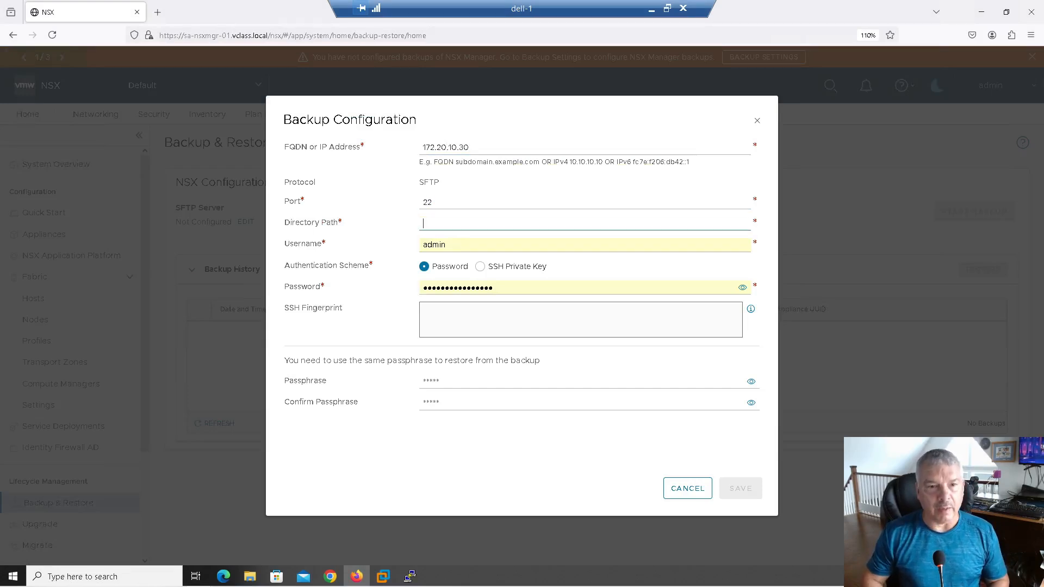
type("/")
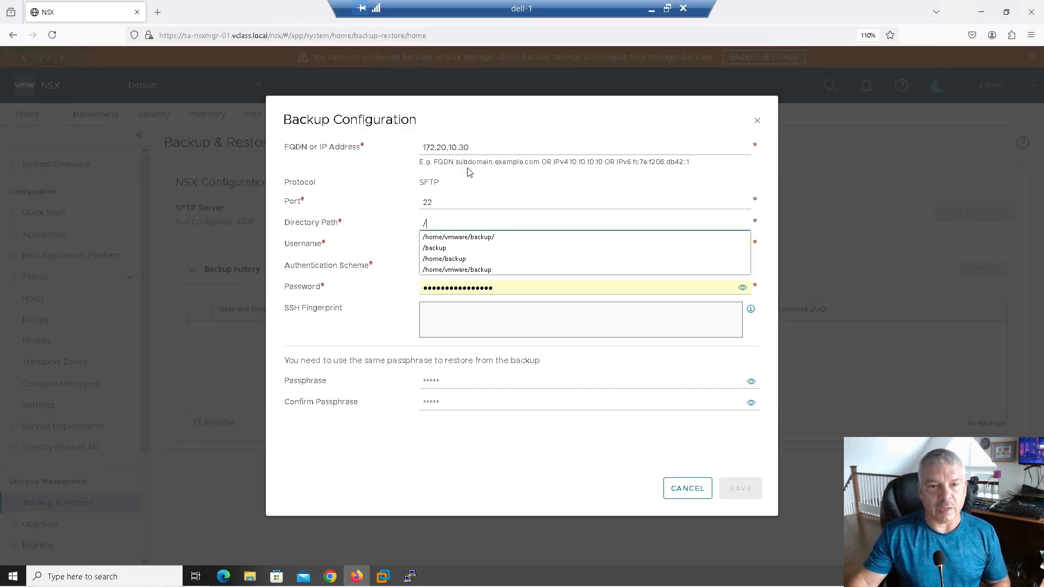
left_click(458, 235)
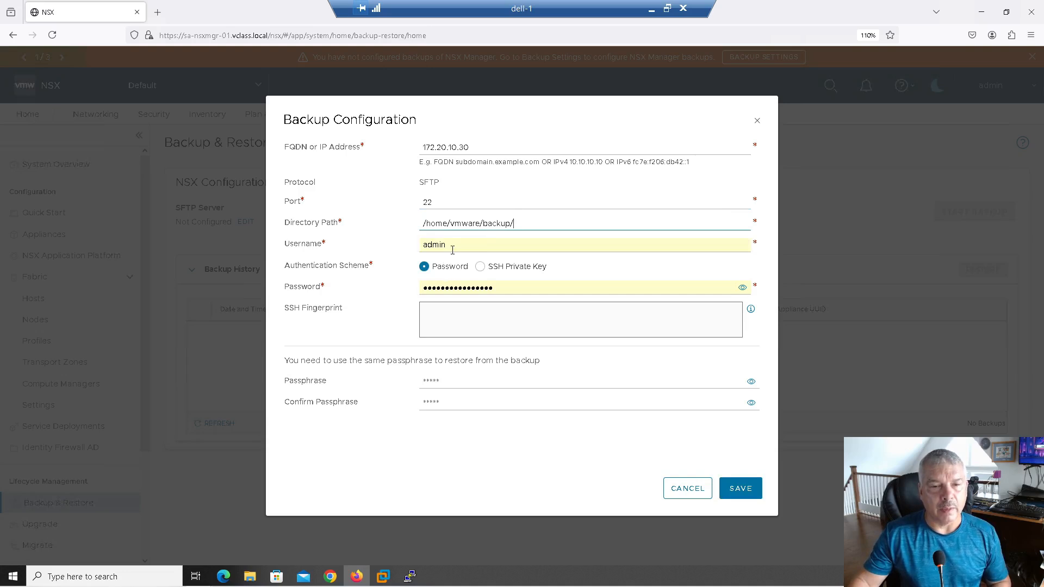
Fill in the SFTP username, password and backup passphrase fields.
type("VMware")
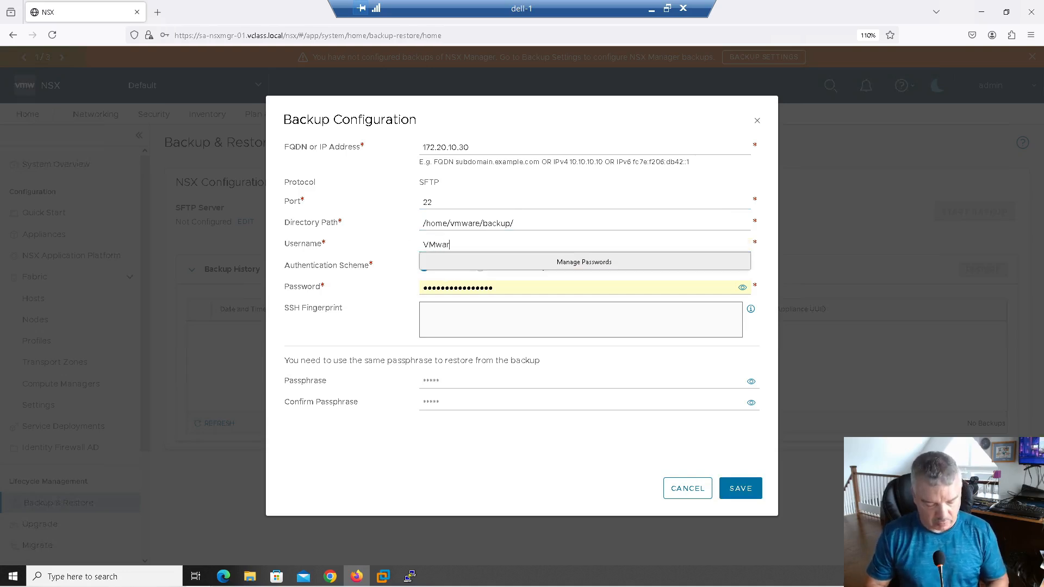
left_click(437, 243)
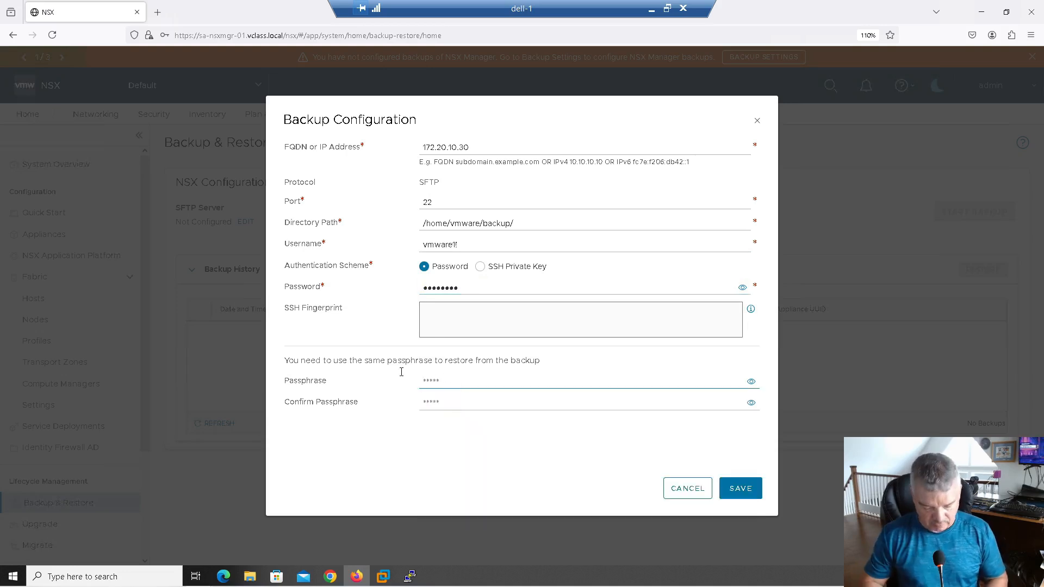
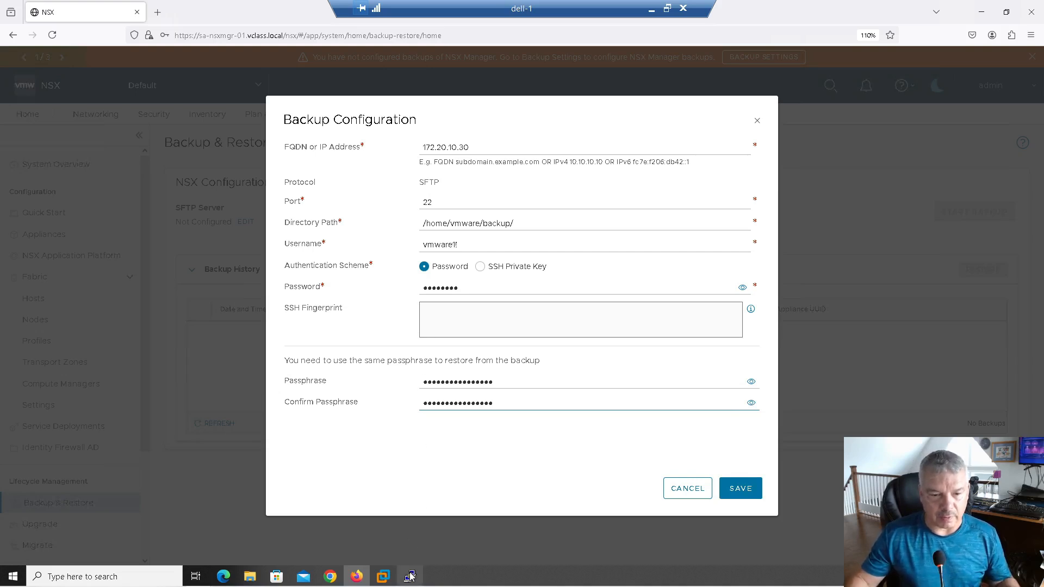
Copy the SHA256 host key fingerprint from the SSH terminal into the backup form.
left_click(410, 576)
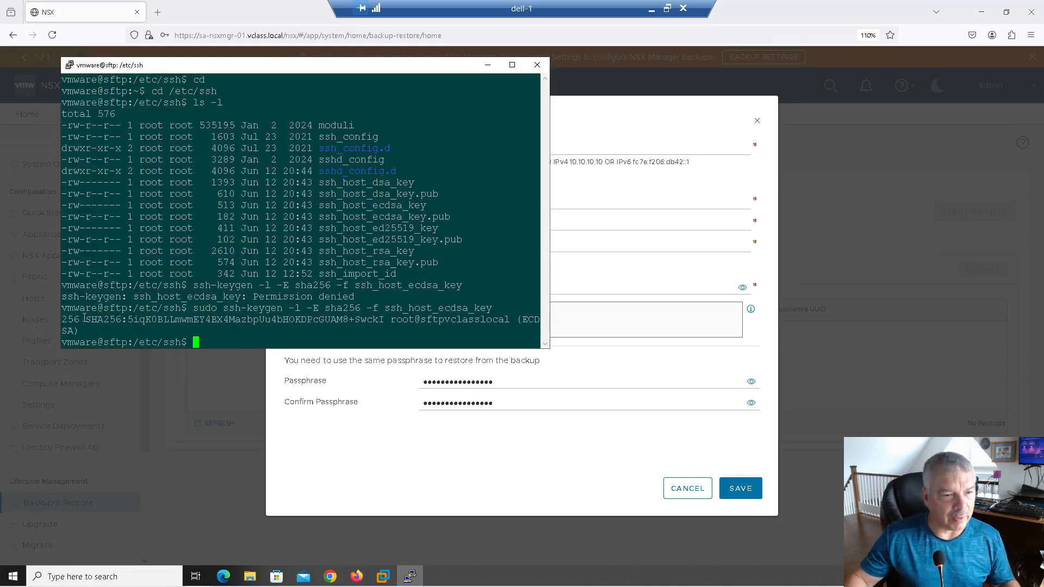
left_click_drag(85, 320, 376, 319)
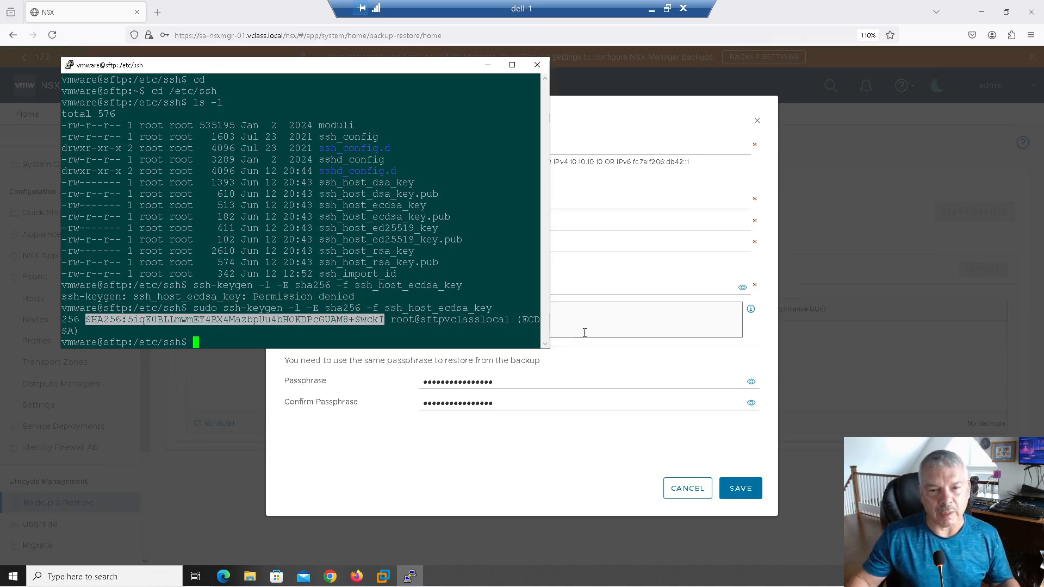
right_click(579, 318)
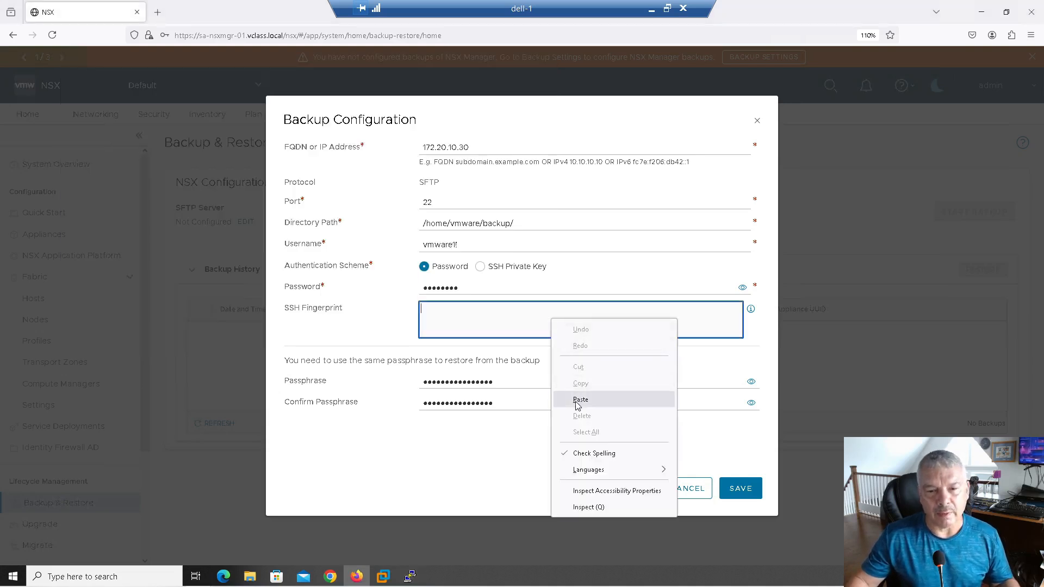
left_click(581, 399)
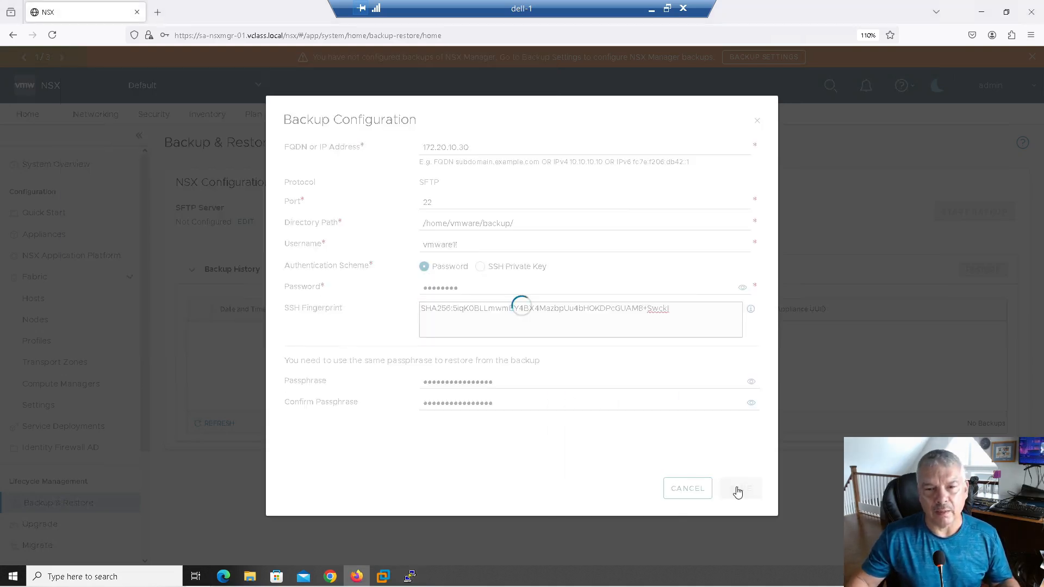
Correct the rejected username to vmware and save the SFTP backup configuration.
left_click(740, 488)
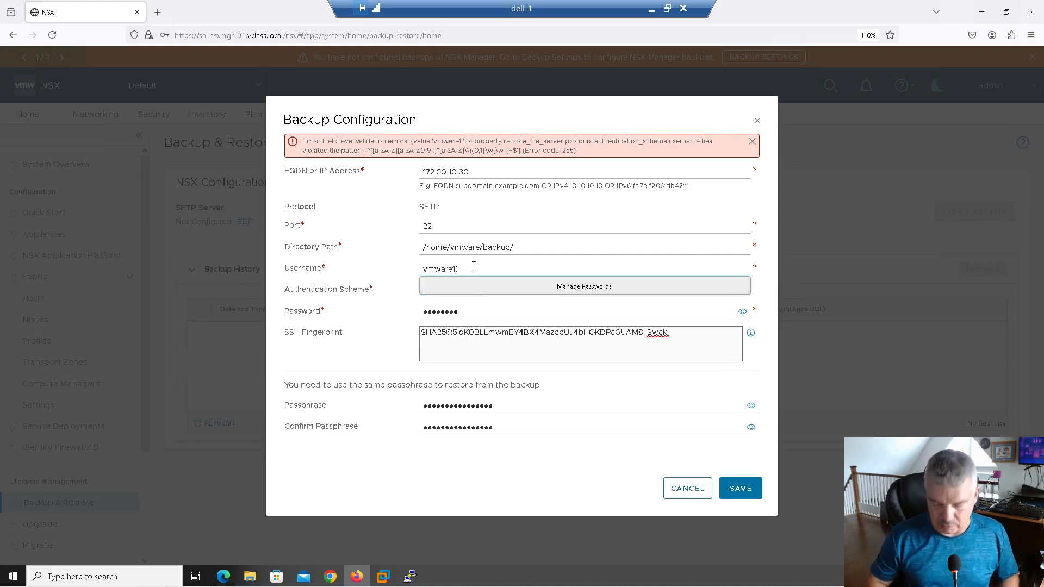
key("BackSpace")
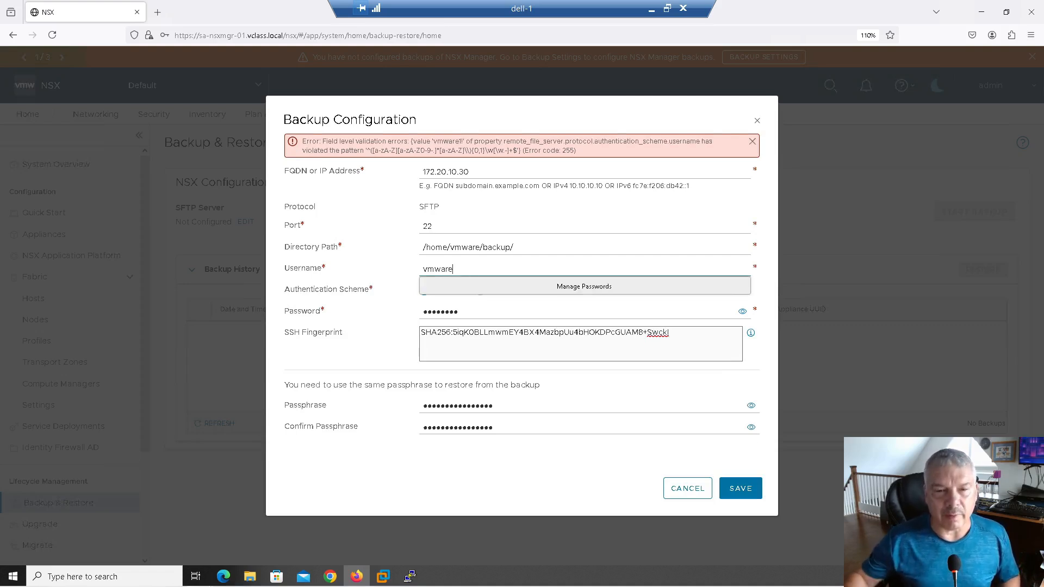
left_click(739, 488)
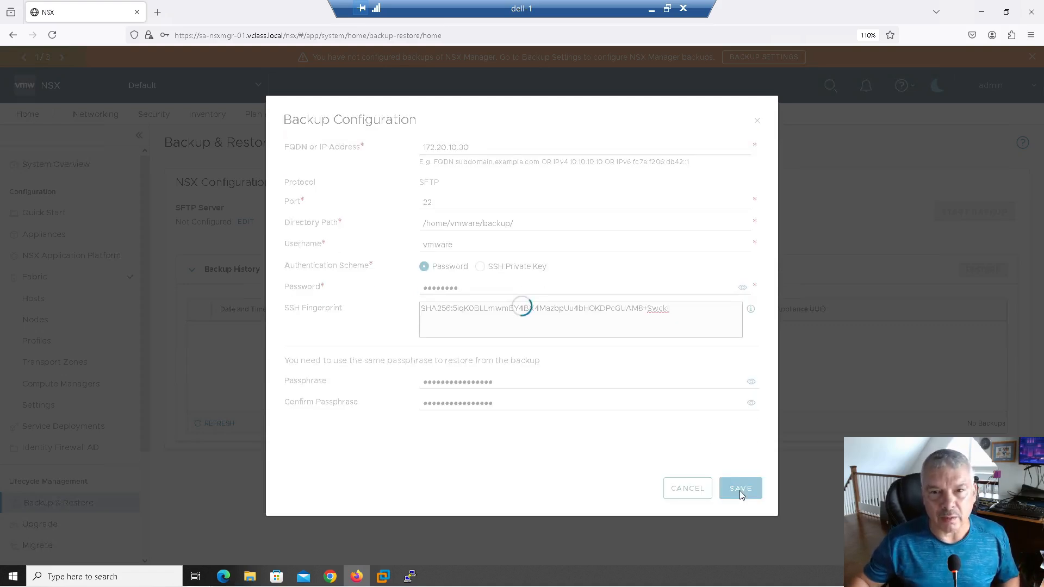
Select the August 1, 2024 backup from 172.20.10.41 in Backup History.
left_click(739, 488)
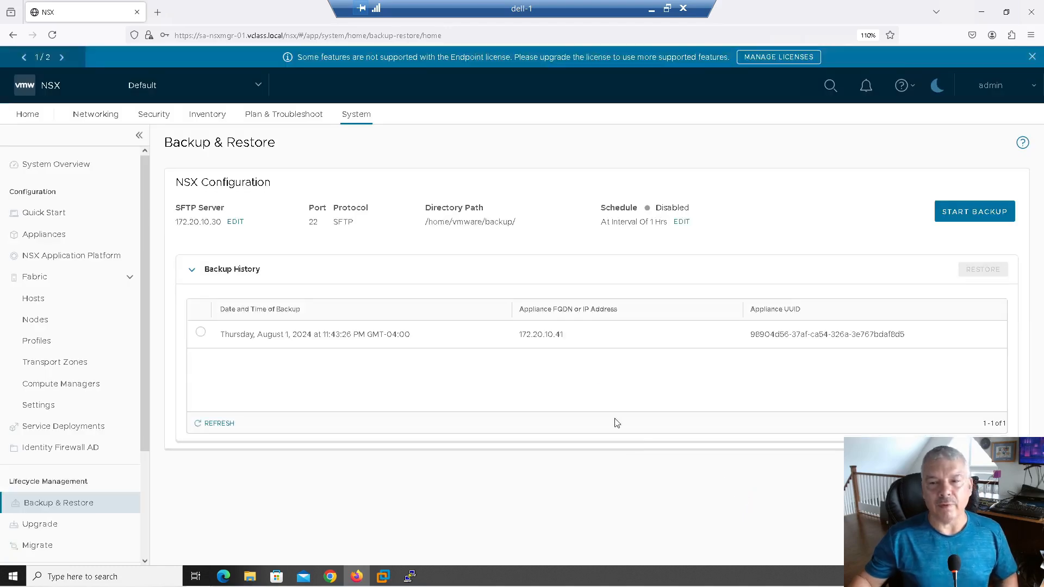
mouse_move(240, 280)
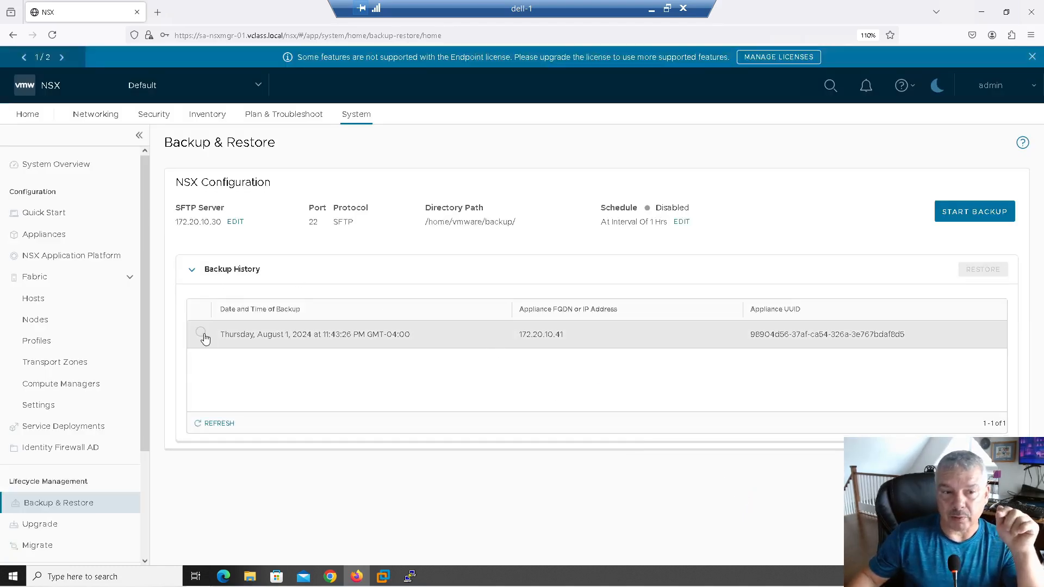
left_click(200, 334)
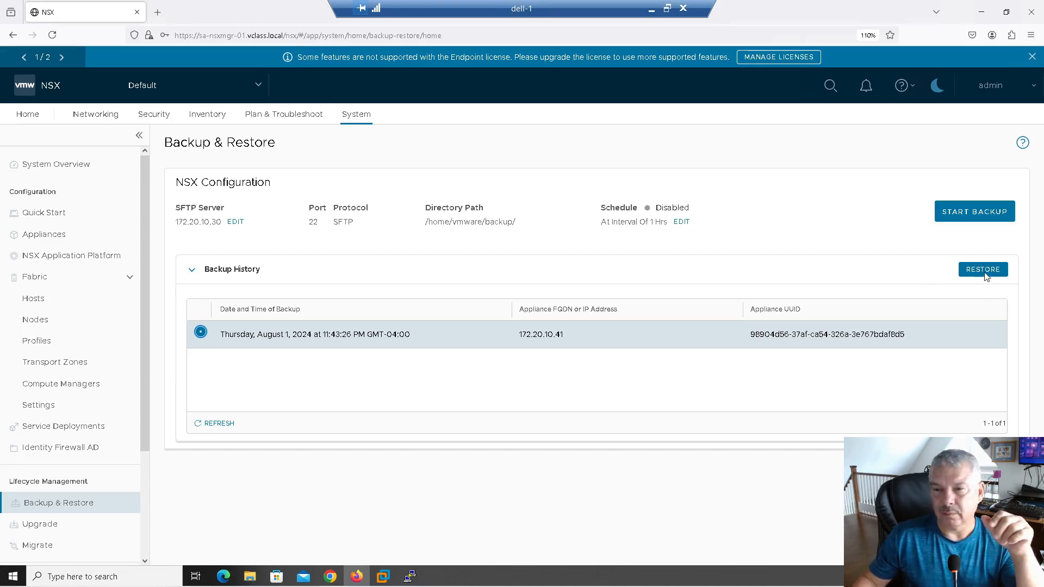
Start the restore from the August 1 backup, continue past the steps and accept the certificate warning.
left_click(982, 268)
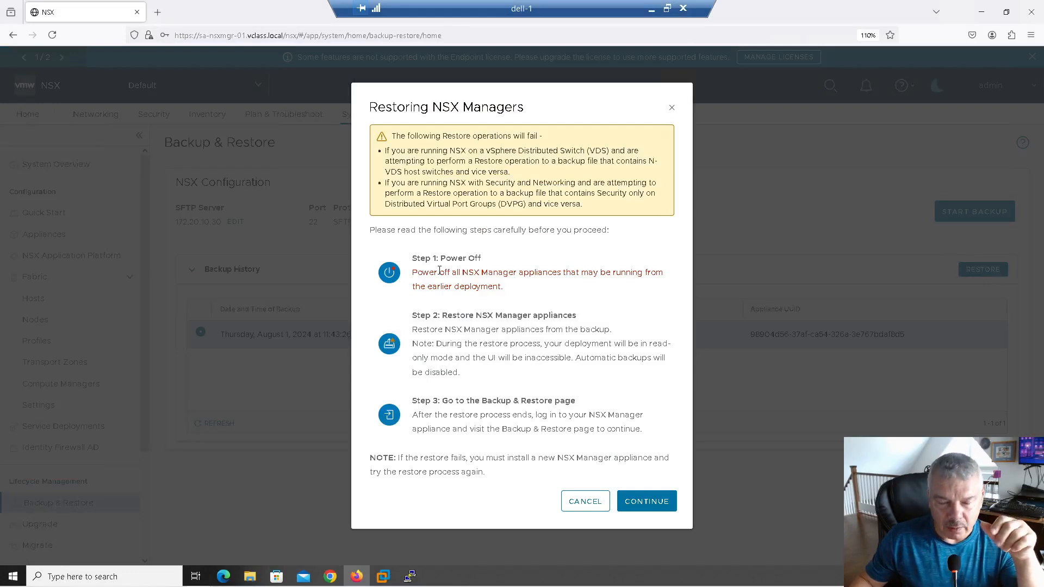
mouse_move(543, 296)
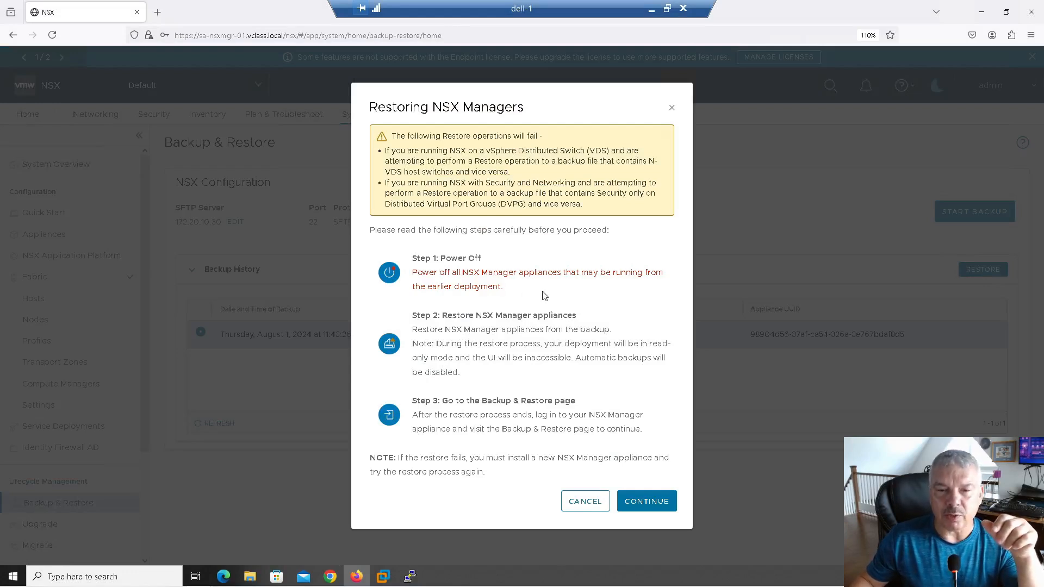
mouse_move(516, 297)
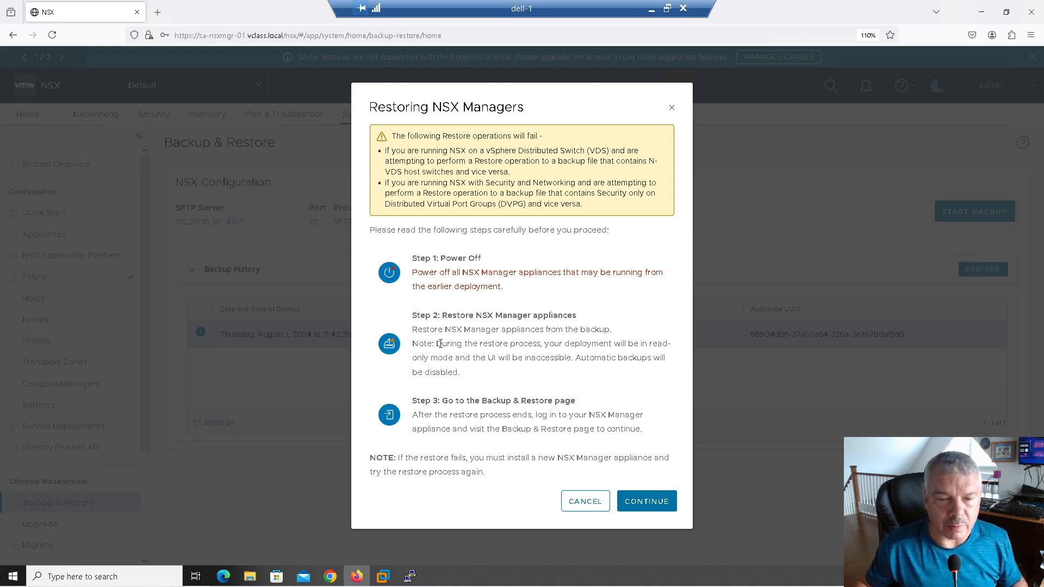
mouse_move(487, 342)
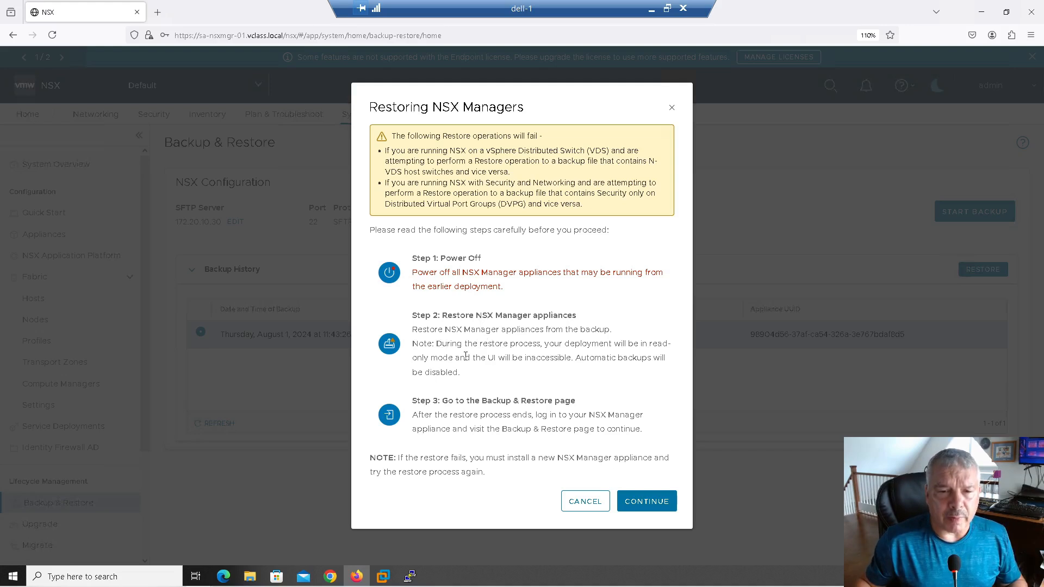
mouse_move(571, 357)
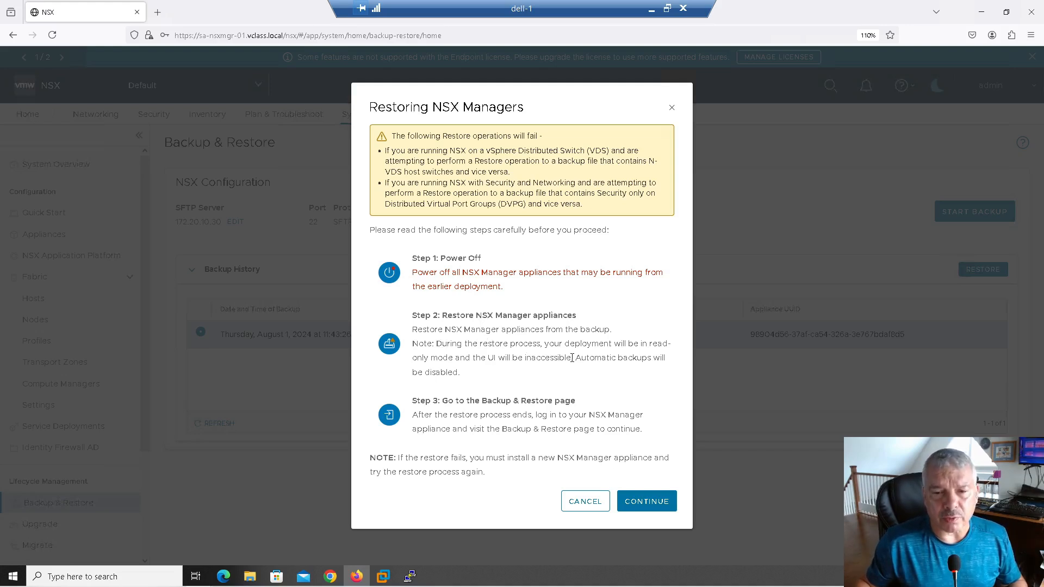
mouse_move(500, 372)
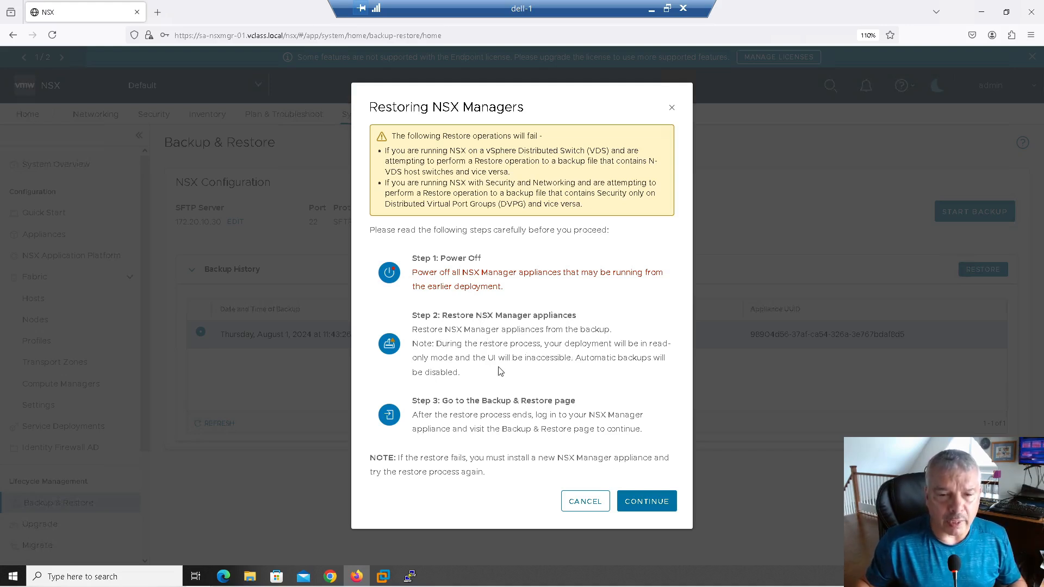
mouse_move(541, 370)
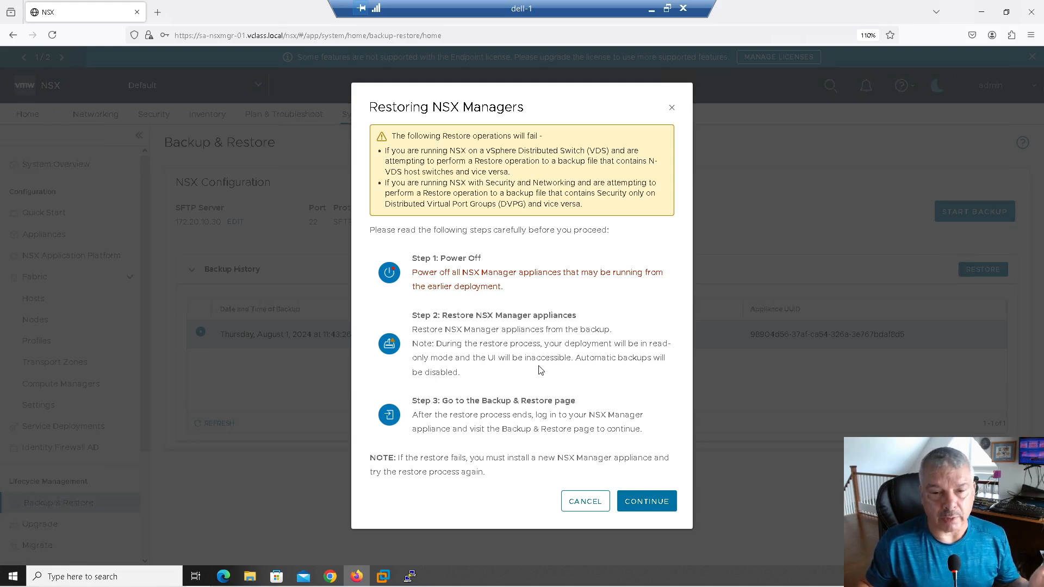
mouse_move(447, 428)
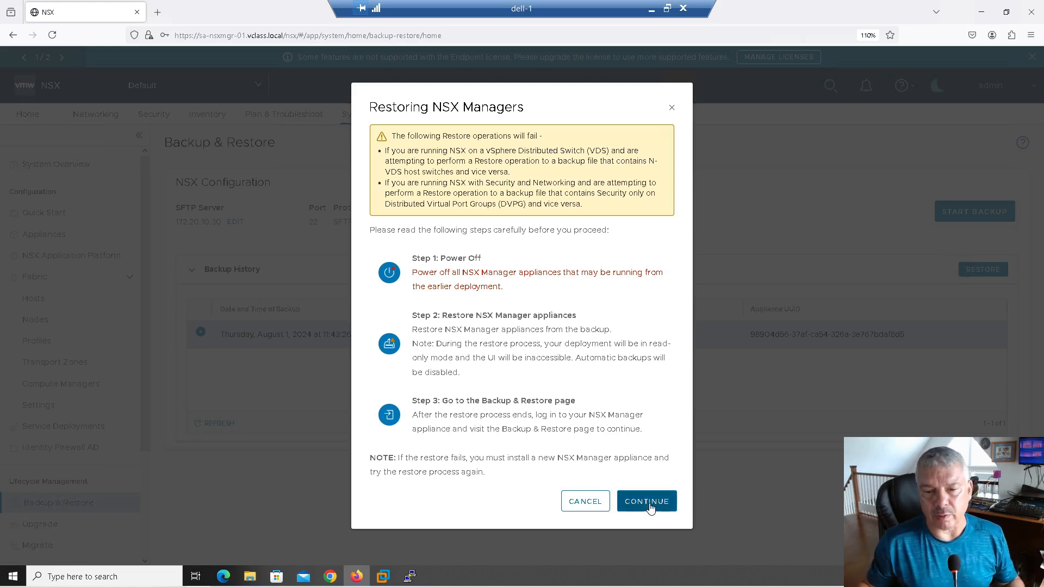
left_click(646, 500)
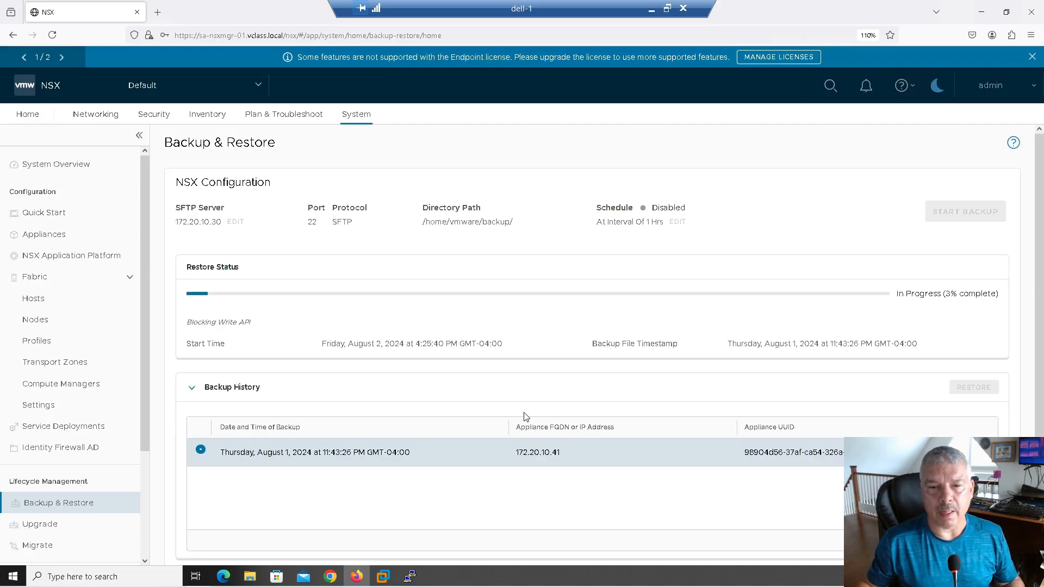
mouse_move(277, 304)
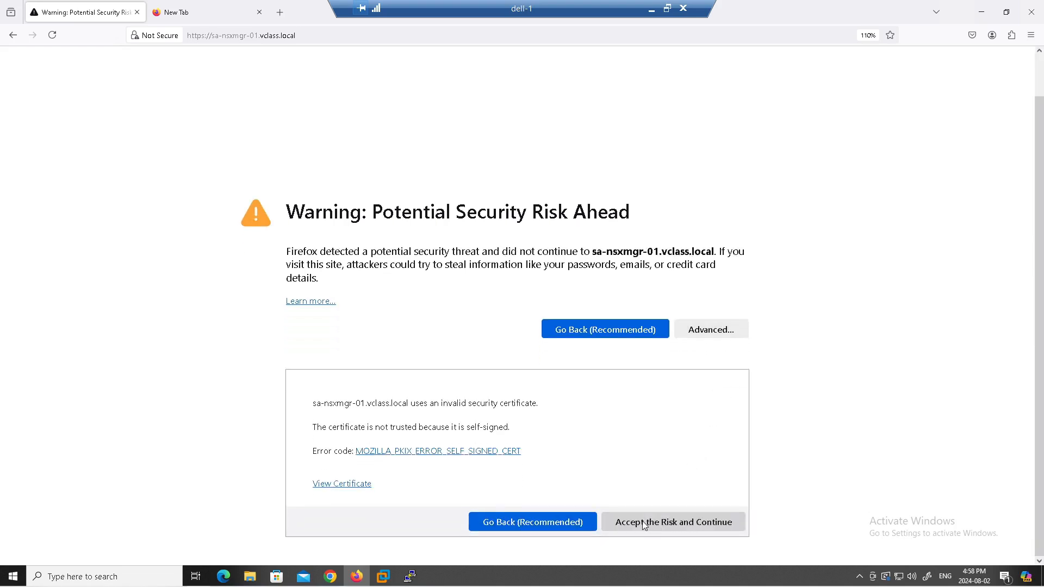
left_click(672, 522)
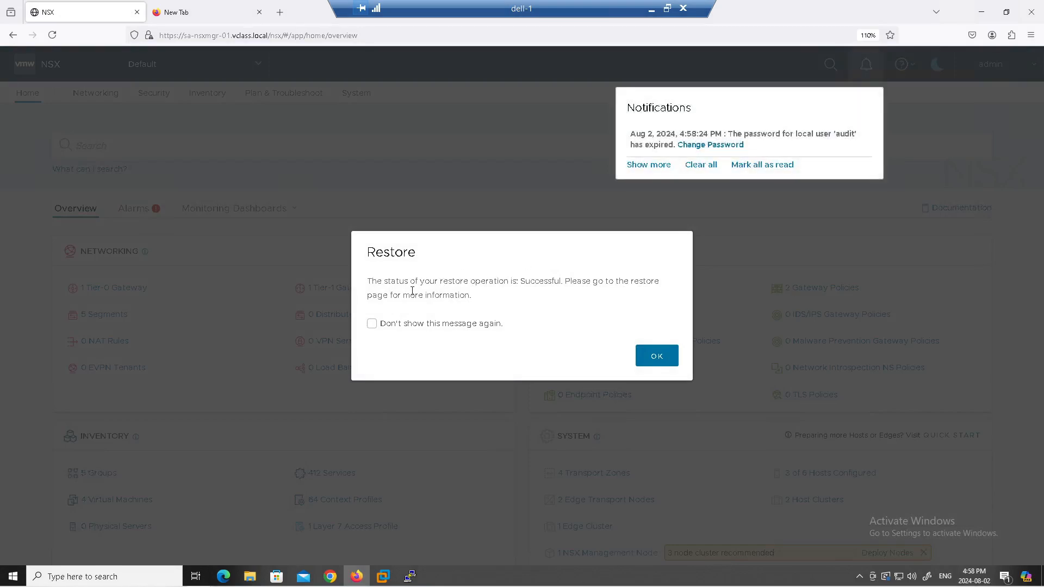
mouse_move(547, 305)
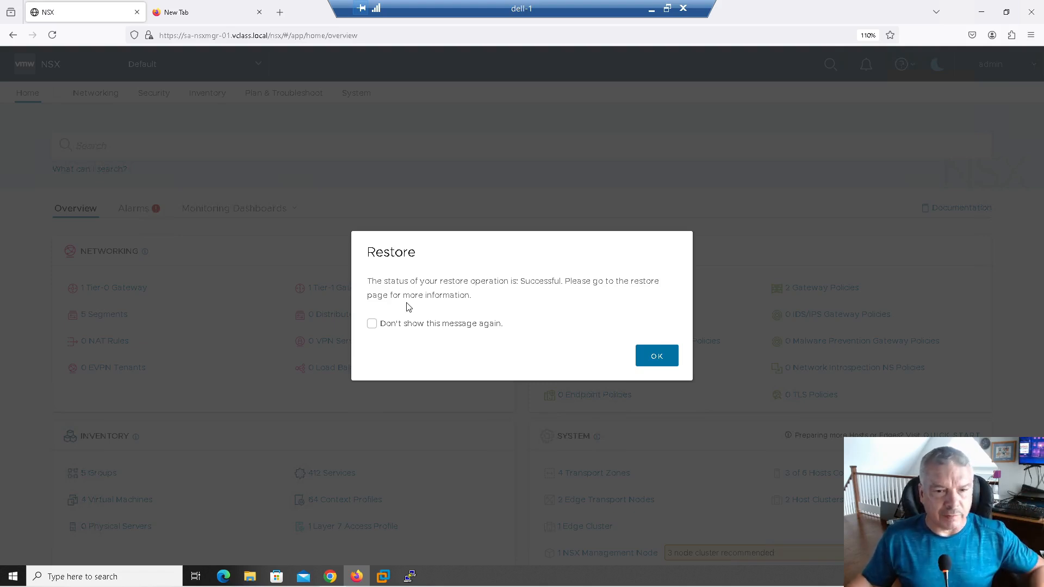
mouse_move(506, 292)
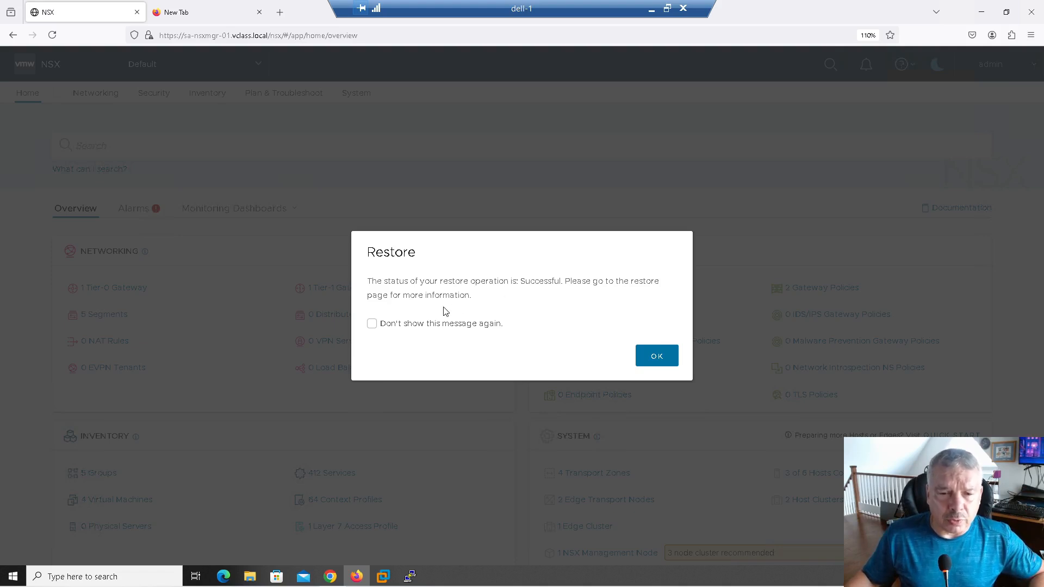
mouse_move(605, 352)
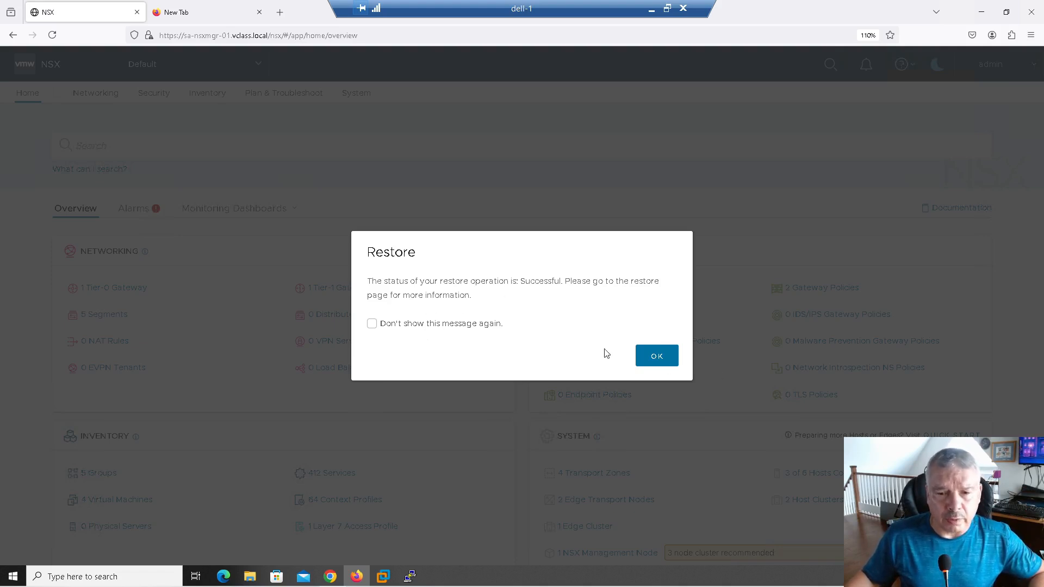
Dismiss the restore-success notice with 'Don't show this message again' checked.
left_click(371, 323)
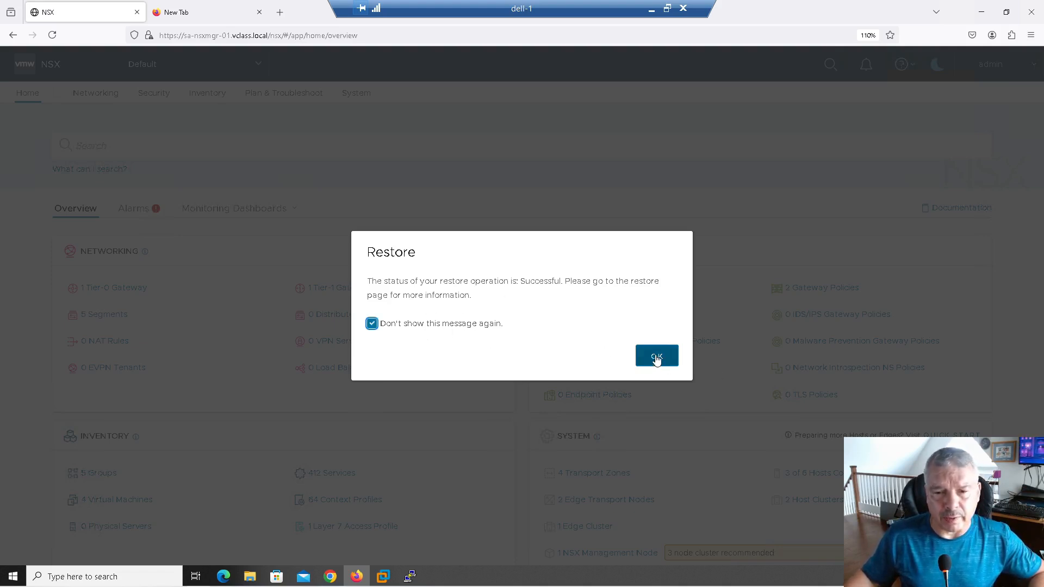
left_click(655, 355)
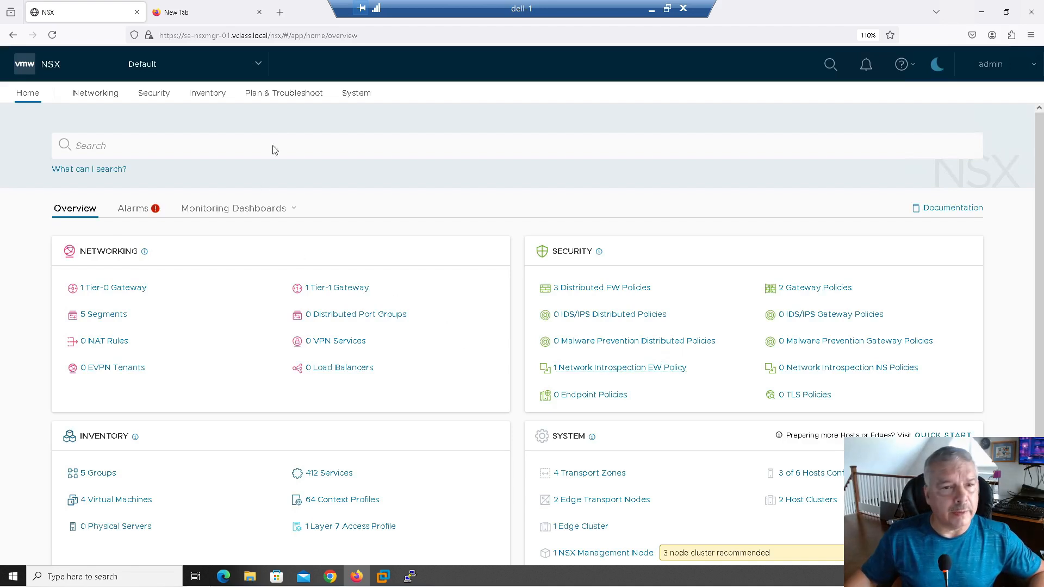
Confirm on System > Backup & Restore that the restore finished successfully.
left_click(355, 93)
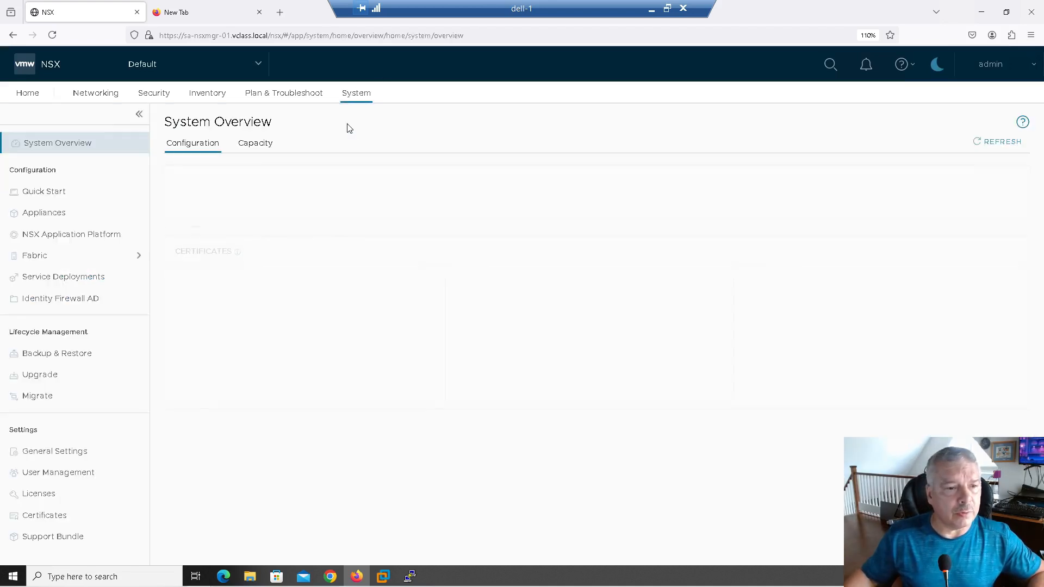
left_click(57, 352)
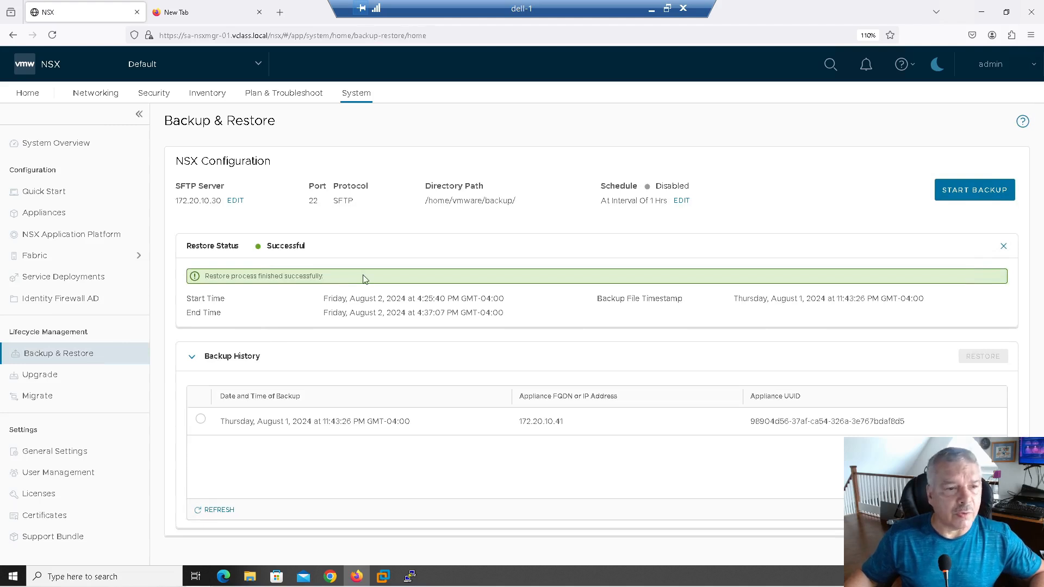
mouse_move(96, 92)
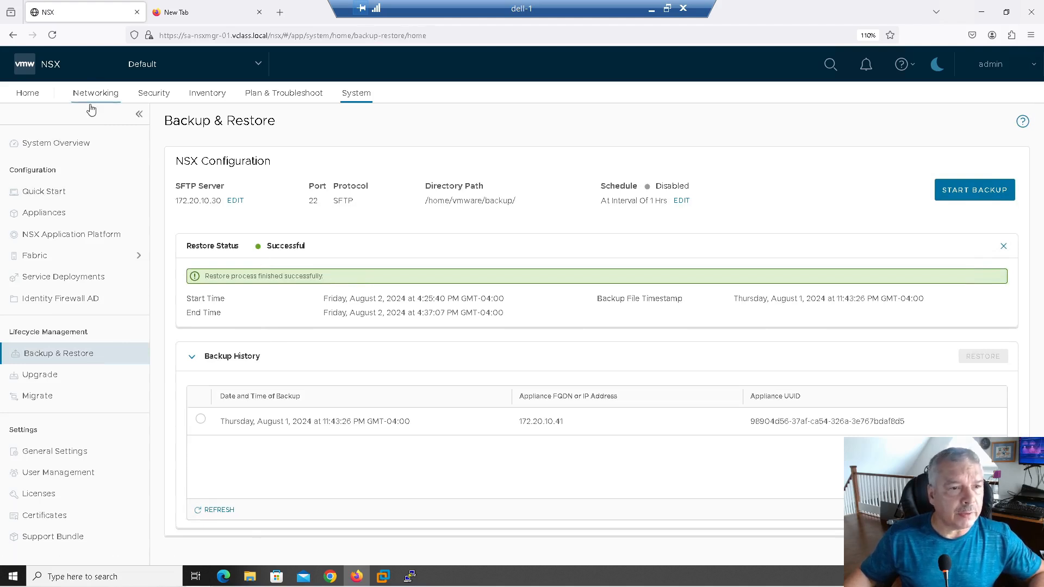
left_click(138, 114)
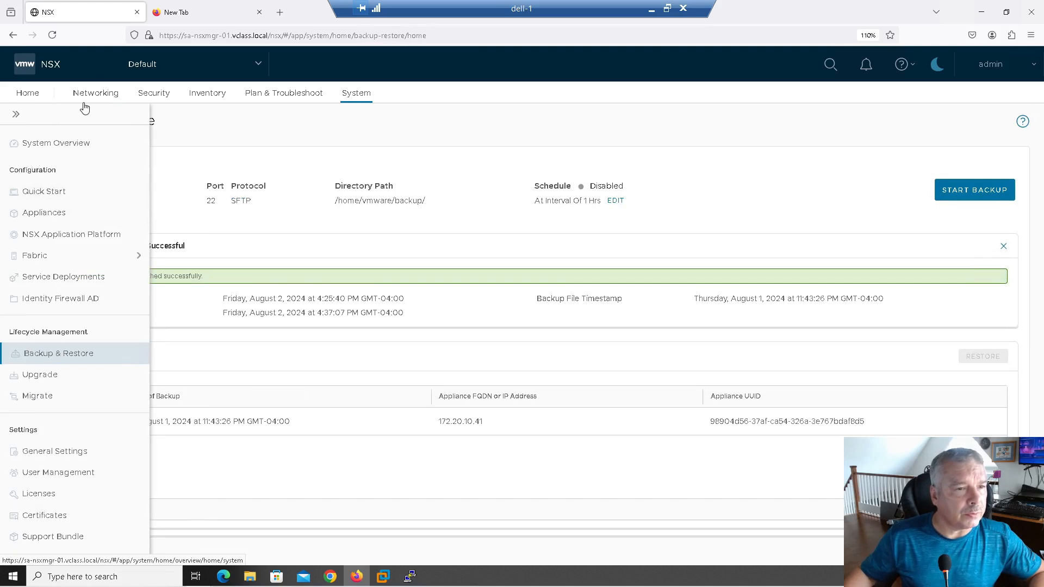
Review the restored Tier-0 gateways, Tier-1 gateways and Segments lists under Networking.
left_click(96, 92)
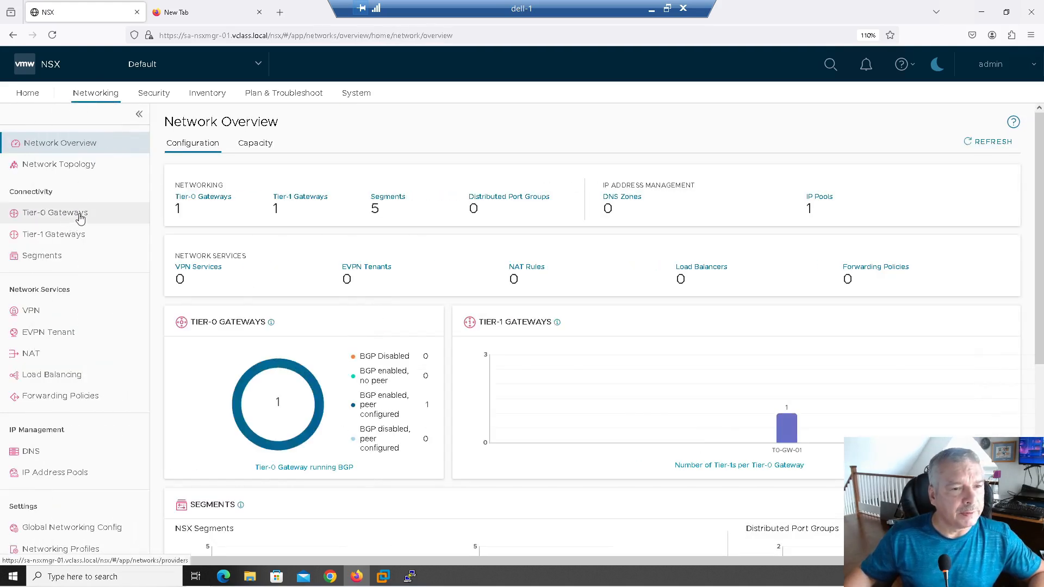
left_click(55, 212)
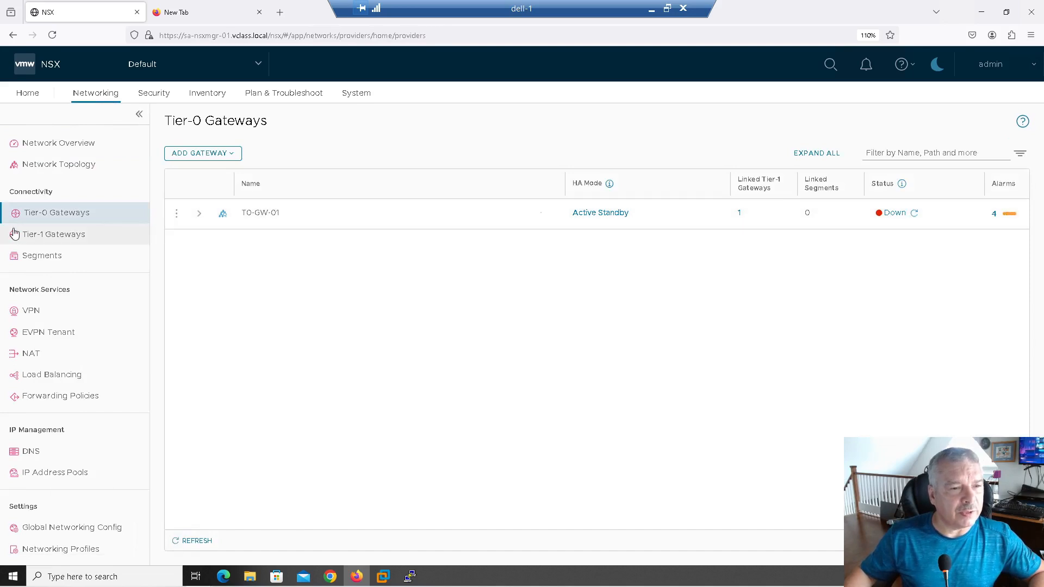
left_click(56, 234)
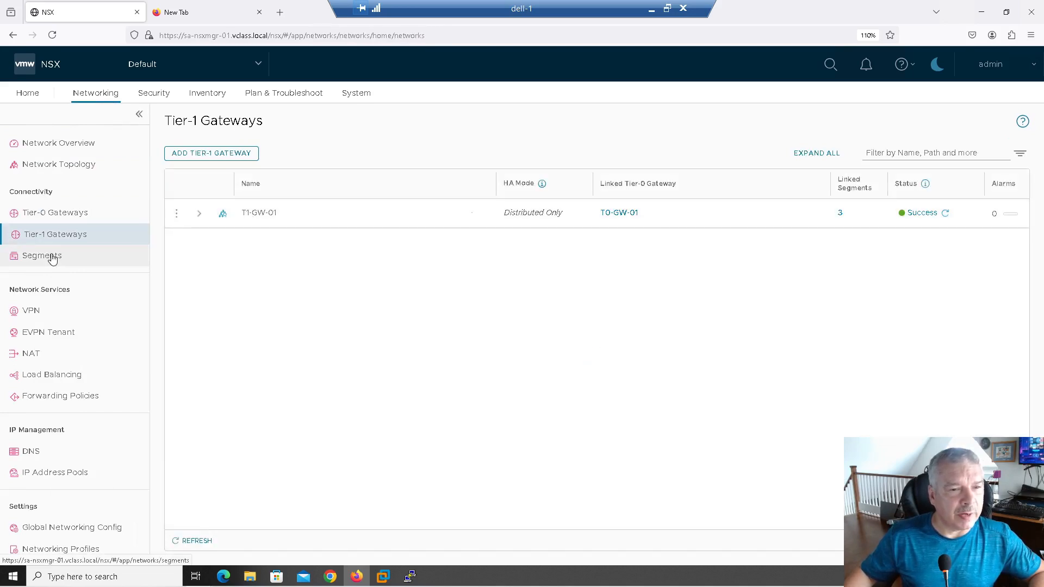
left_click(42, 255)
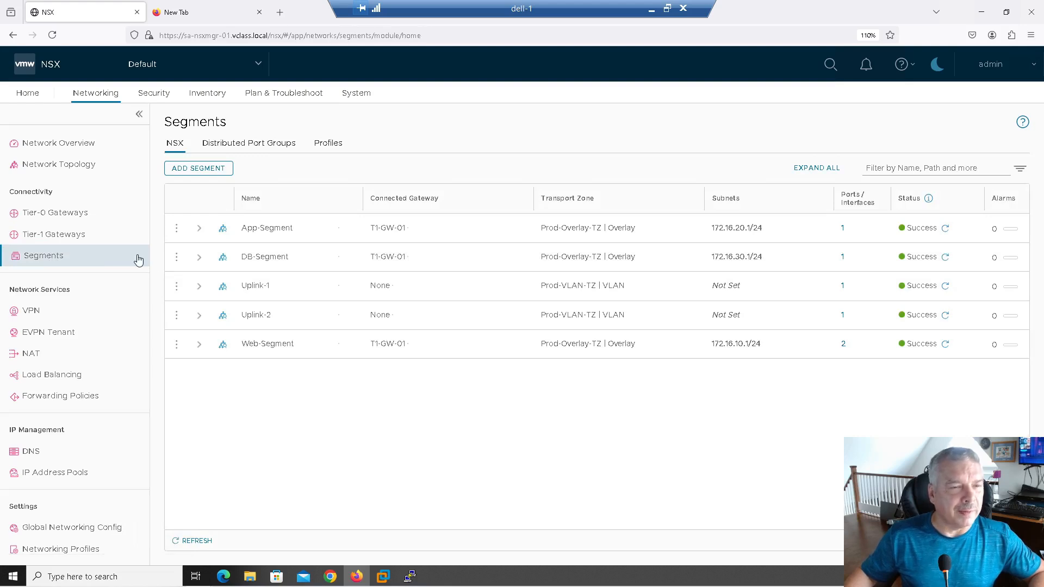
mouse_move(355, 92)
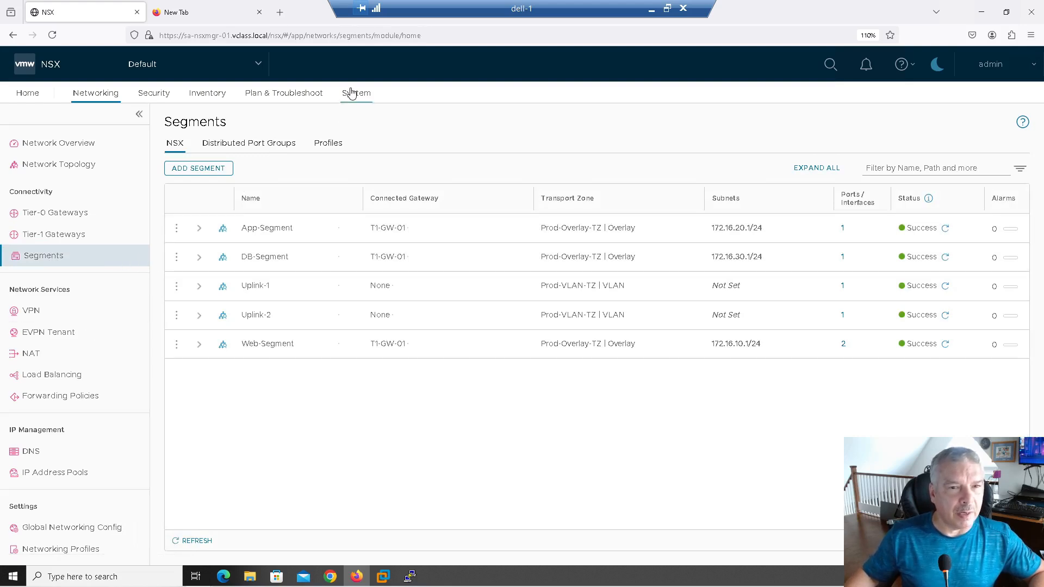
Show the hosts of sa-Management-Edge-Cluster, then SA-Cluster-01's hosts in System > Fabric > Hosts.
left_click(356, 92)
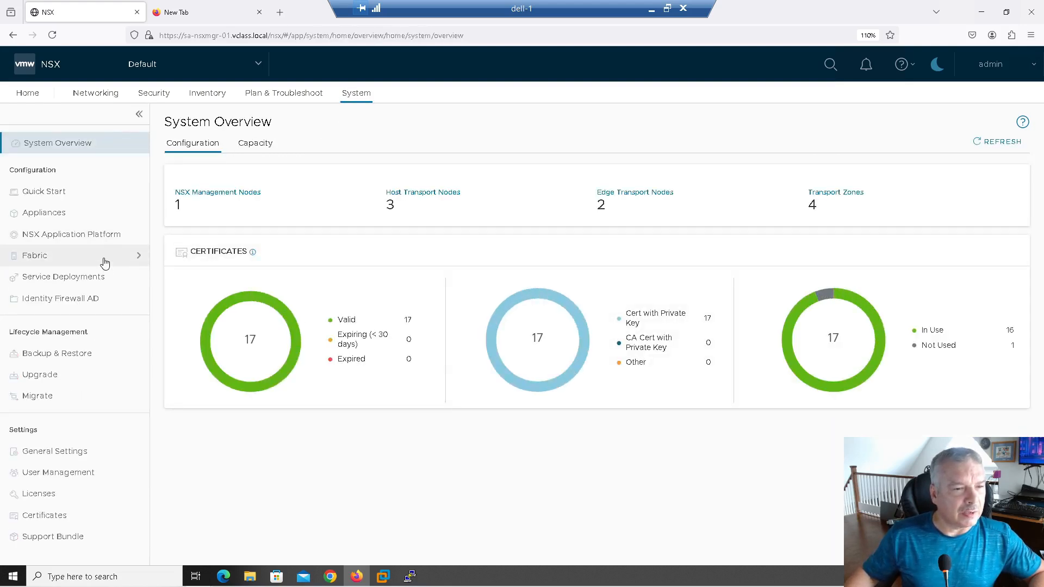
left_click(33, 255)
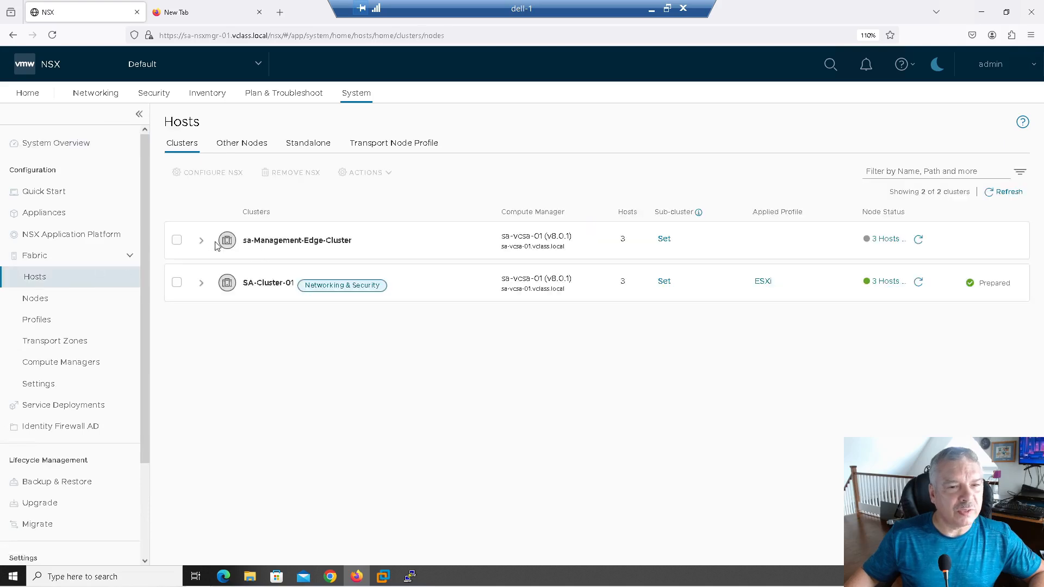
left_click(201, 240)
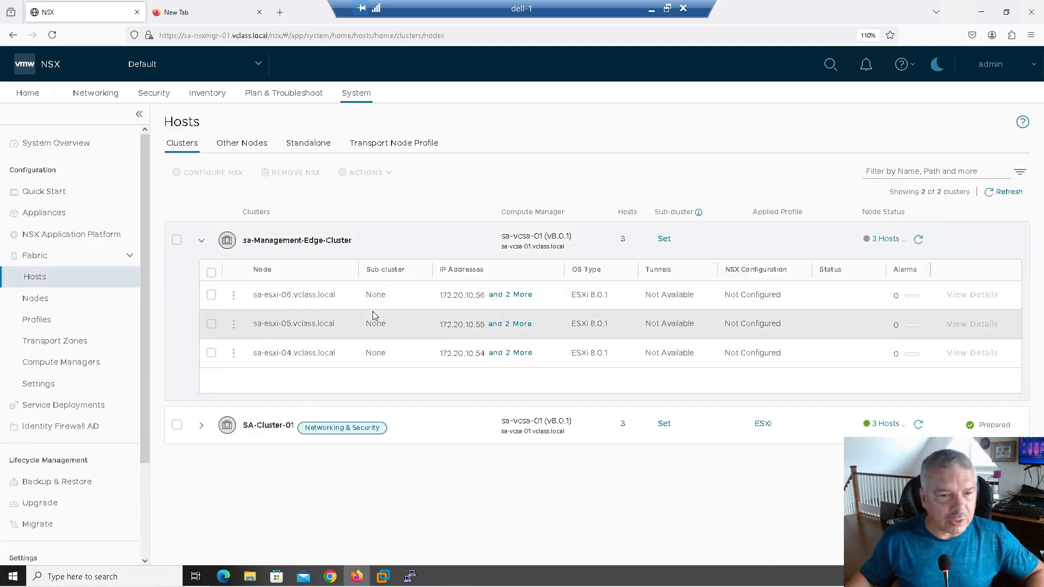
left_click(201, 241)
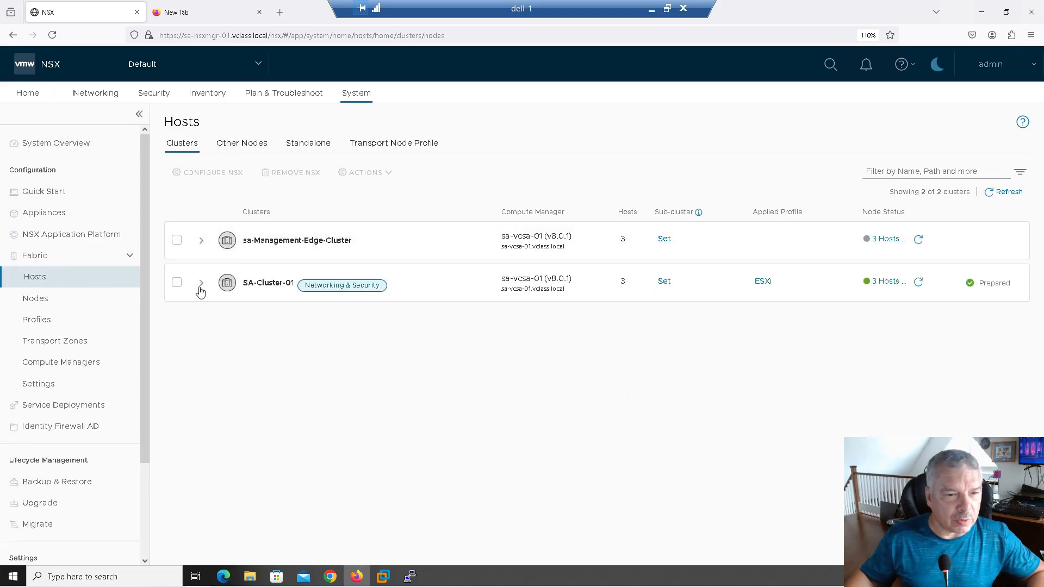
left_click(202, 283)
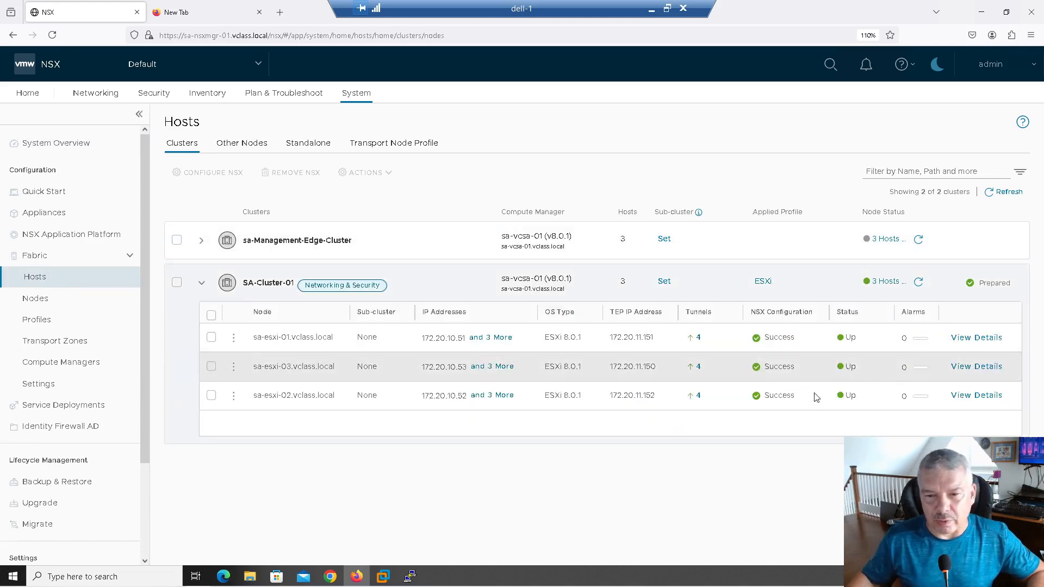
mouse_move(743, 352)
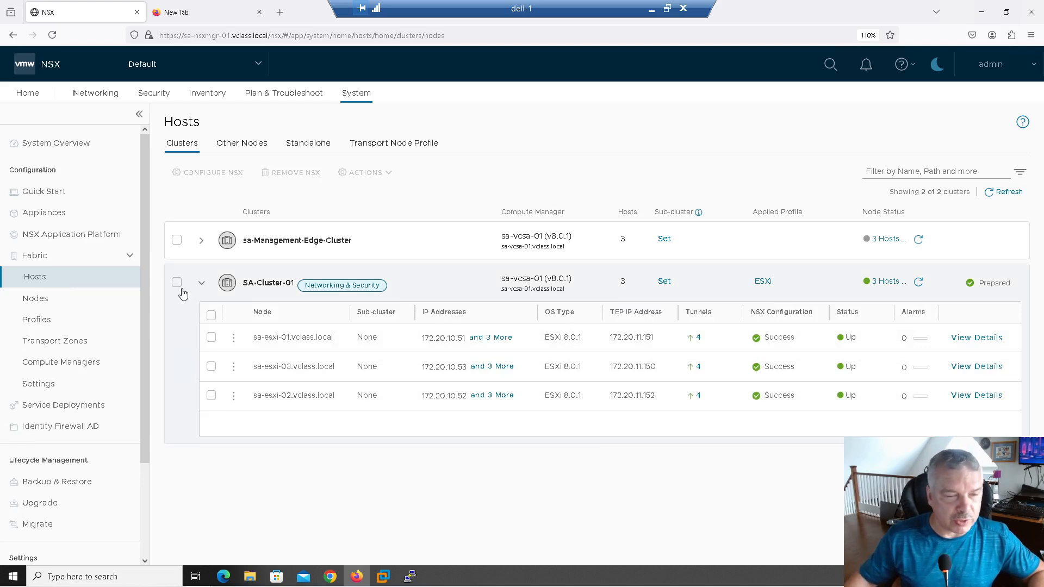
Review the restored Transport Zones, then the Compute Managers list showing vCenter sa-vcsa-01 connected.
left_click(54, 340)
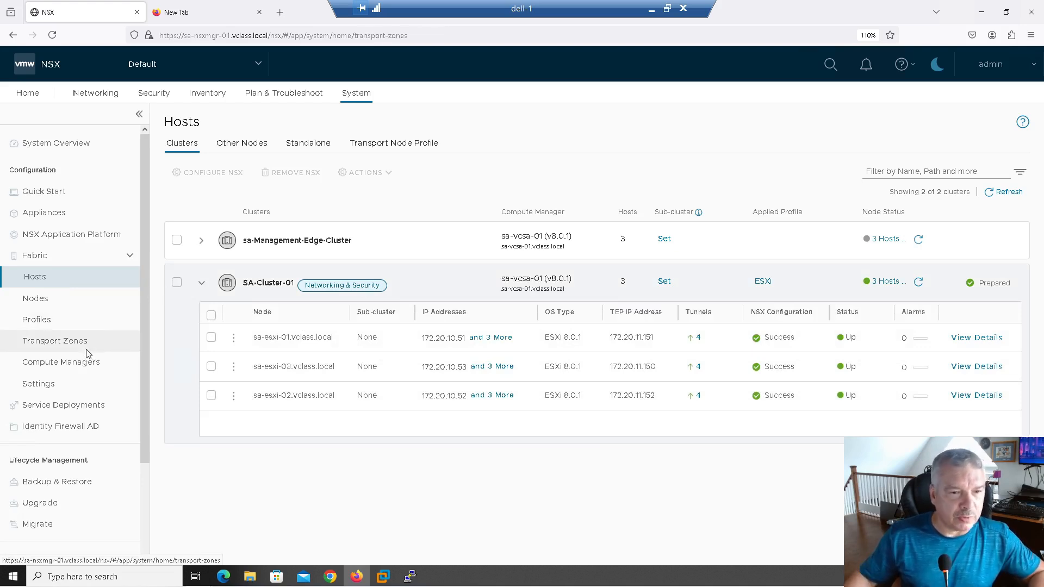
left_click(55, 340)
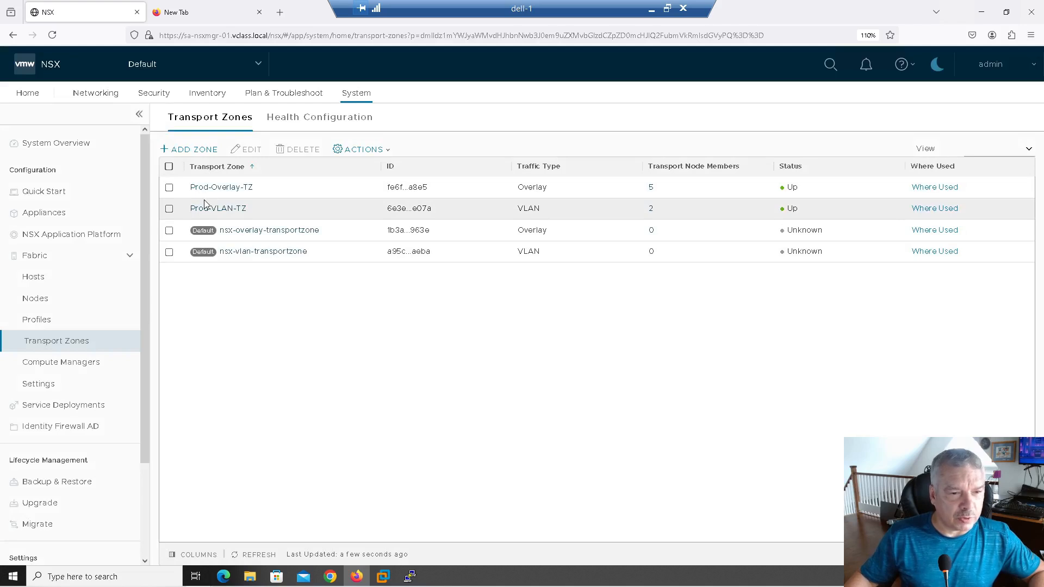
mouse_move(79, 320)
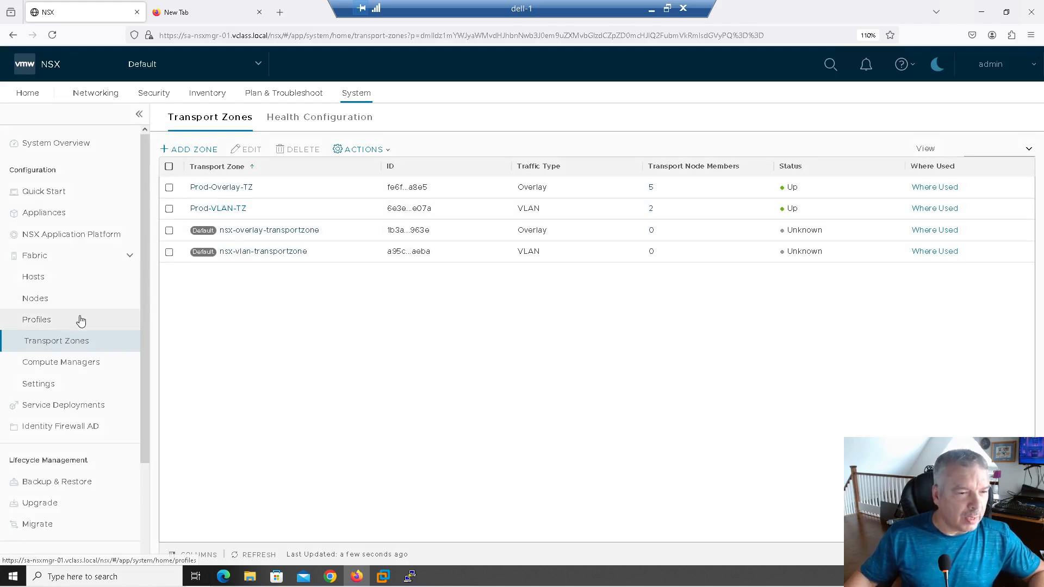
left_click(61, 361)
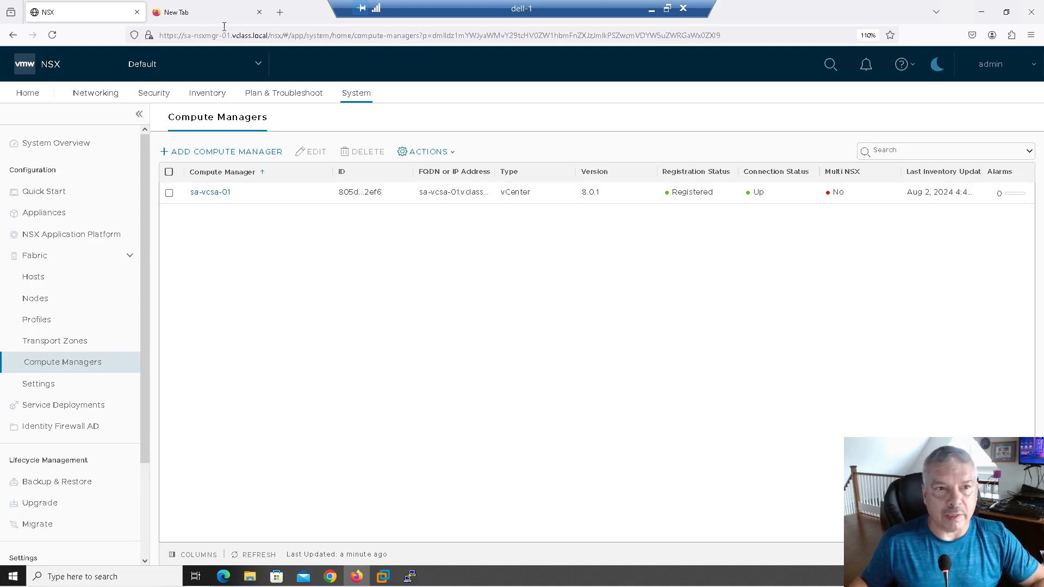
left_click(207, 11)
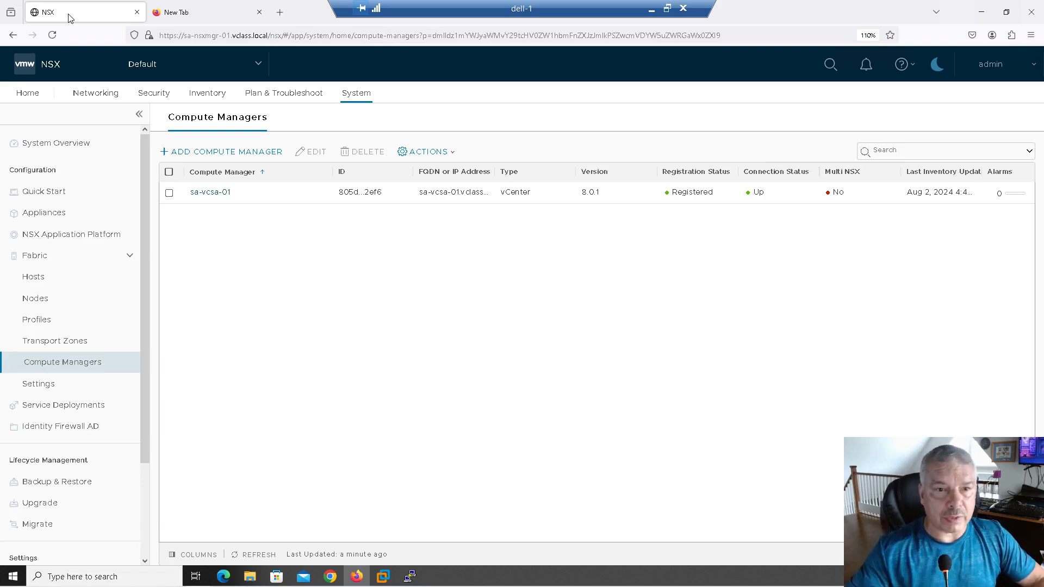
mouse_move(247, 152)
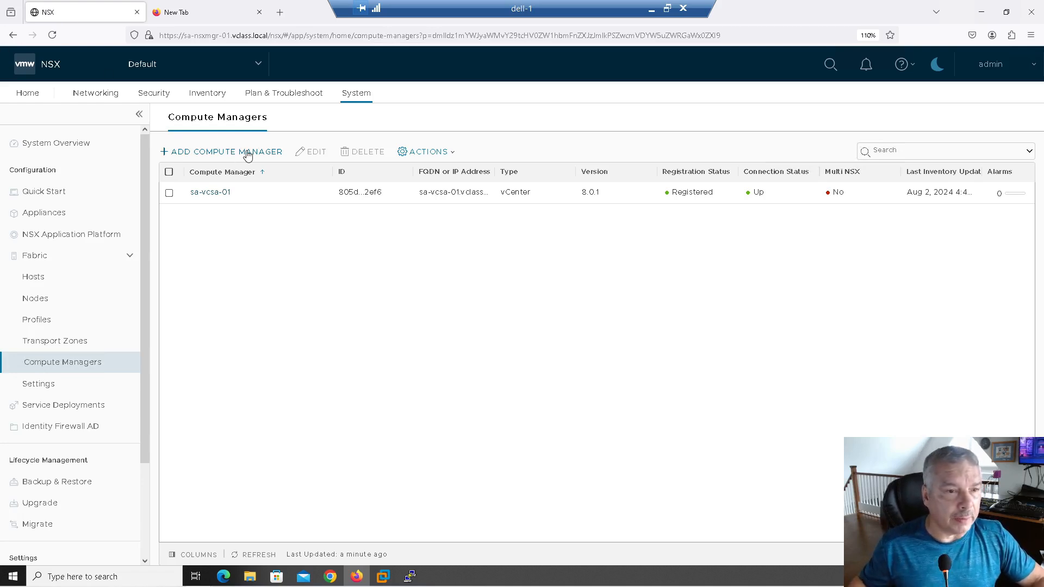
View the Appliances cluster overview, then return to Backup & Restore showing the successful restore.
left_click(46, 212)
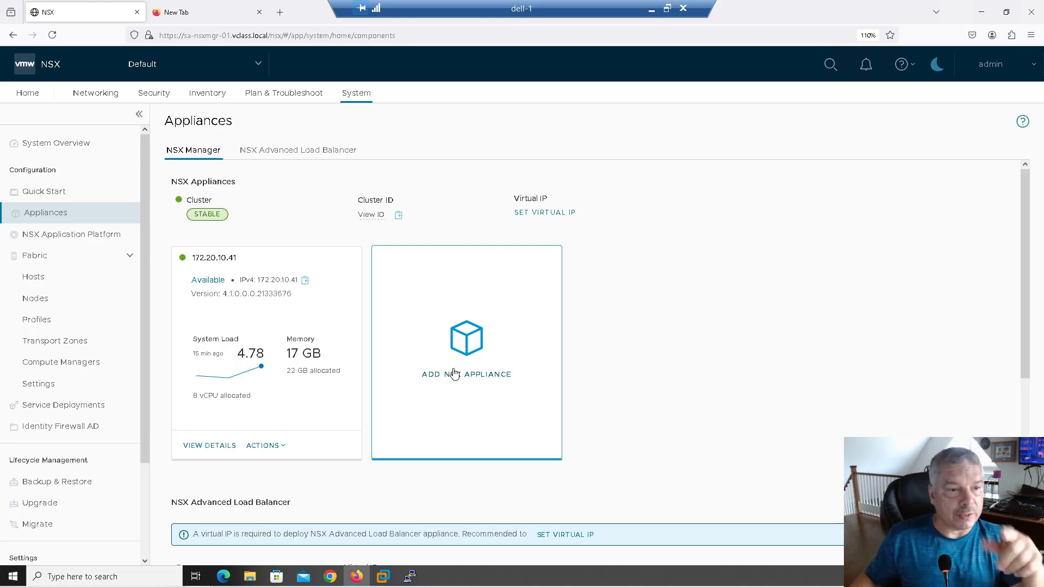
mouse_move(57, 482)
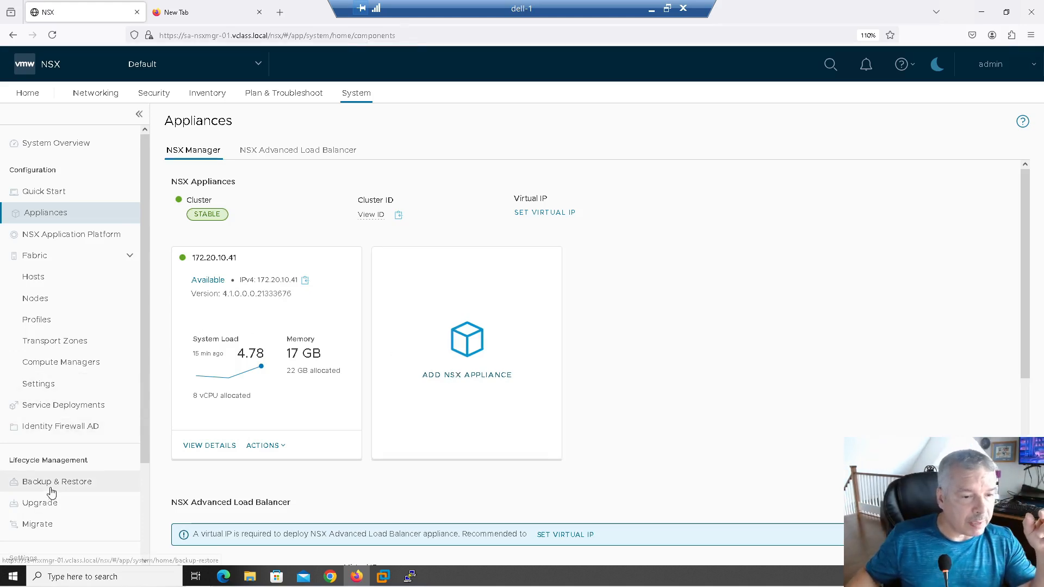
left_click(56, 482)
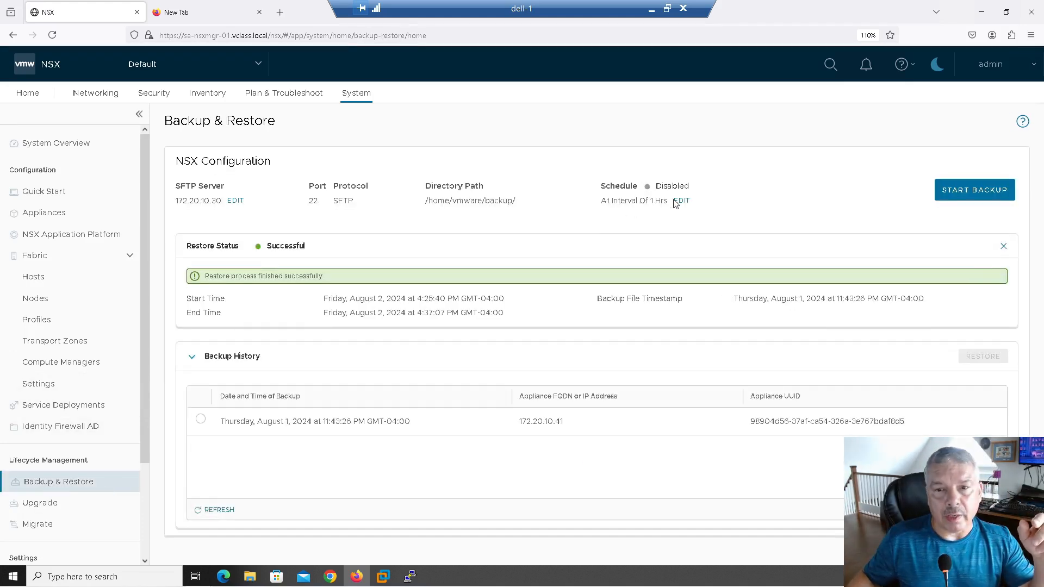
left_click(681, 200)
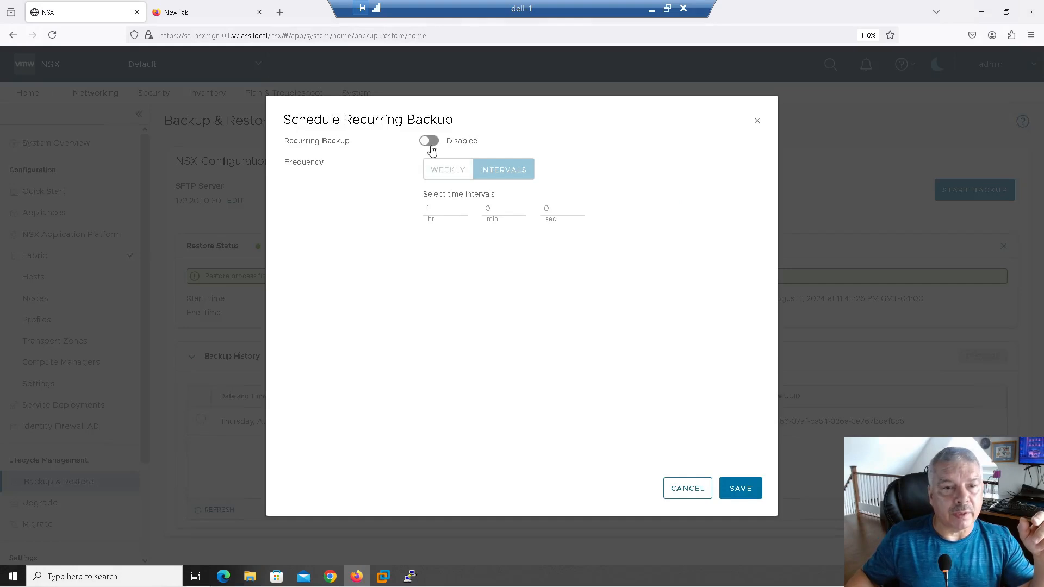
left_click(428, 140)
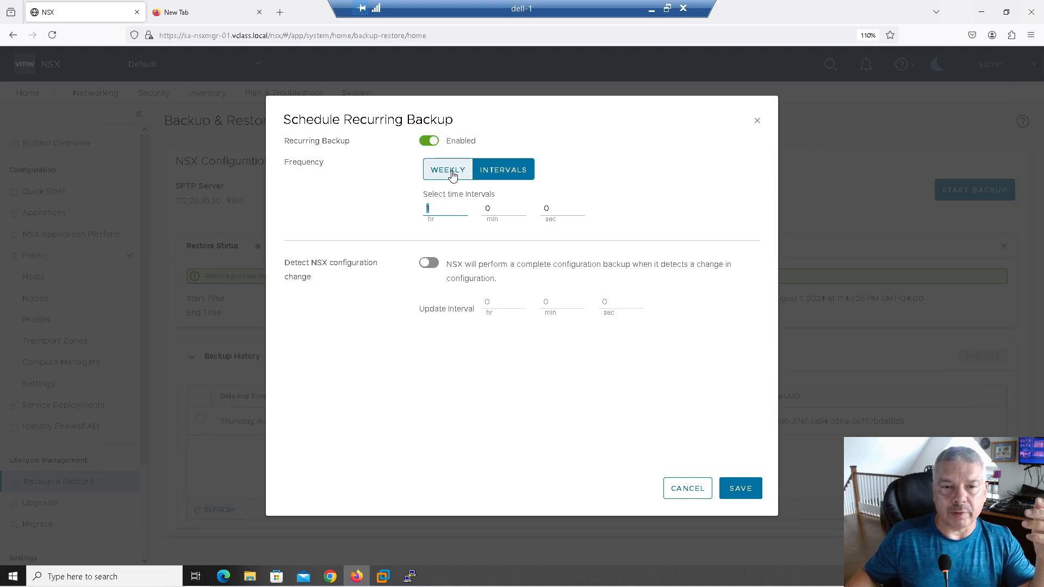
left_click(447, 169)
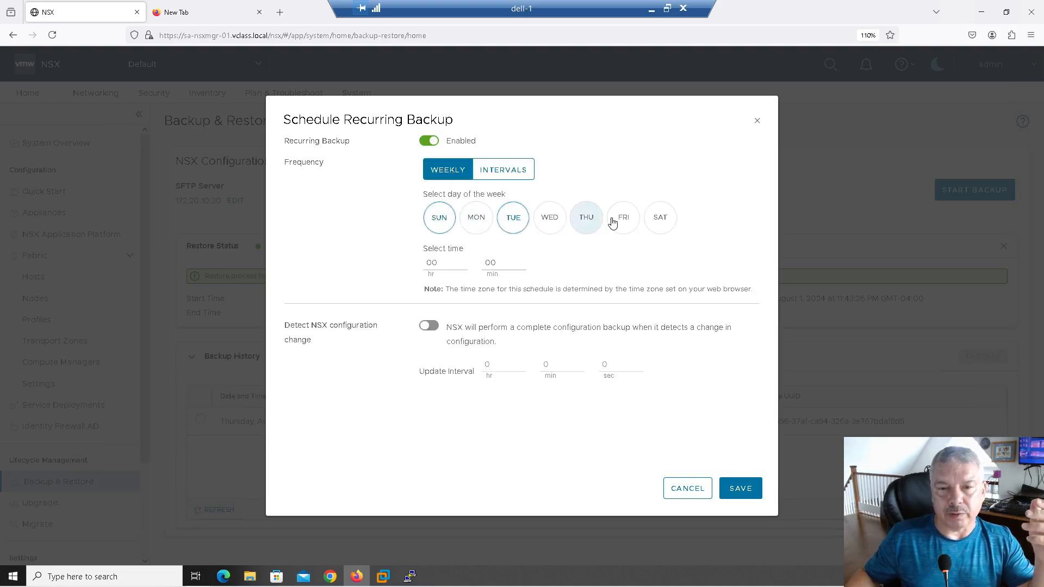
left_click(622, 218)
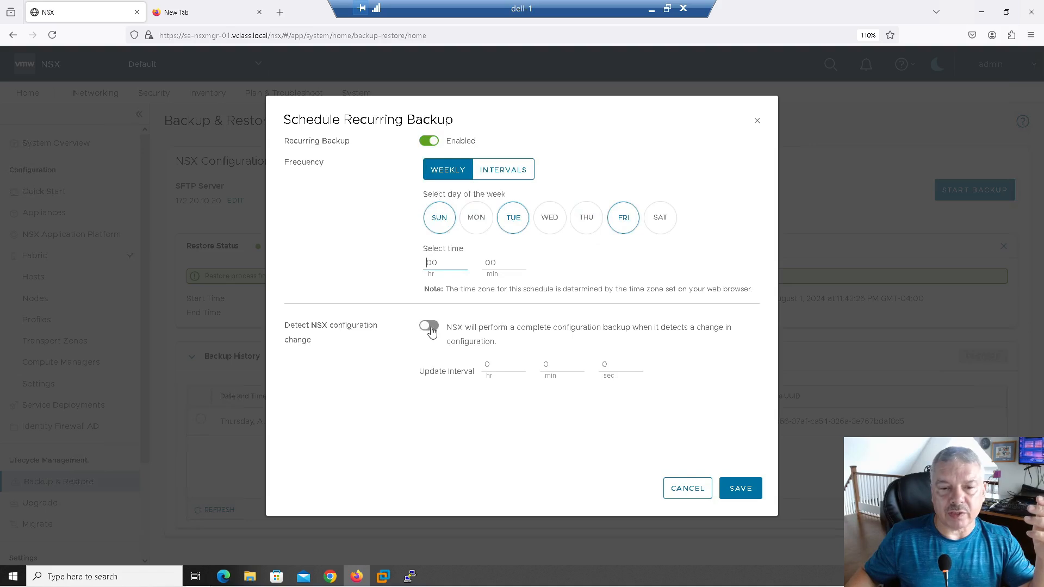
left_click(428, 140)
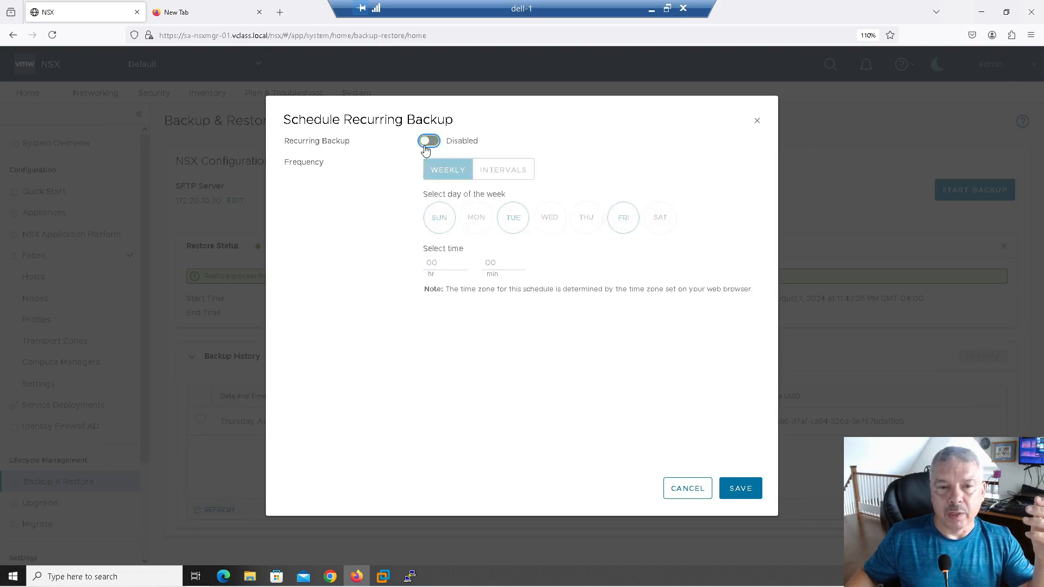
left_click(428, 140)
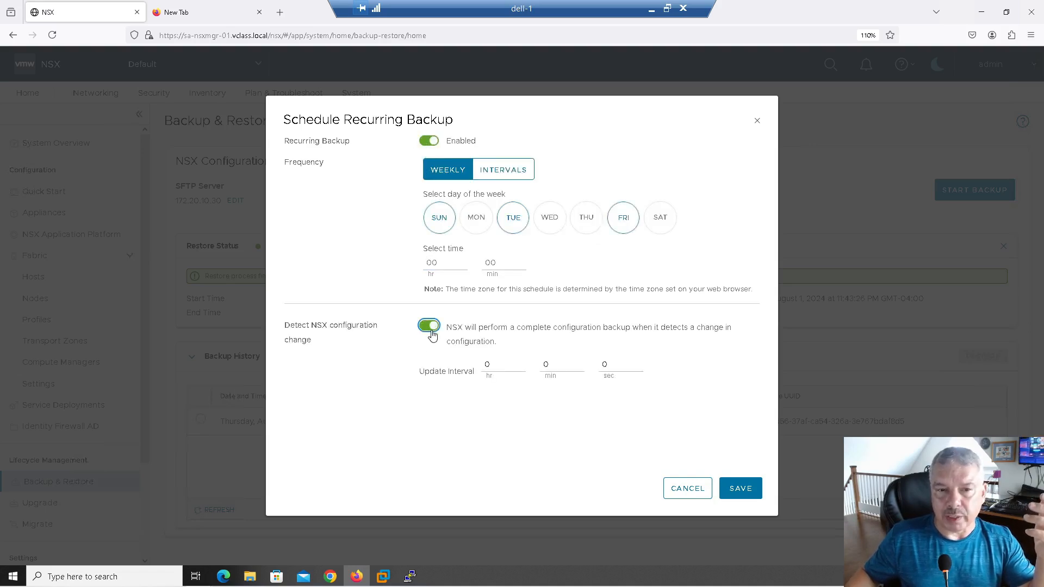
left_click(428, 140)
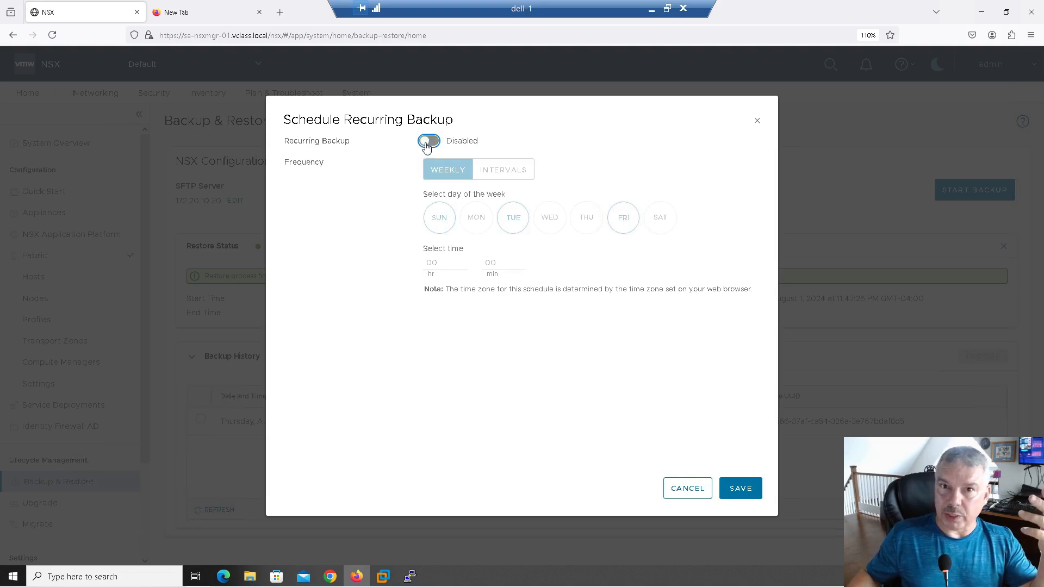
left_click(429, 140)
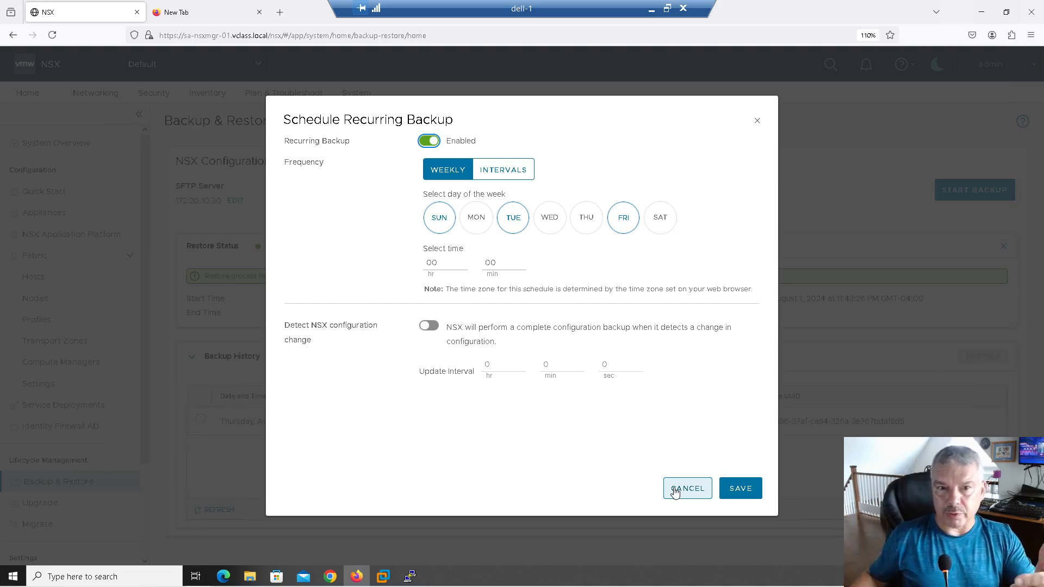
mouse_move(604, 277)
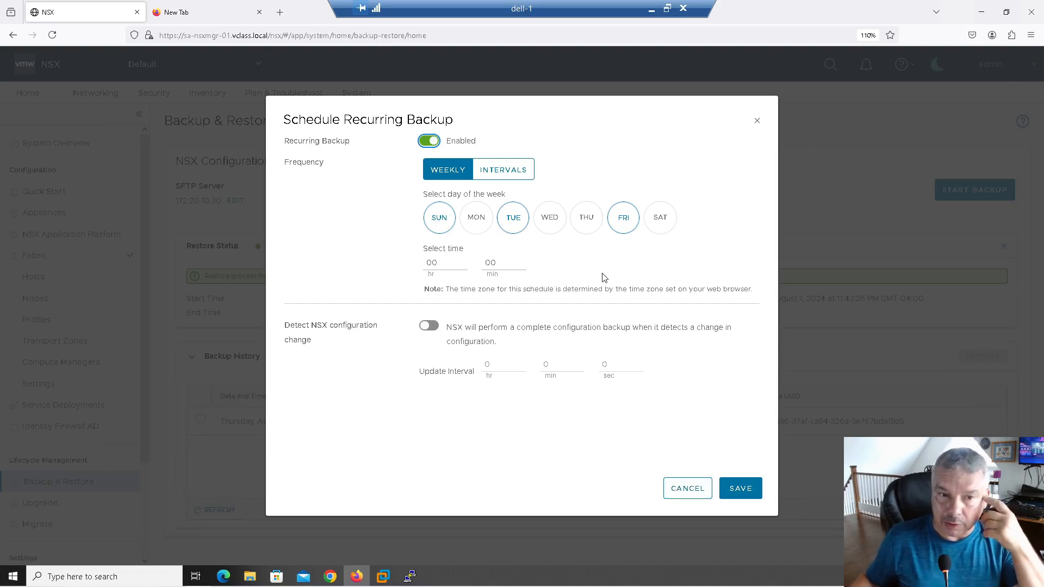
mouse_move(559, 273)
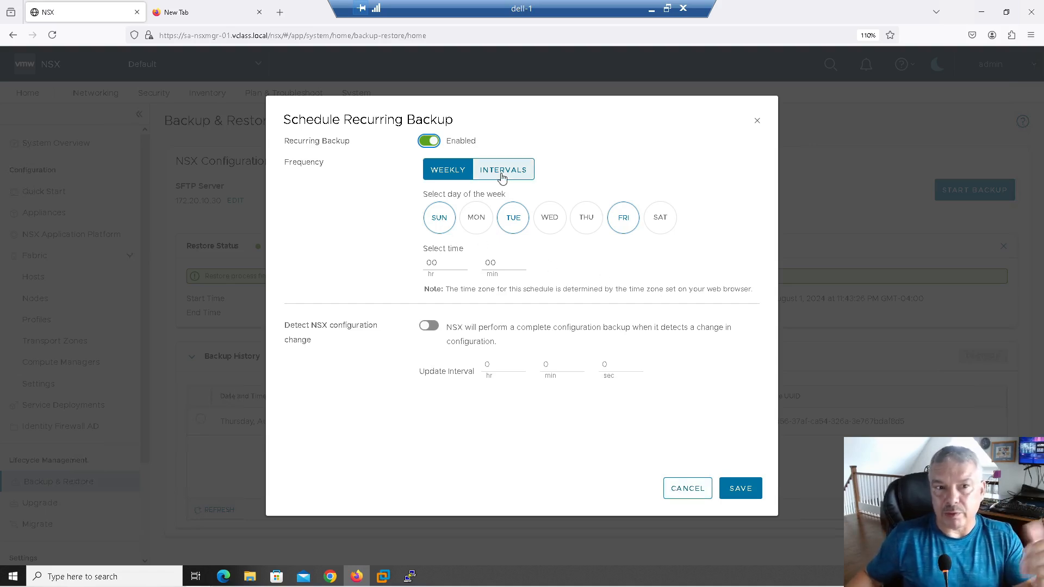
left_click(687, 488)
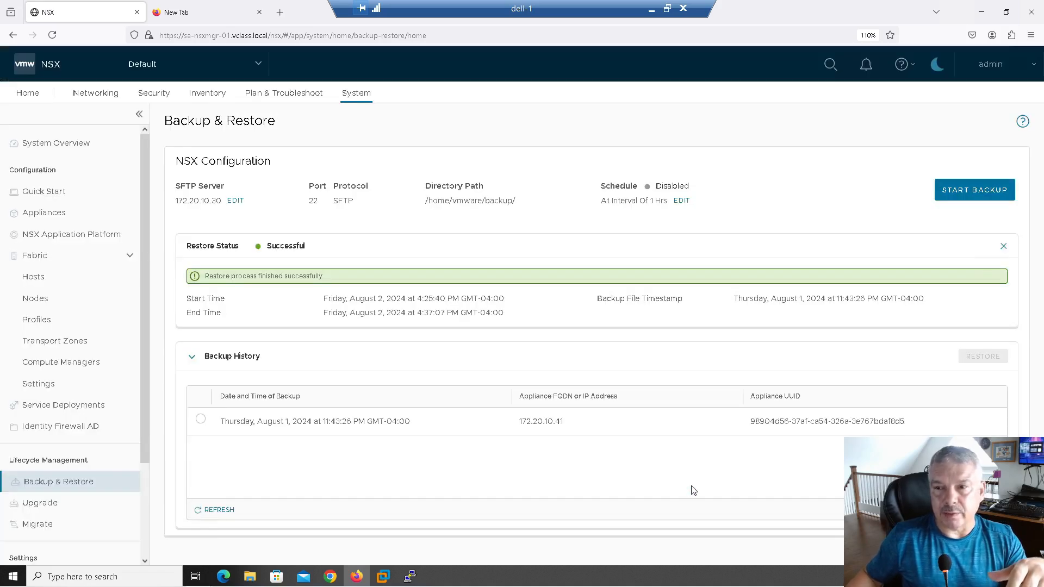